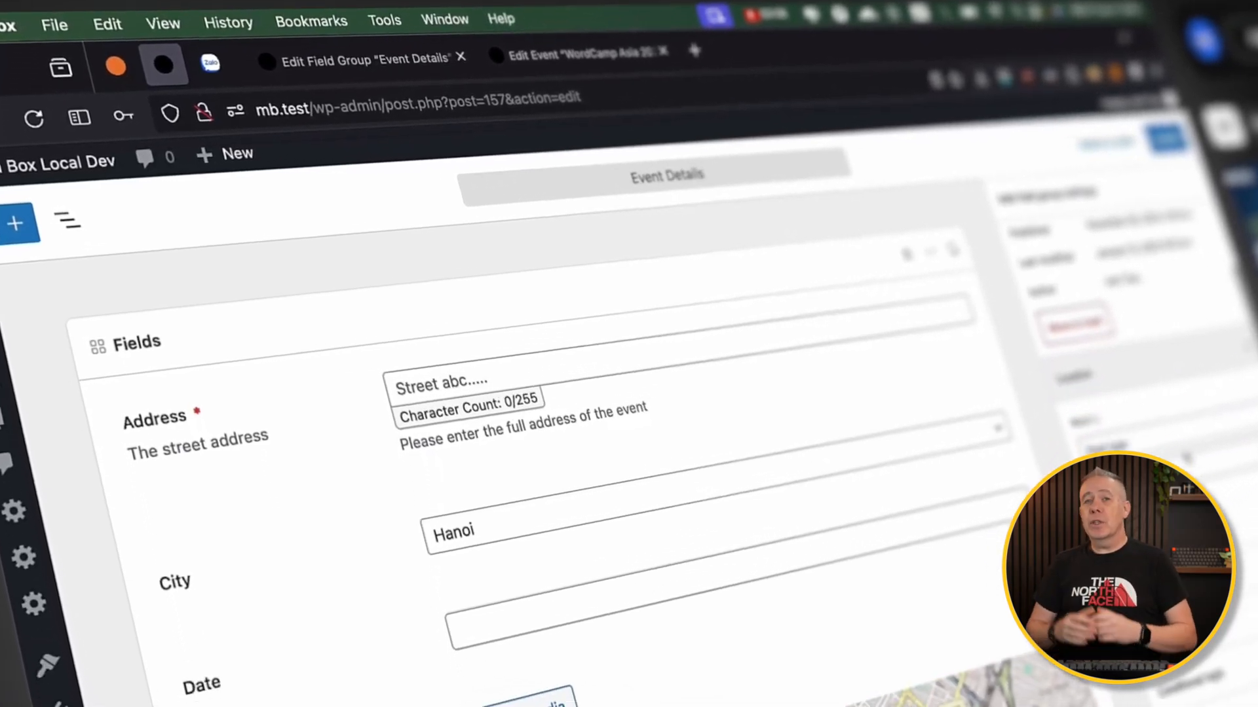
# Review the post type's advanced settings, then go to the Meta Box custom field groups list
pyautogui.scroll(-3)
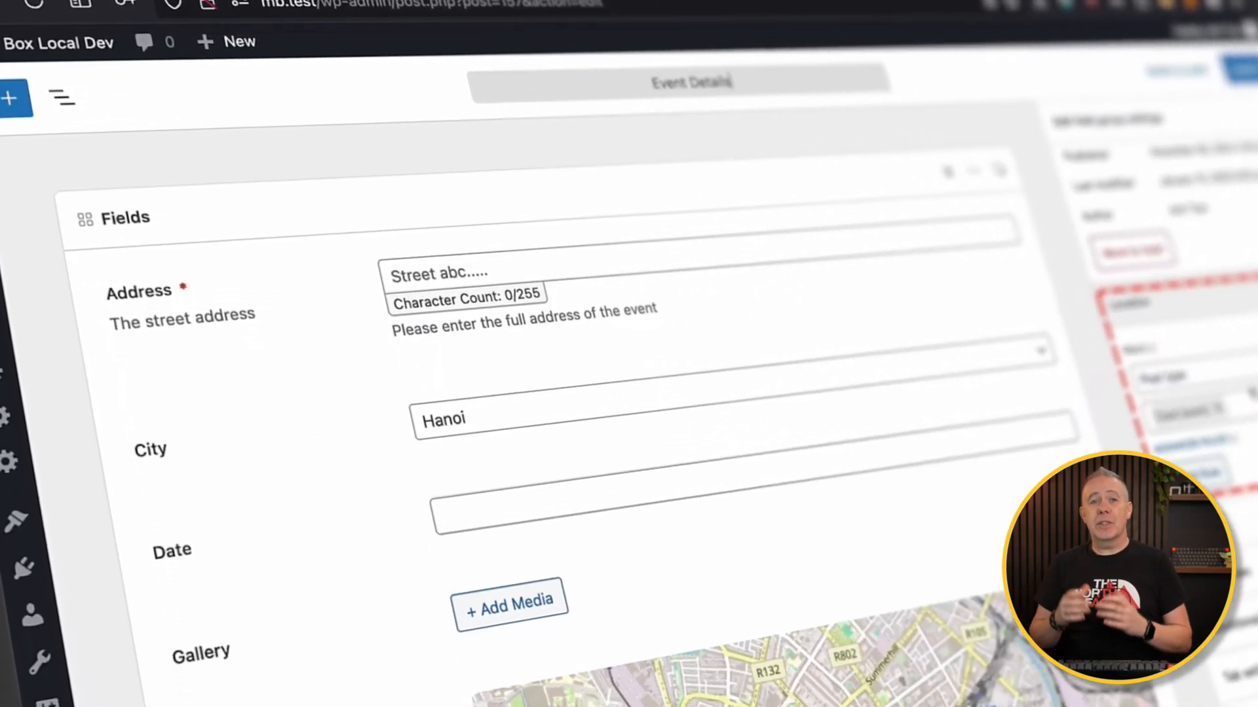
pyautogui.scroll(-3)
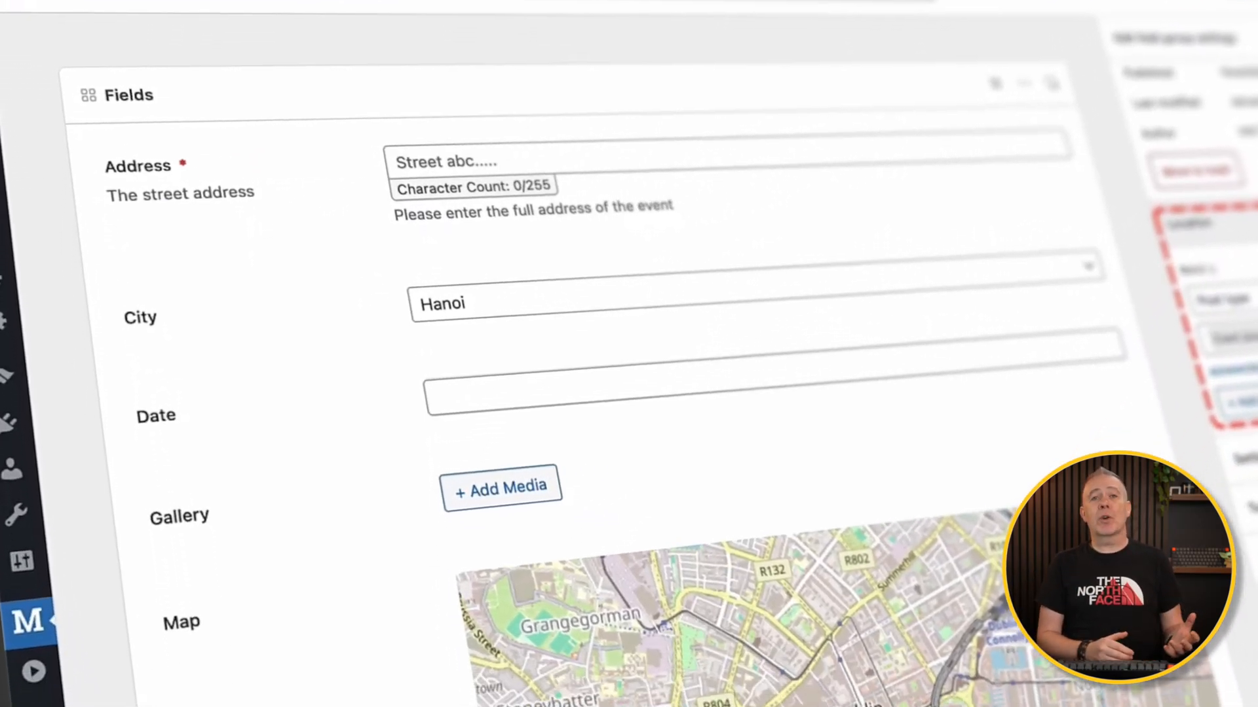
pyautogui.scroll(-3)
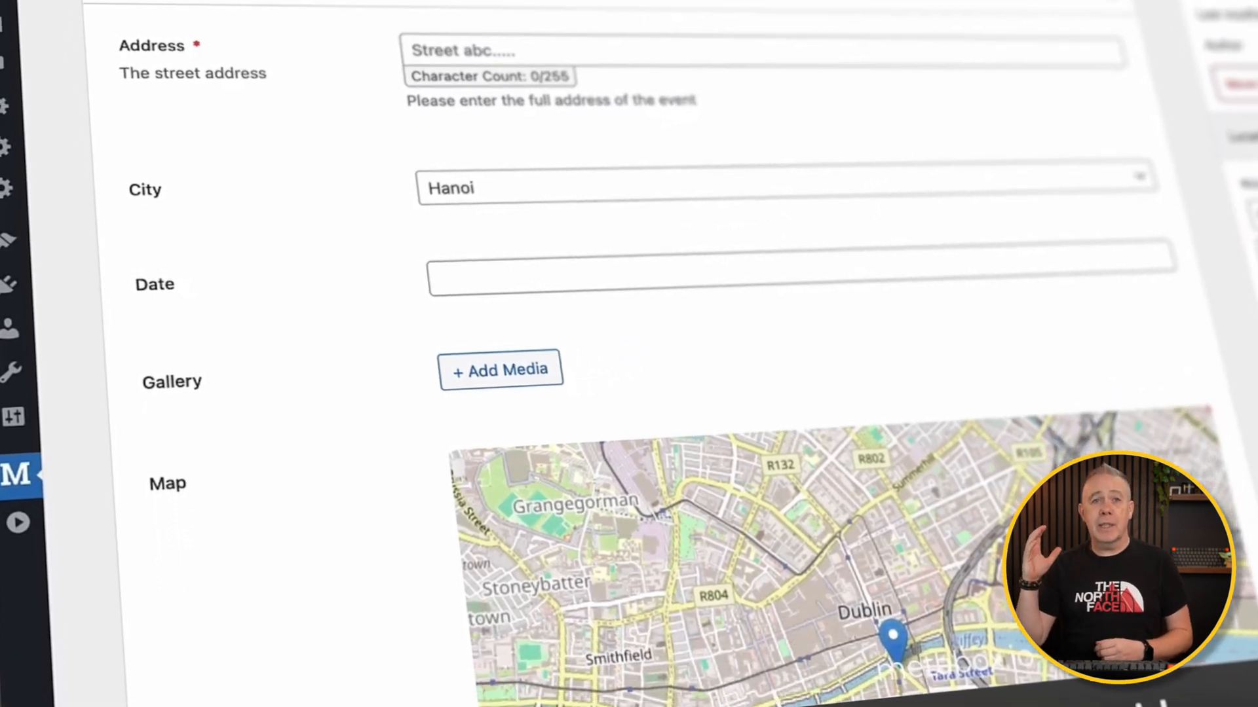
pyautogui.scroll(-3)
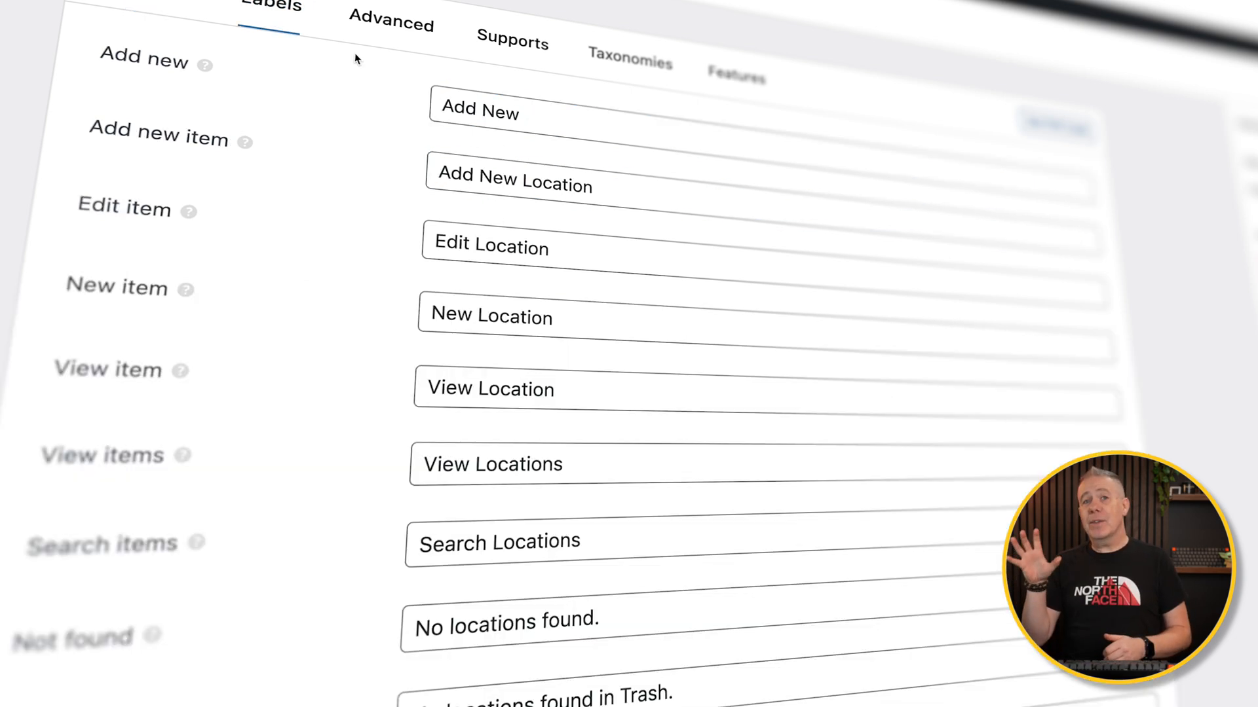
pyautogui.click(390, 22)
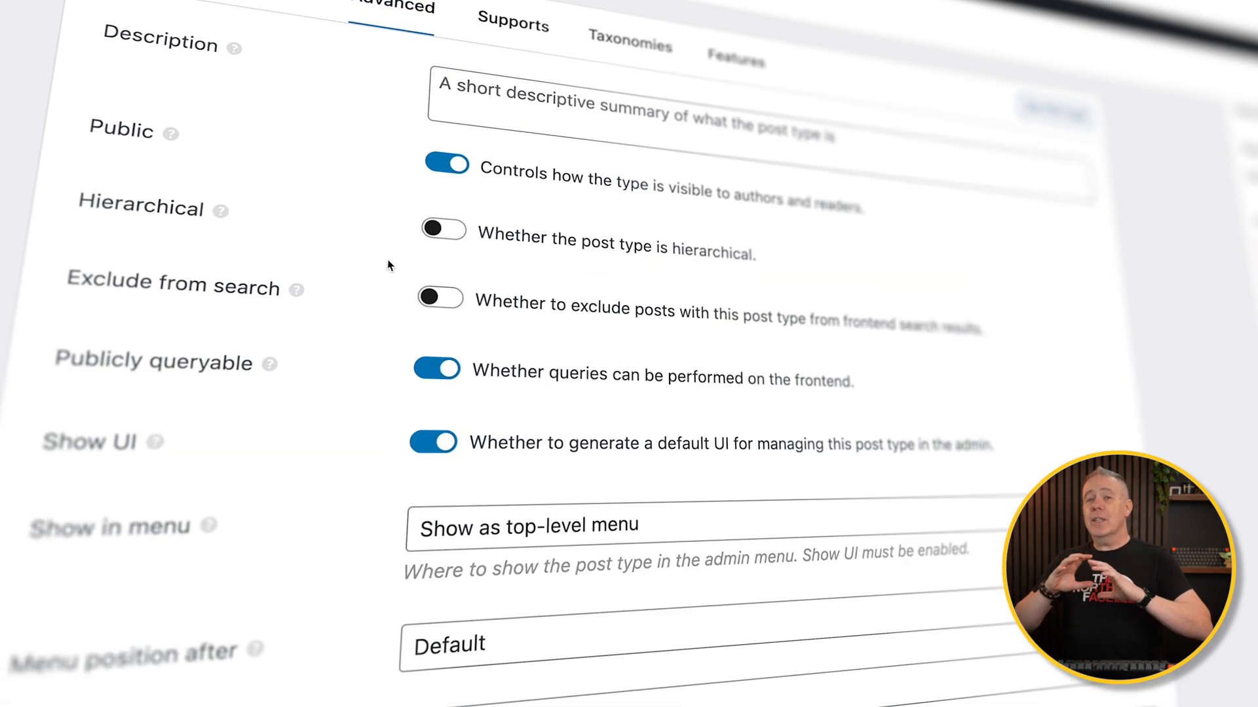
pyautogui.scroll(-3)
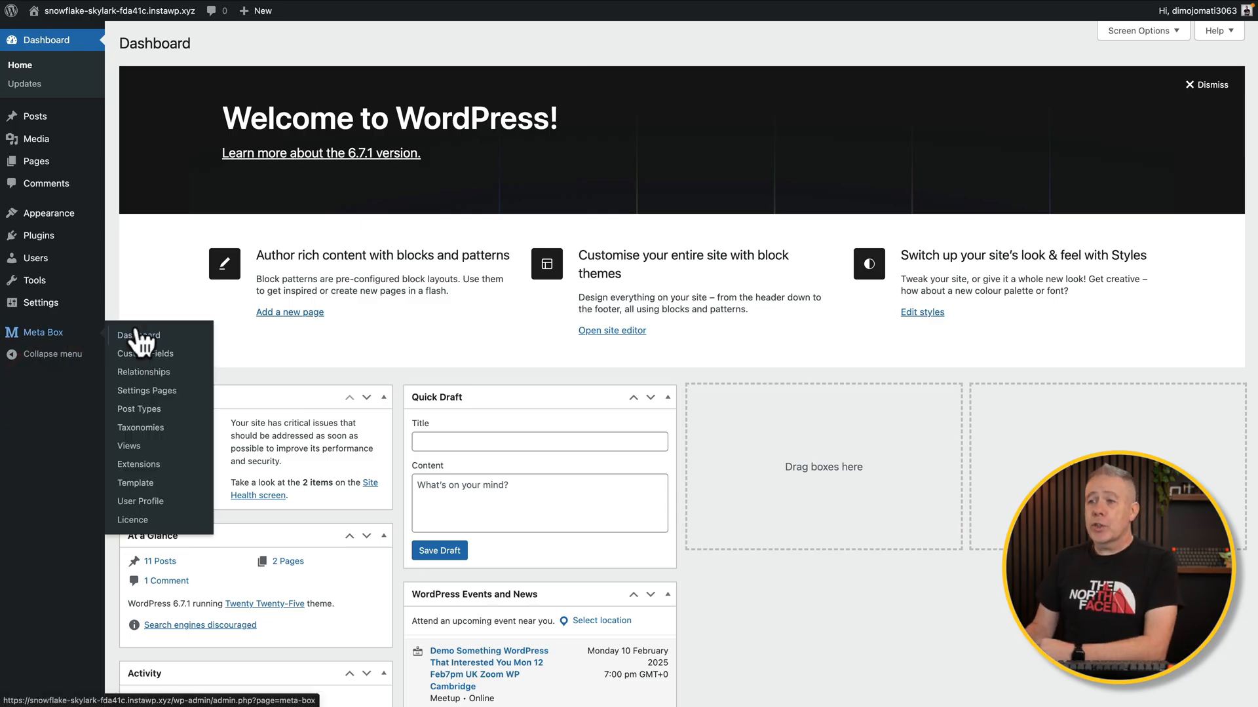
pyautogui.moveTo(144, 354)
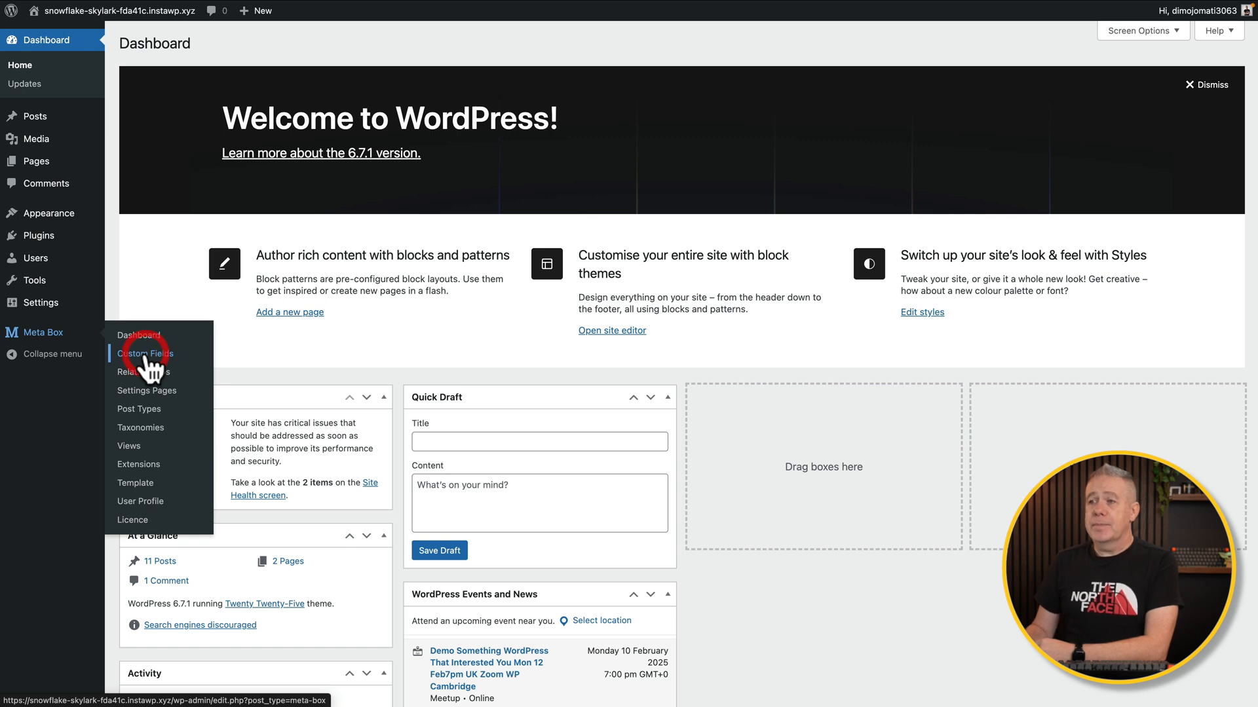
pyautogui.click(146, 353)
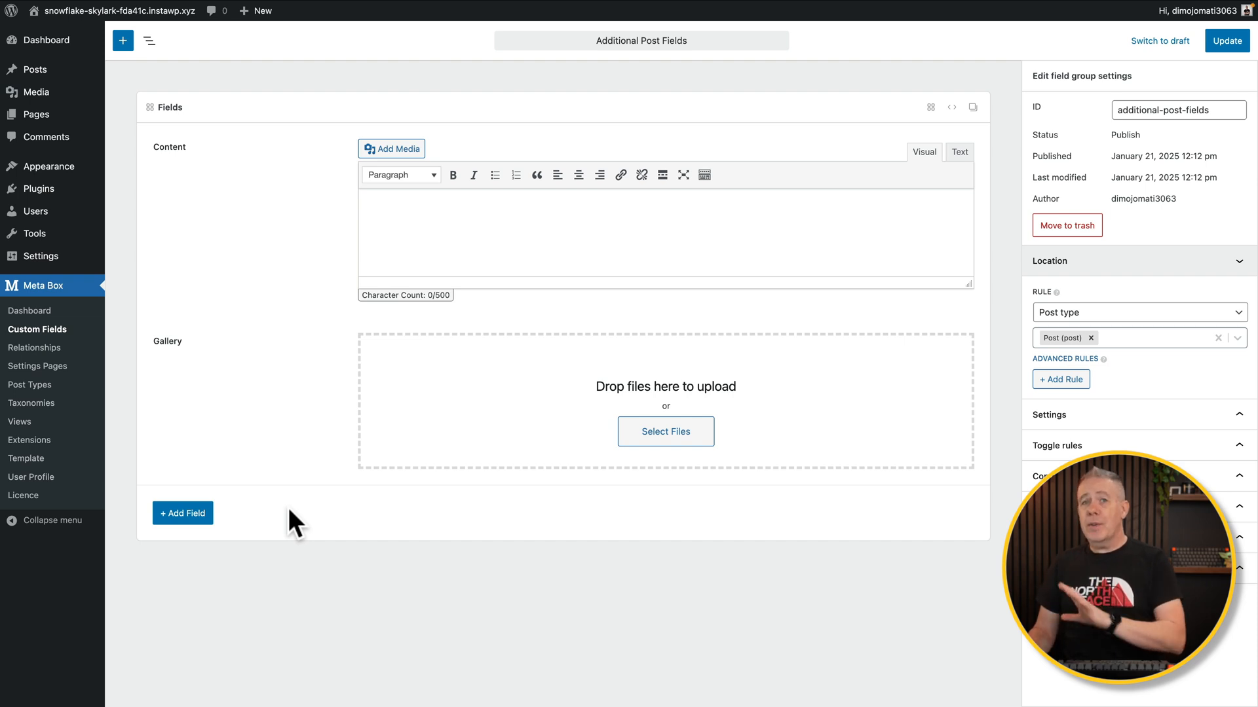
pyautogui.moveTo(329, 218)
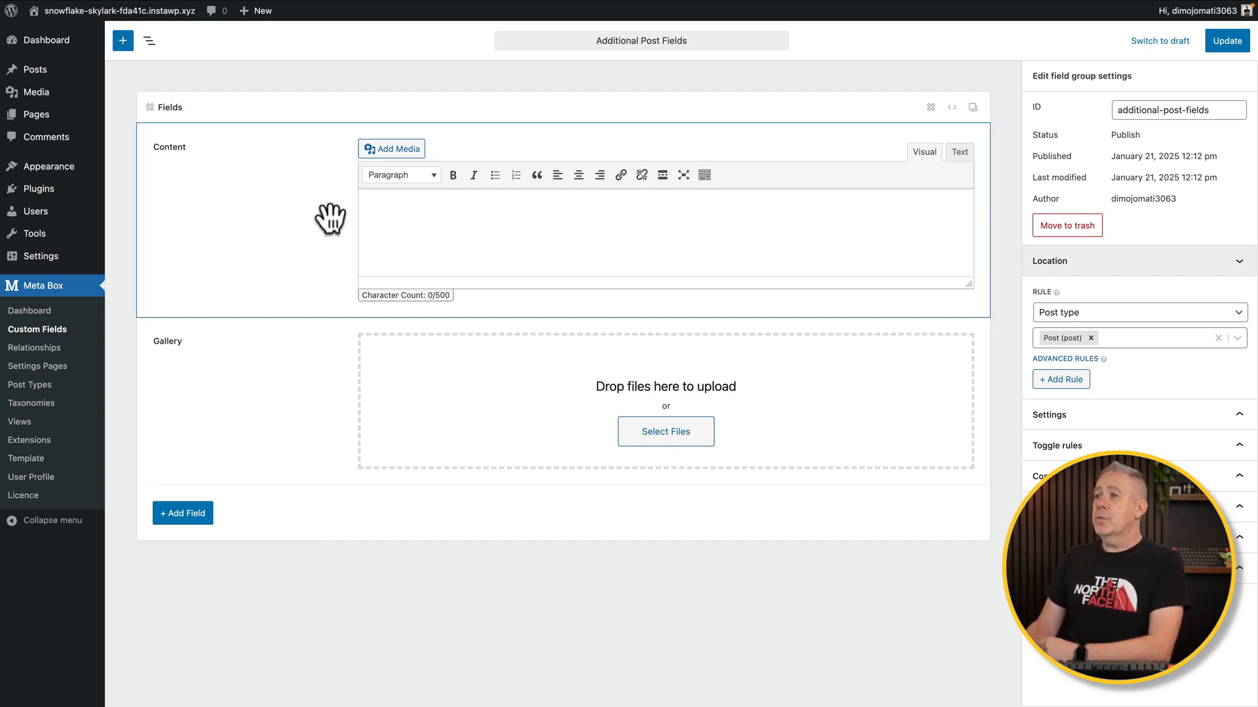
pyautogui.moveTo(938, 137)
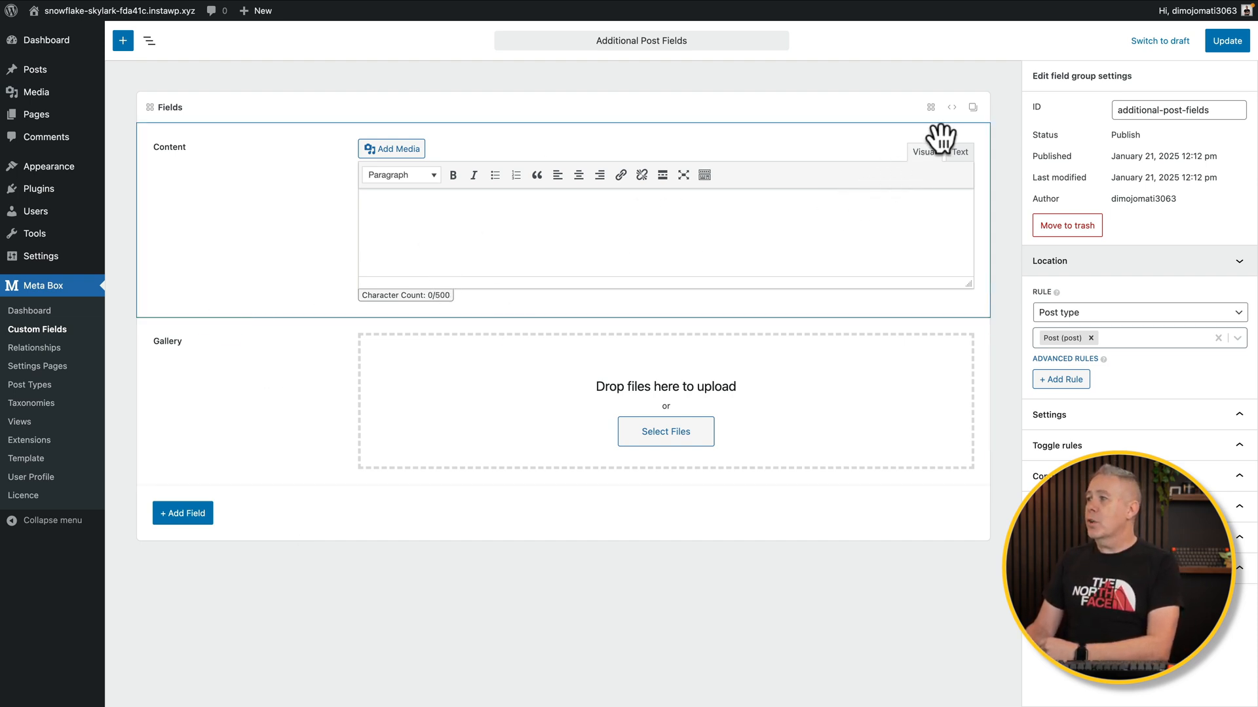
pyautogui.moveTo(370, 203)
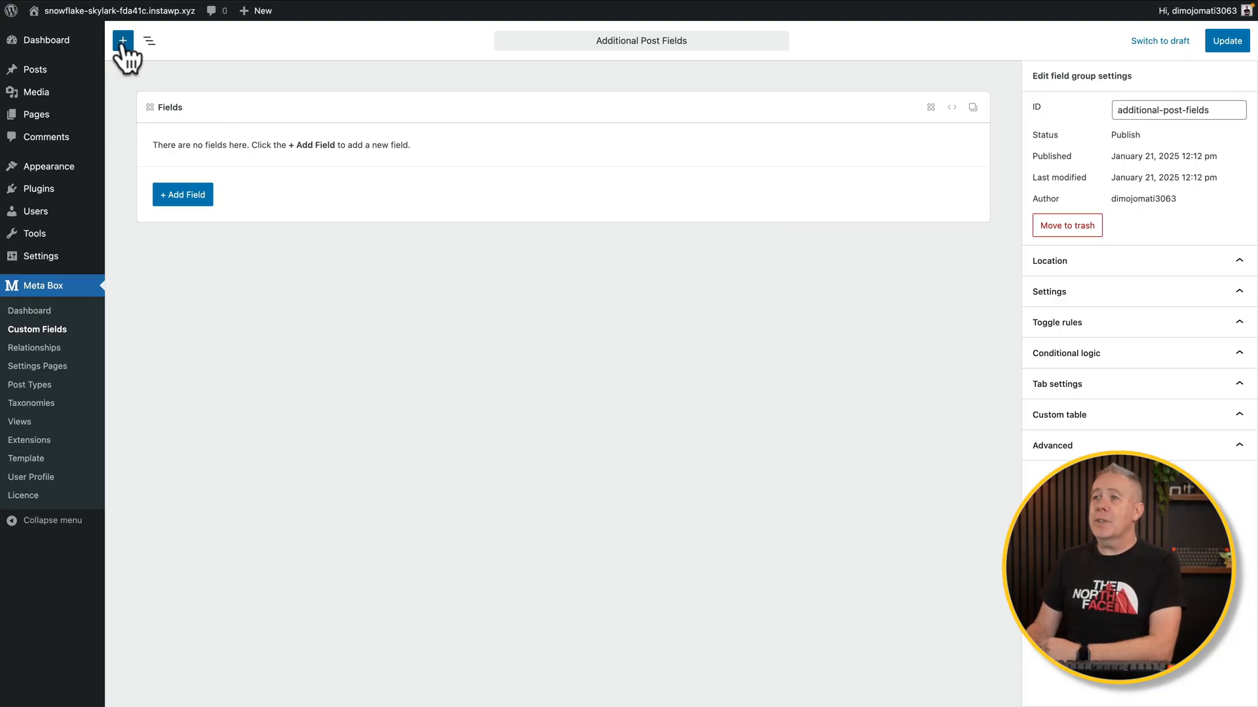
# Open the field type list, search 'radio', then clear the search to show every type
pyautogui.click(122, 40)
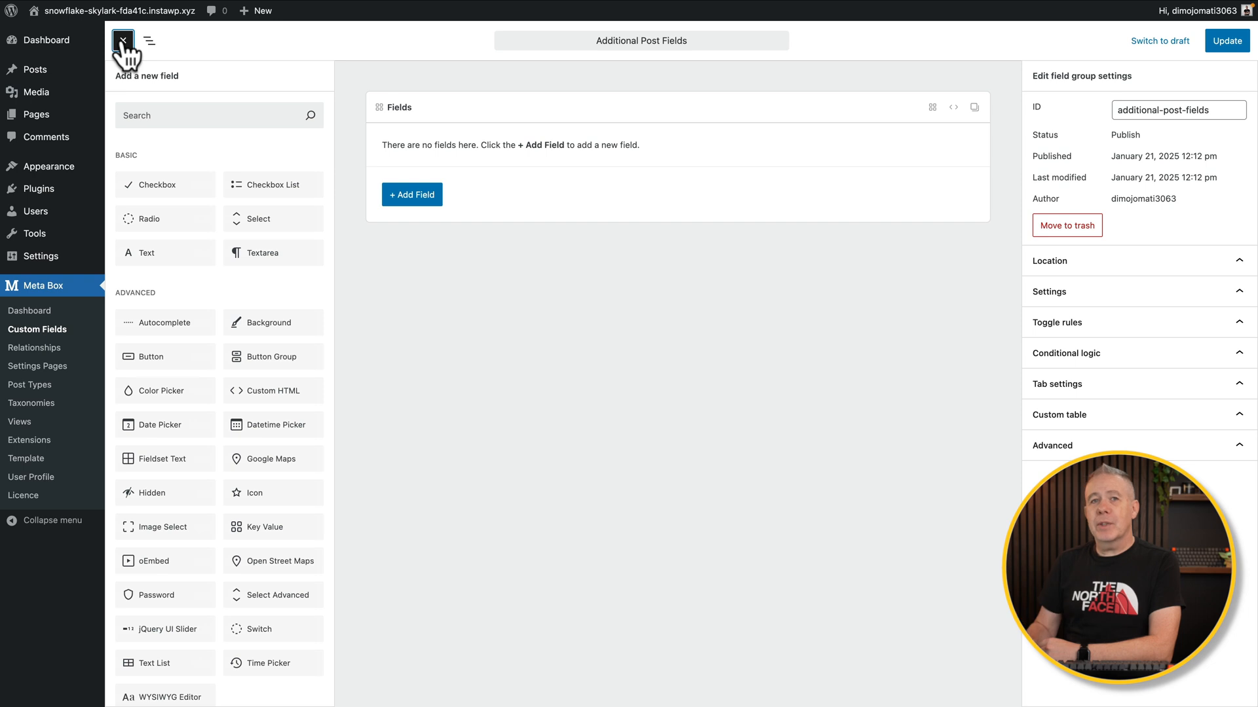
pyautogui.moveTo(219, 151)
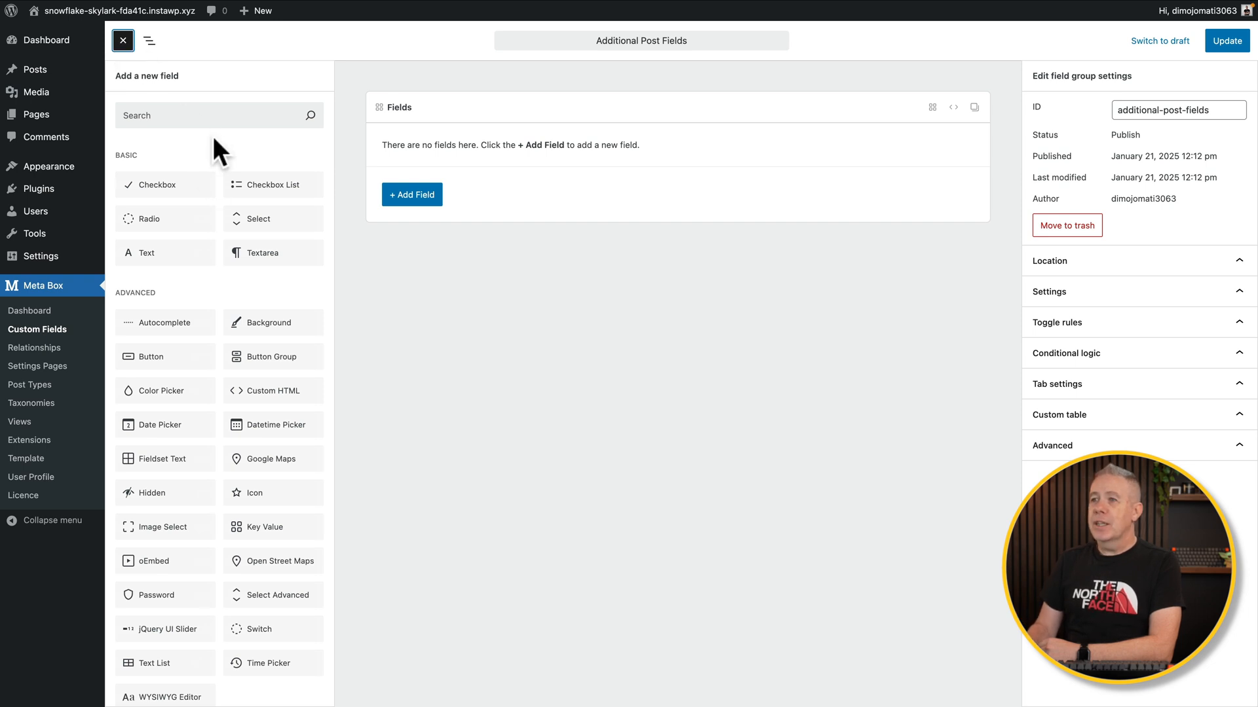
pyautogui.write('rad')
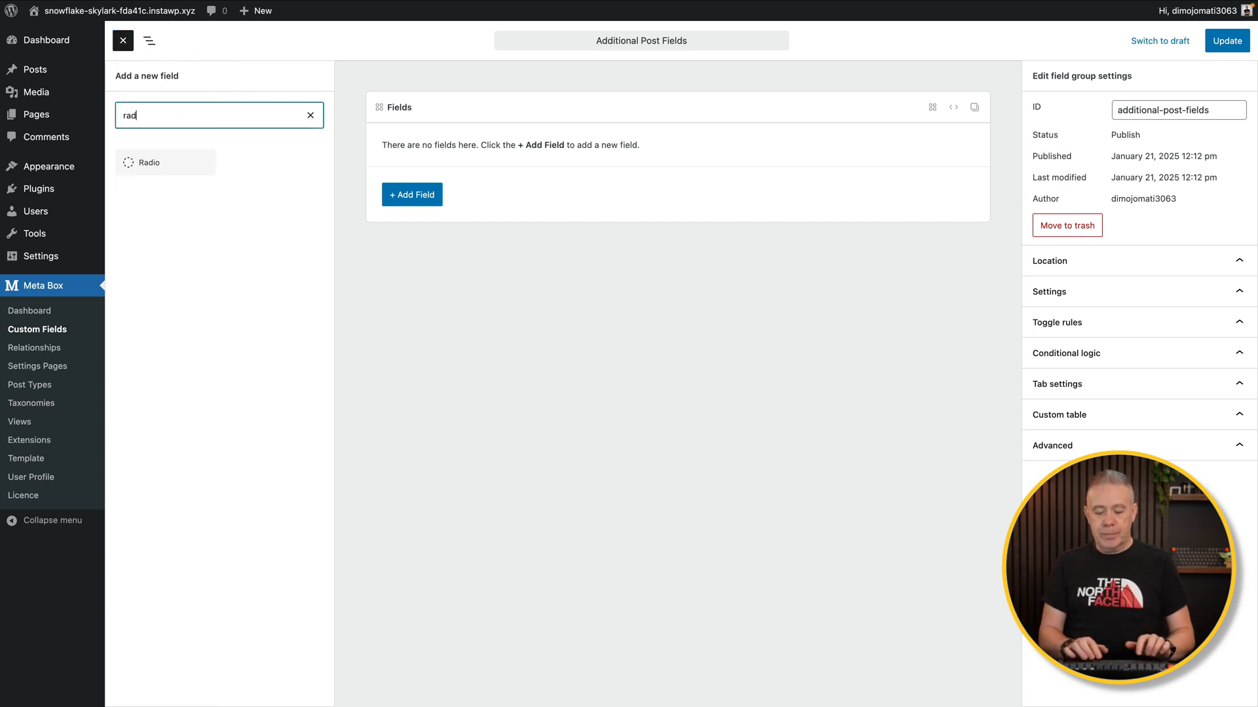
pyautogui.write('io')
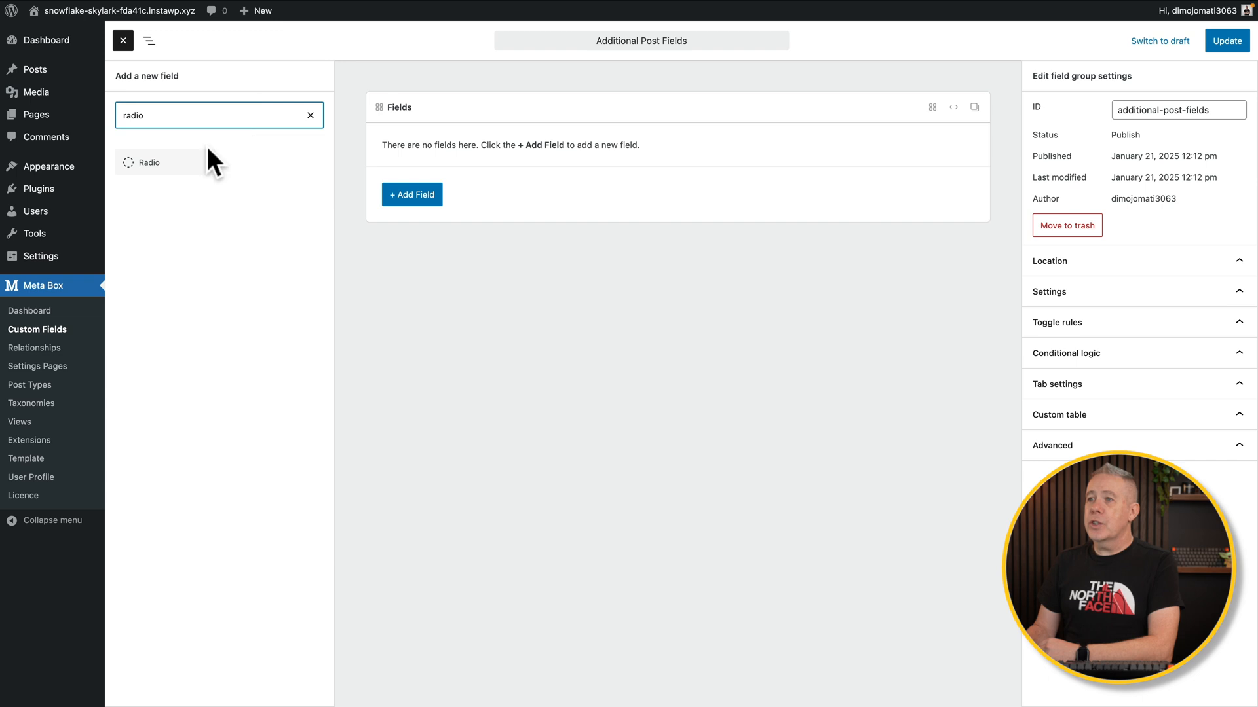
pyautogui.click(310, 115)
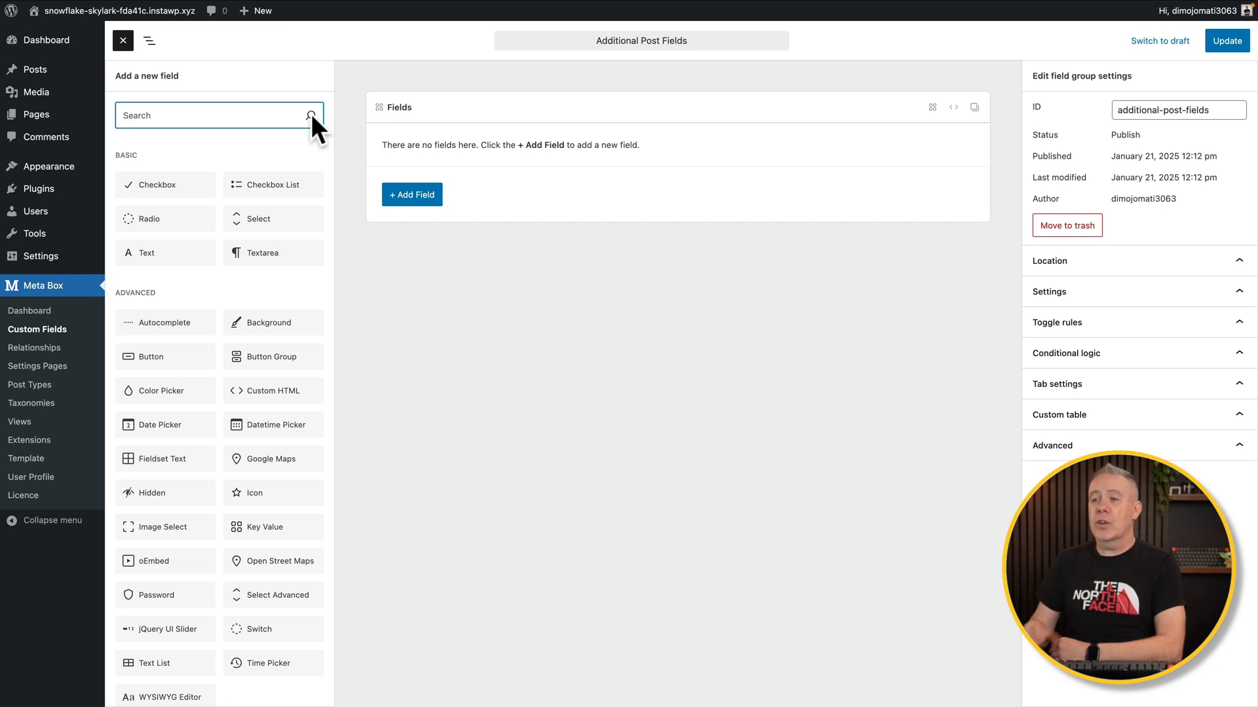
pyautogui.moveTo(261, 322)
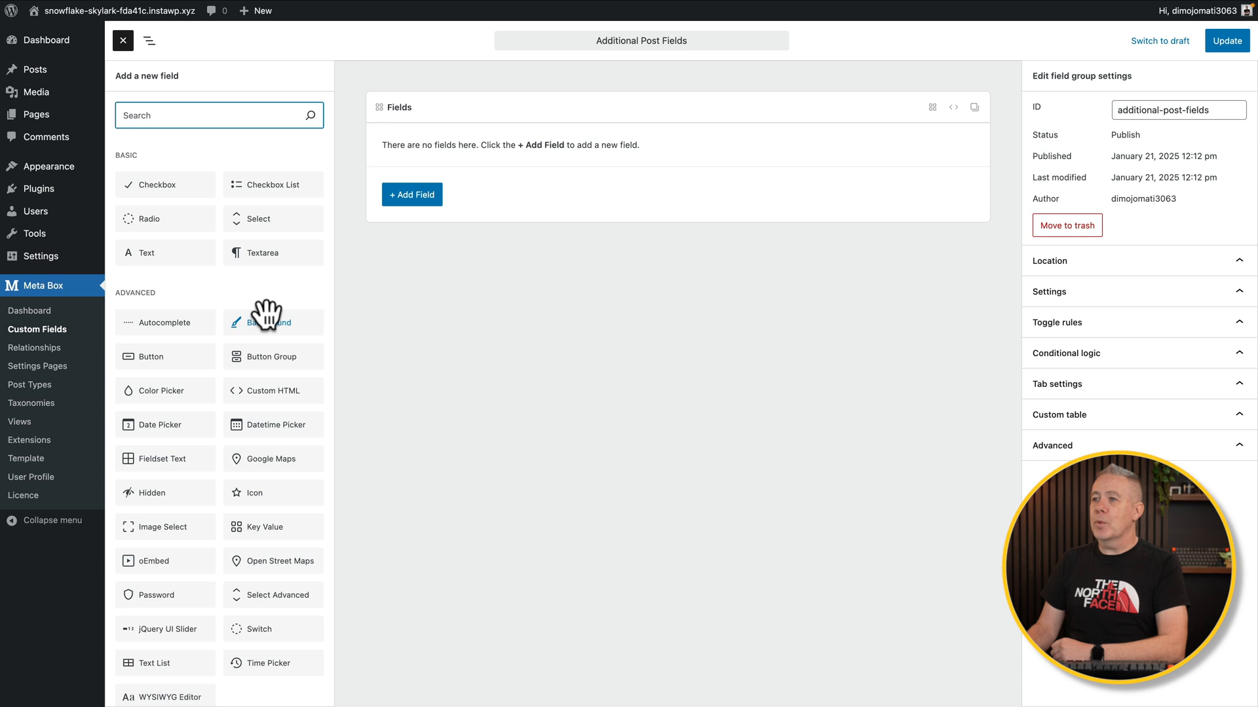
# Collapse the WordPress admin menu to icons and hide the Structure outline panel
pyautogui.click(149, 40)
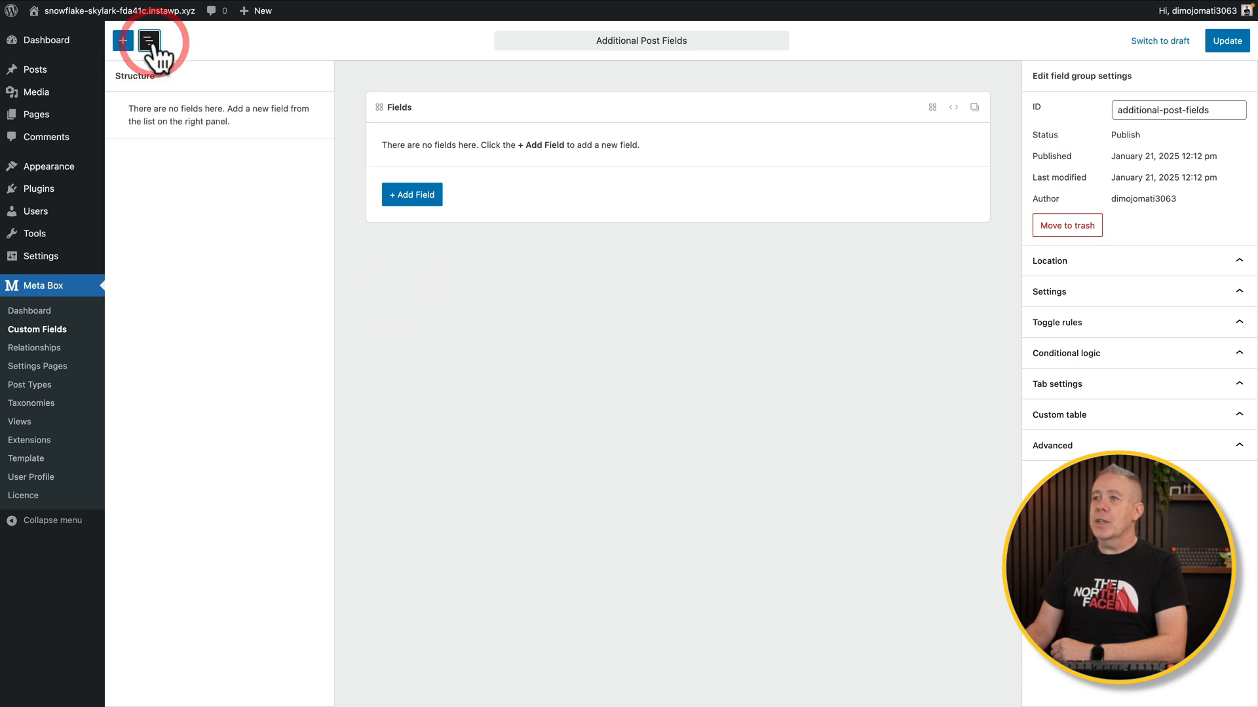
pyautogui.moveTo(214, 141)
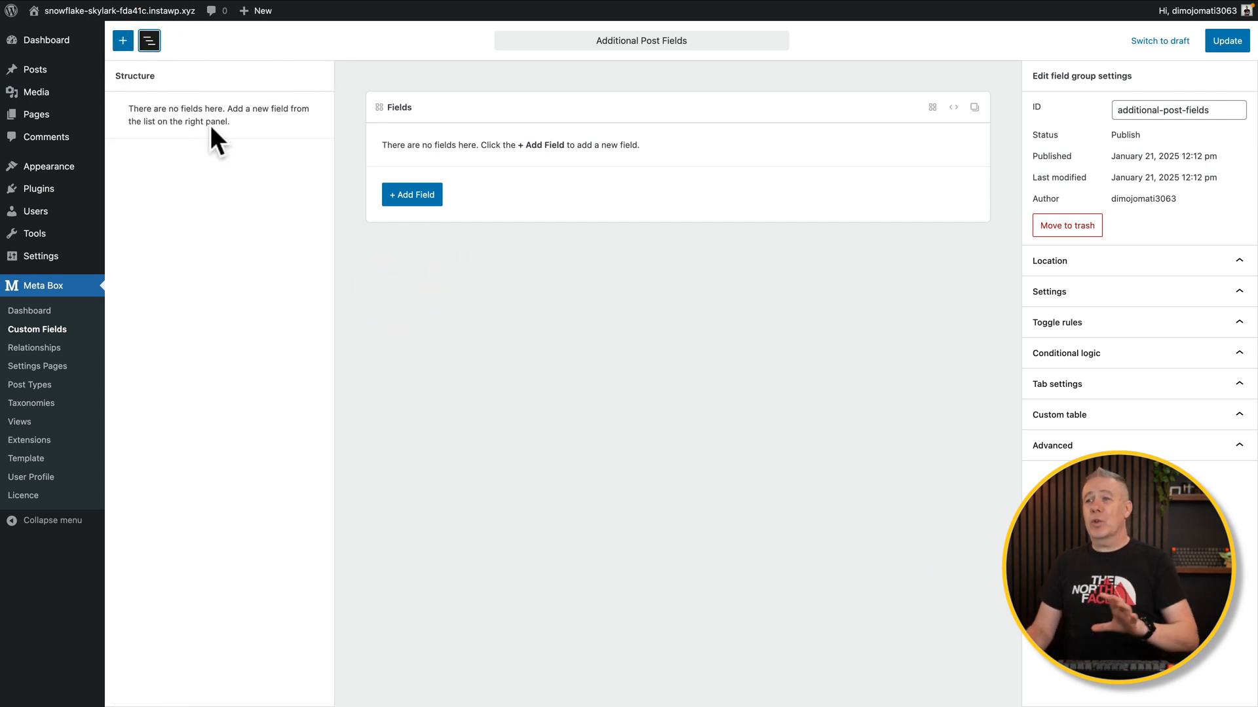
pyautogui.click(45, 520)
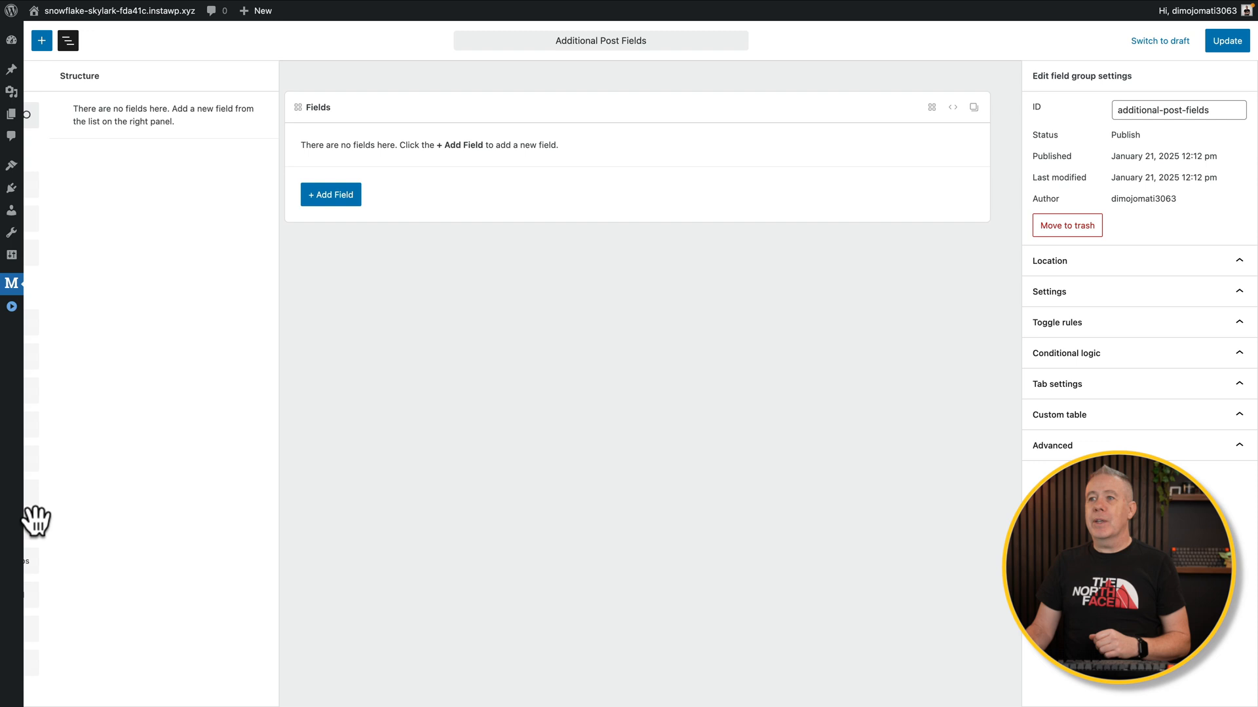
pyautogui.click(67, 40)
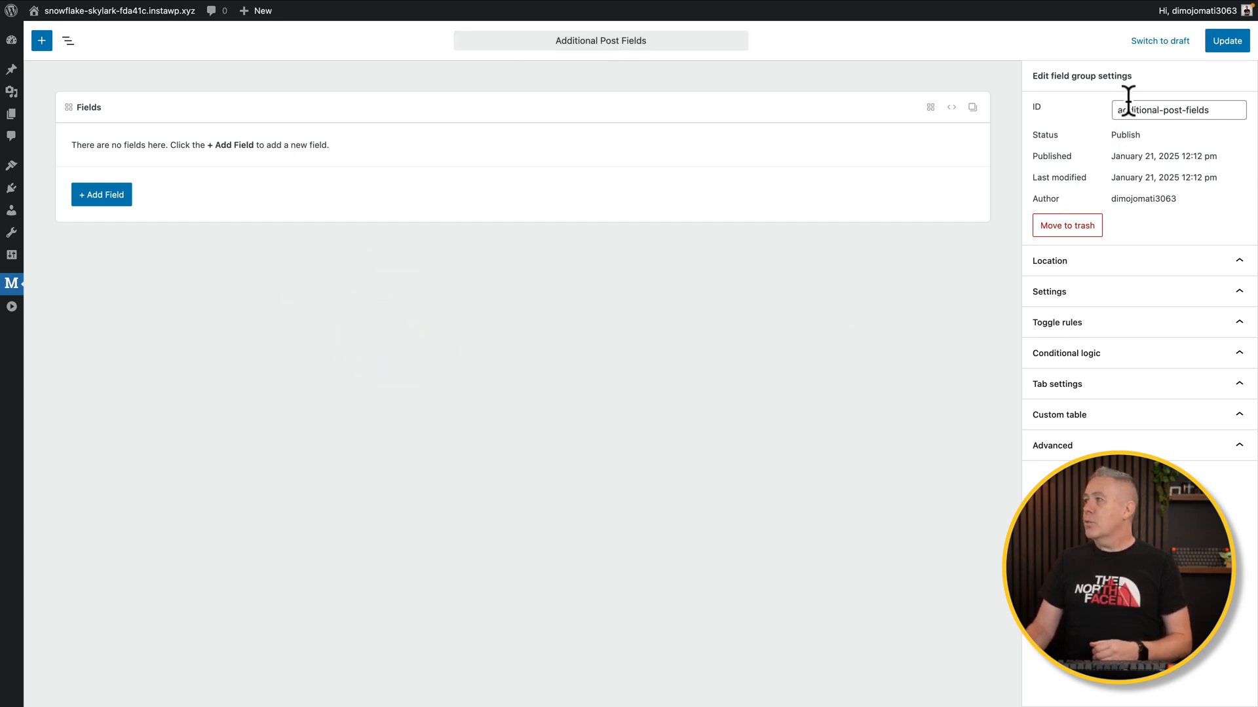
pyautogui.moveTo(1147, 225)
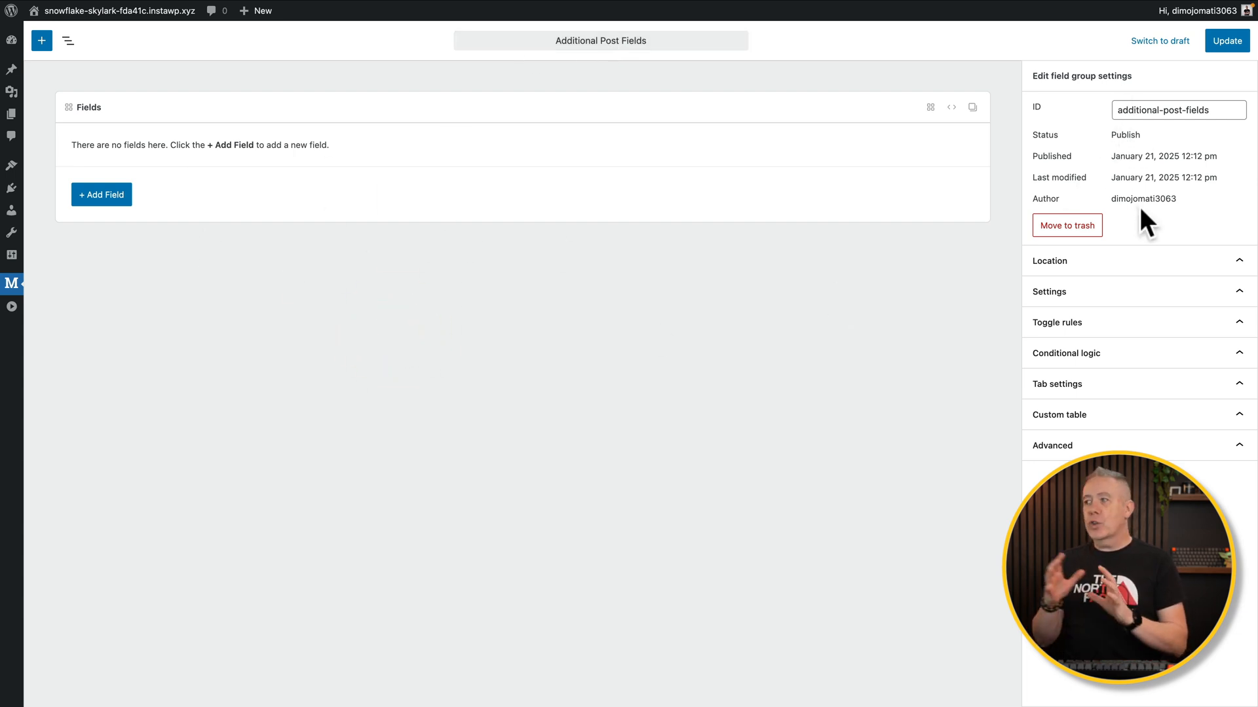
pyautogui.moveTo(1218, 175)
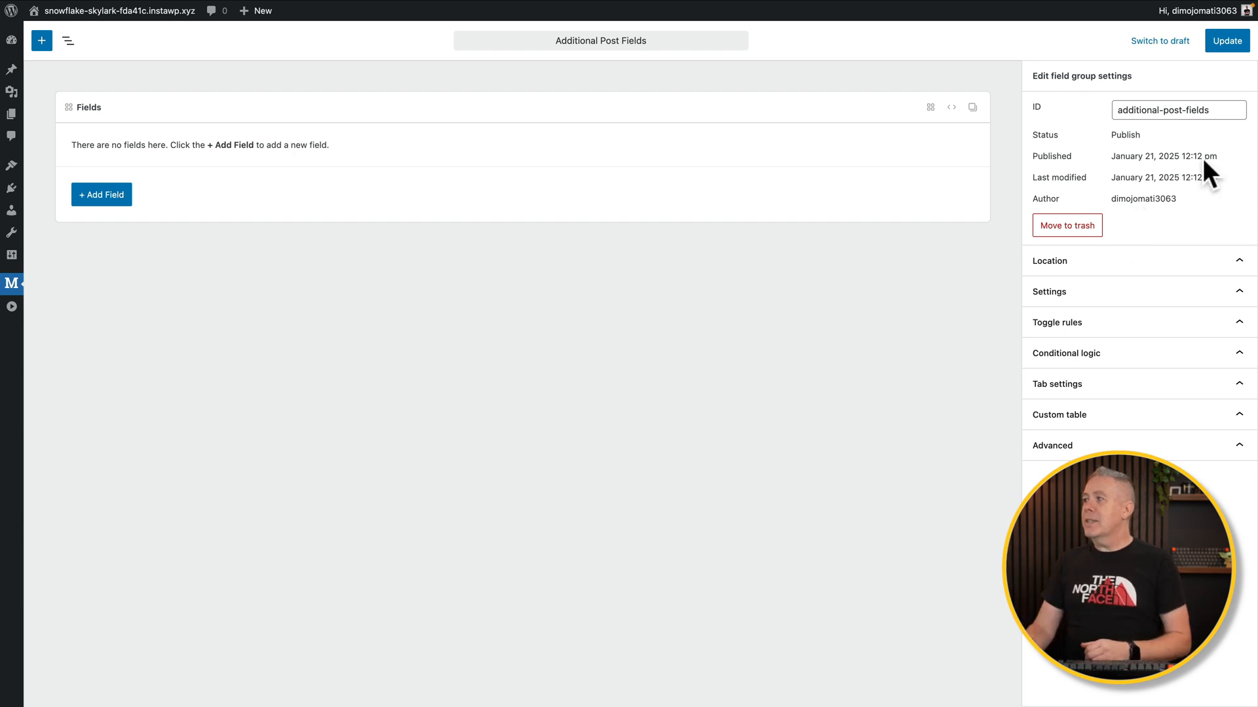
pyautogui.moveTo(1117, 183)
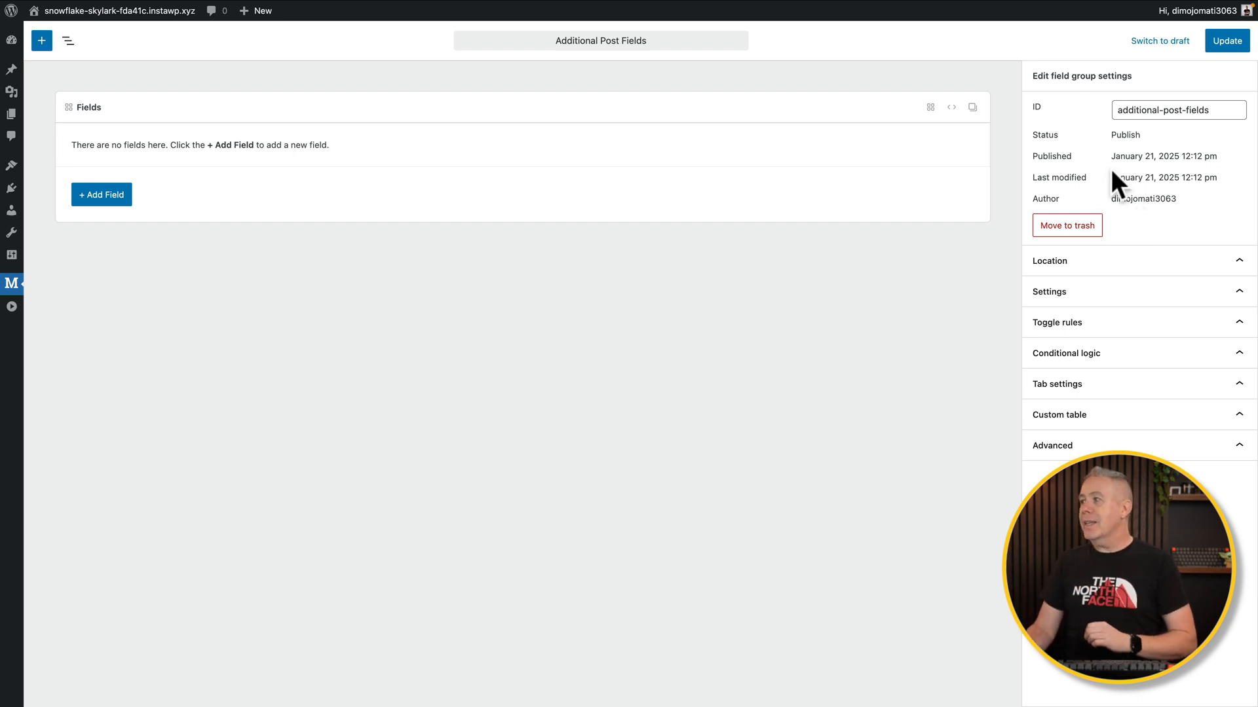
# Confirm the Location rule stays Post type, then expand the Advanced settings panel
pyautogui.click(1049, 260)
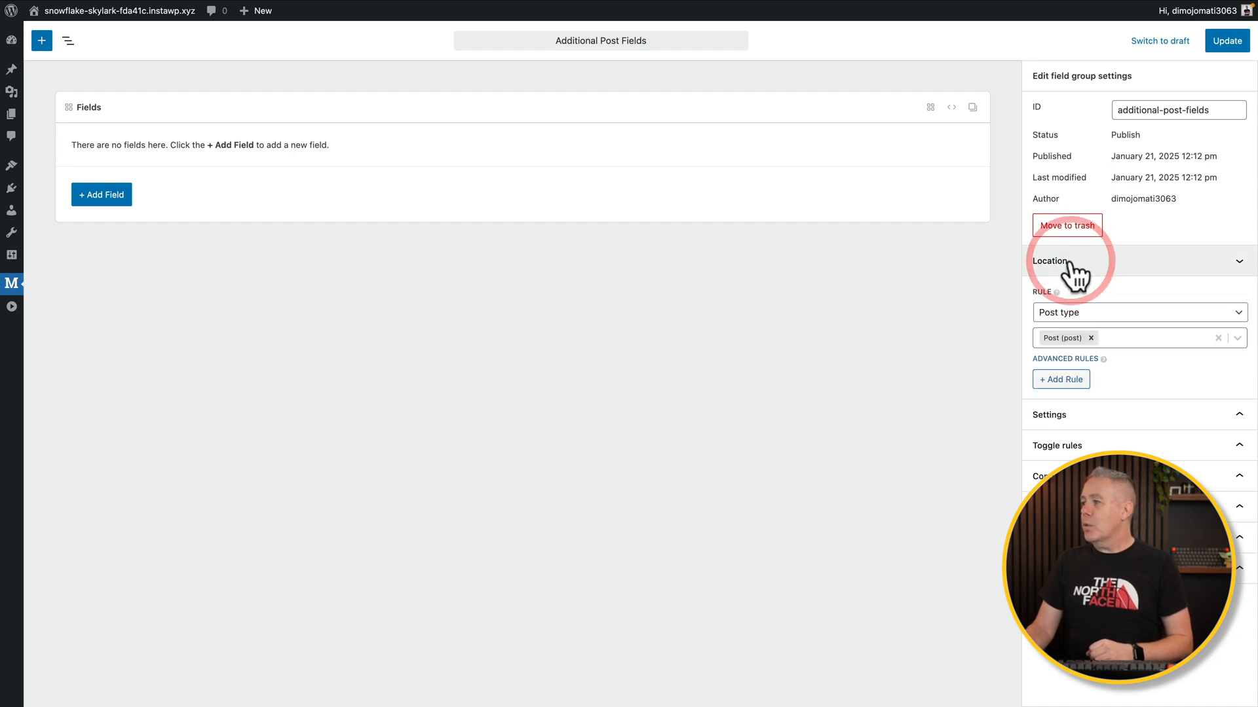
pyautogui.moveTo(1129, 326)
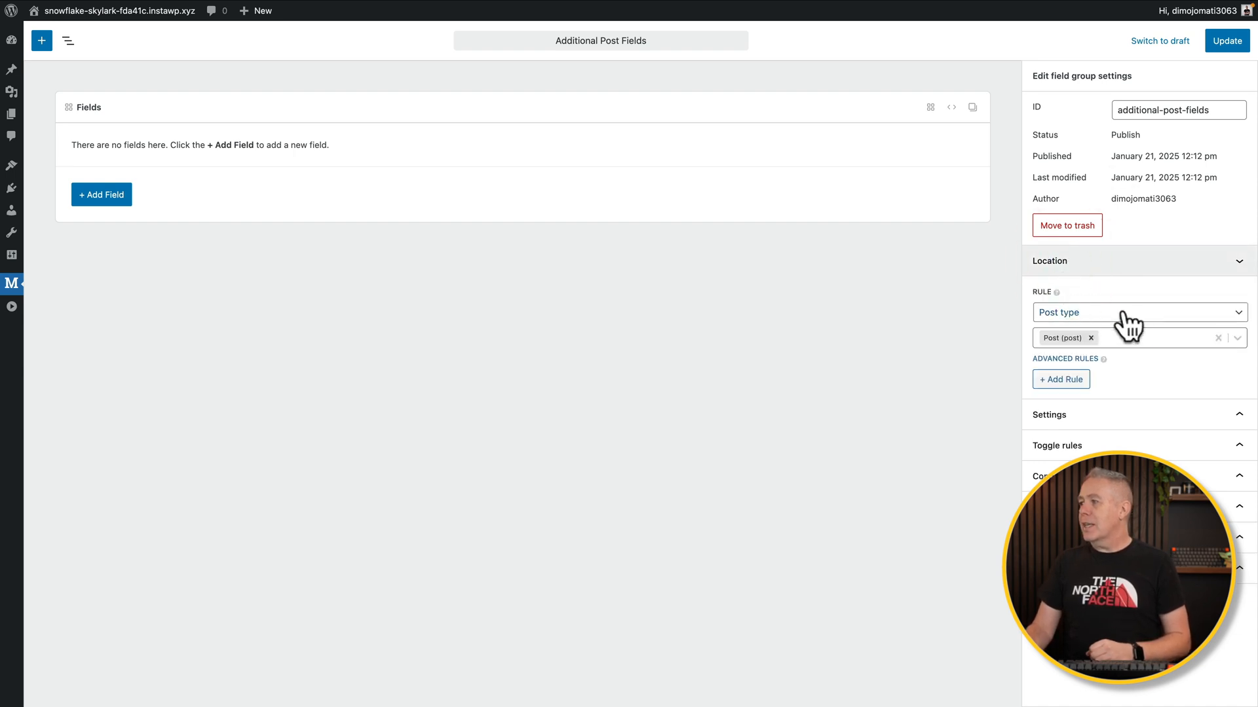
pyautogui.click(1137, 312)
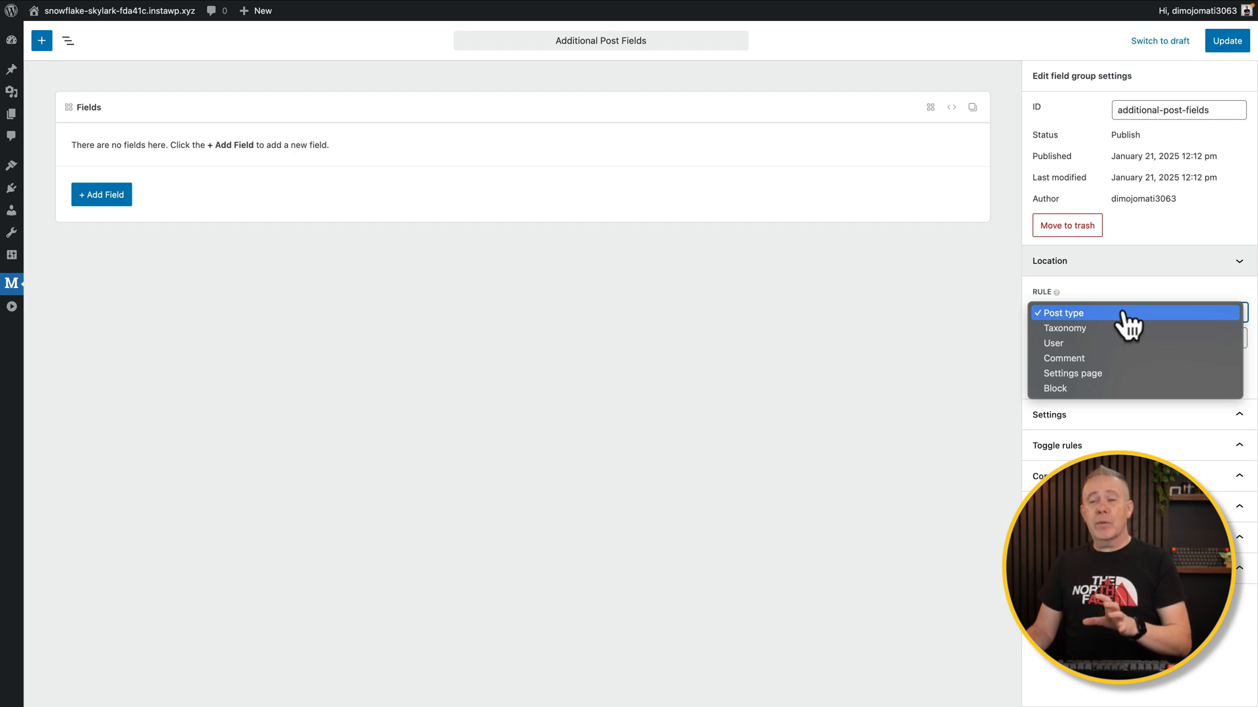
pyautogui.moveTo(1123, 328)
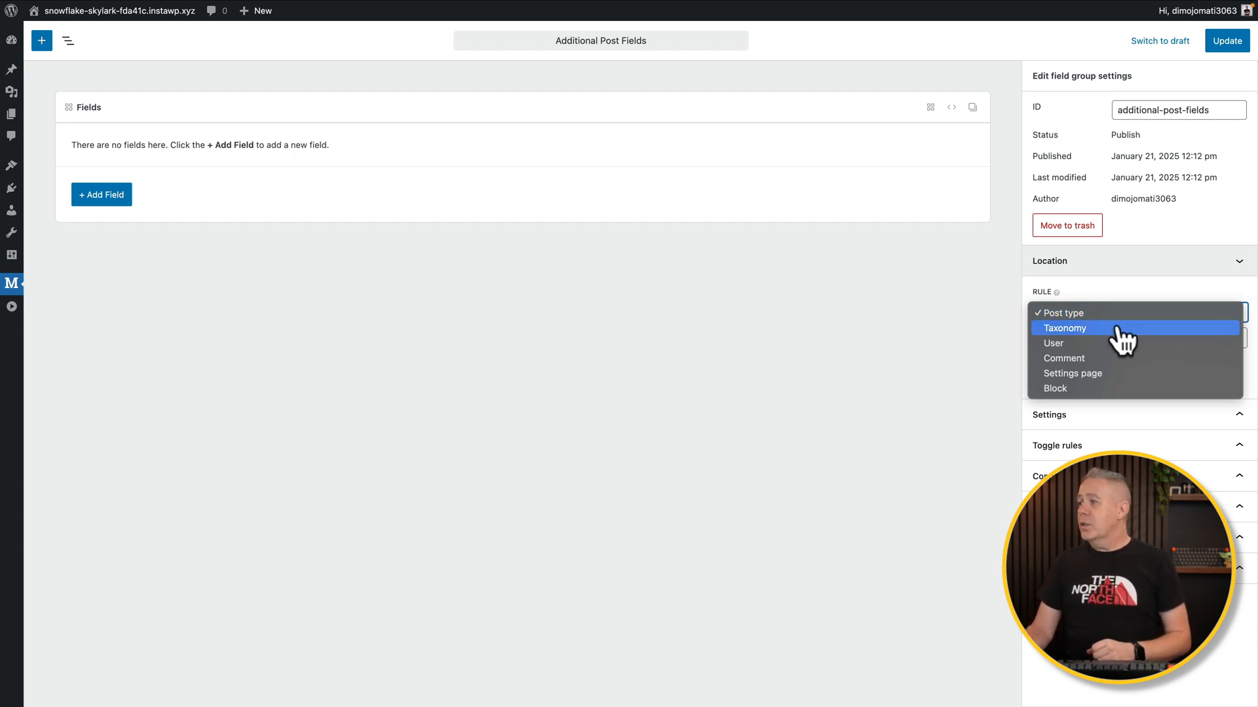
pyautogui.moveTo(1122, 344)
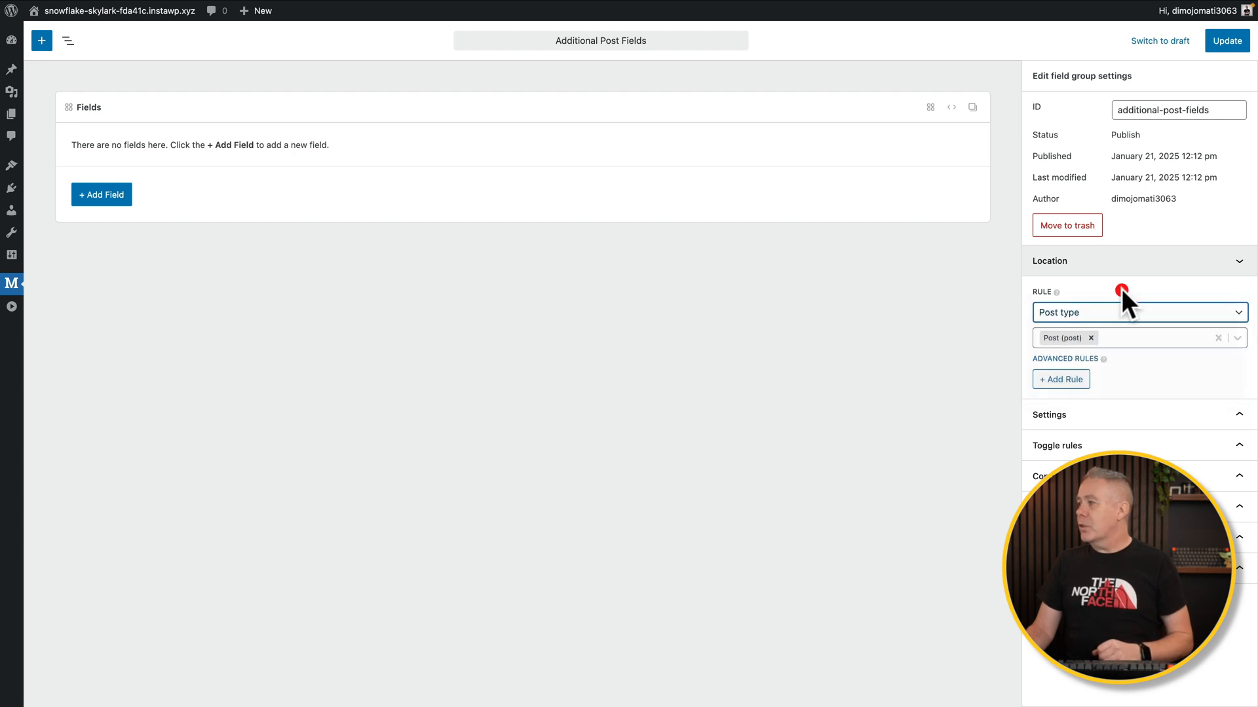
pyautogui.moveTo(1173, 346)
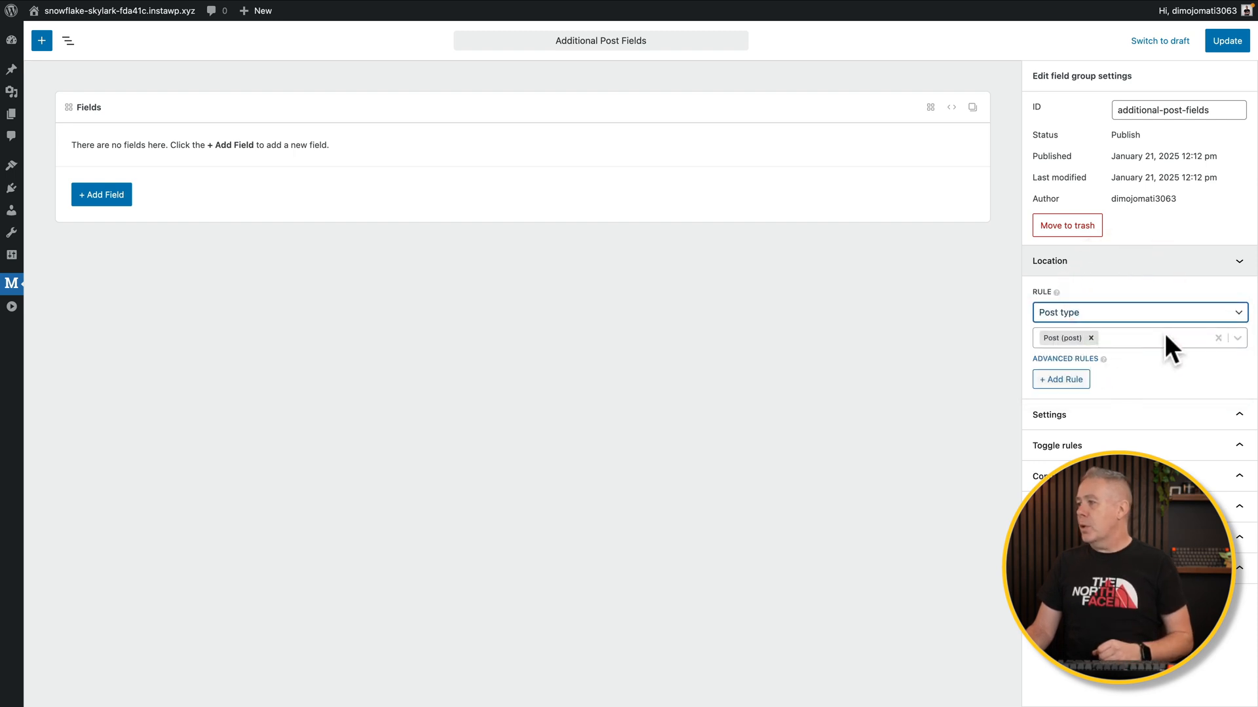
pyautogui.click(1048, 291)
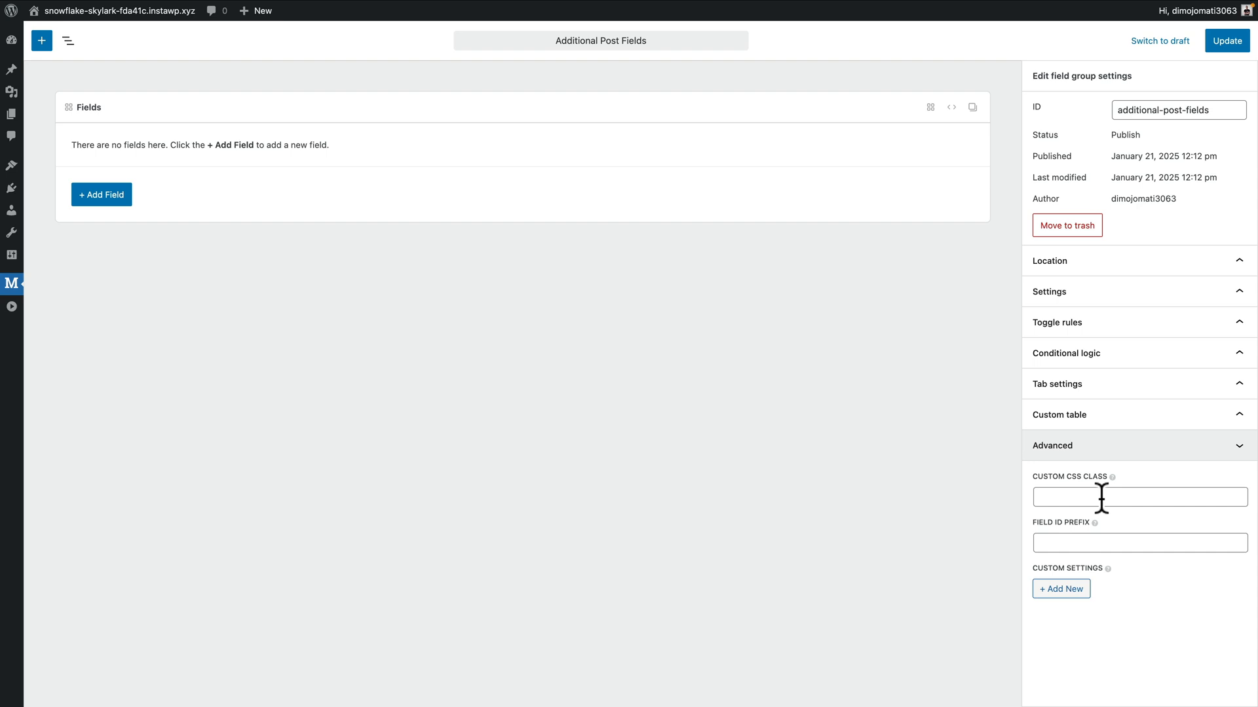
# Fold away the Advanced panel and expand Custom table to view its storage option
pyautogui.click(1137, 445)
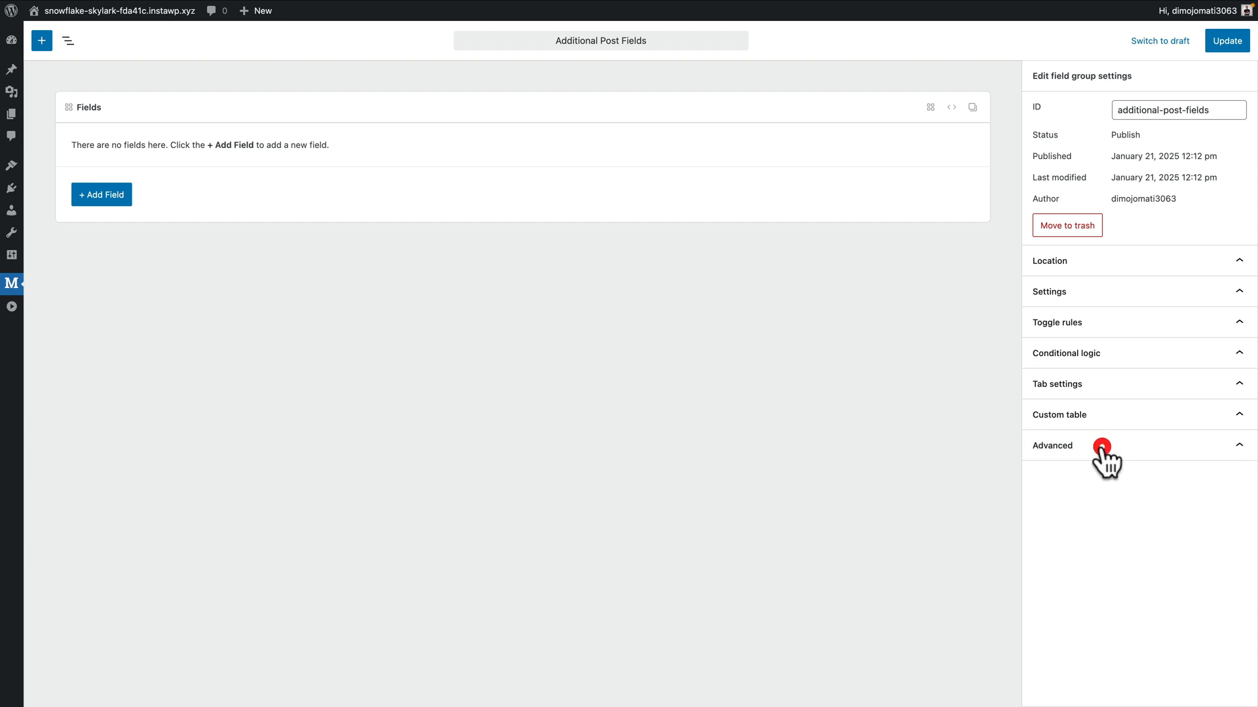
pyautogui.click(1058, 415)
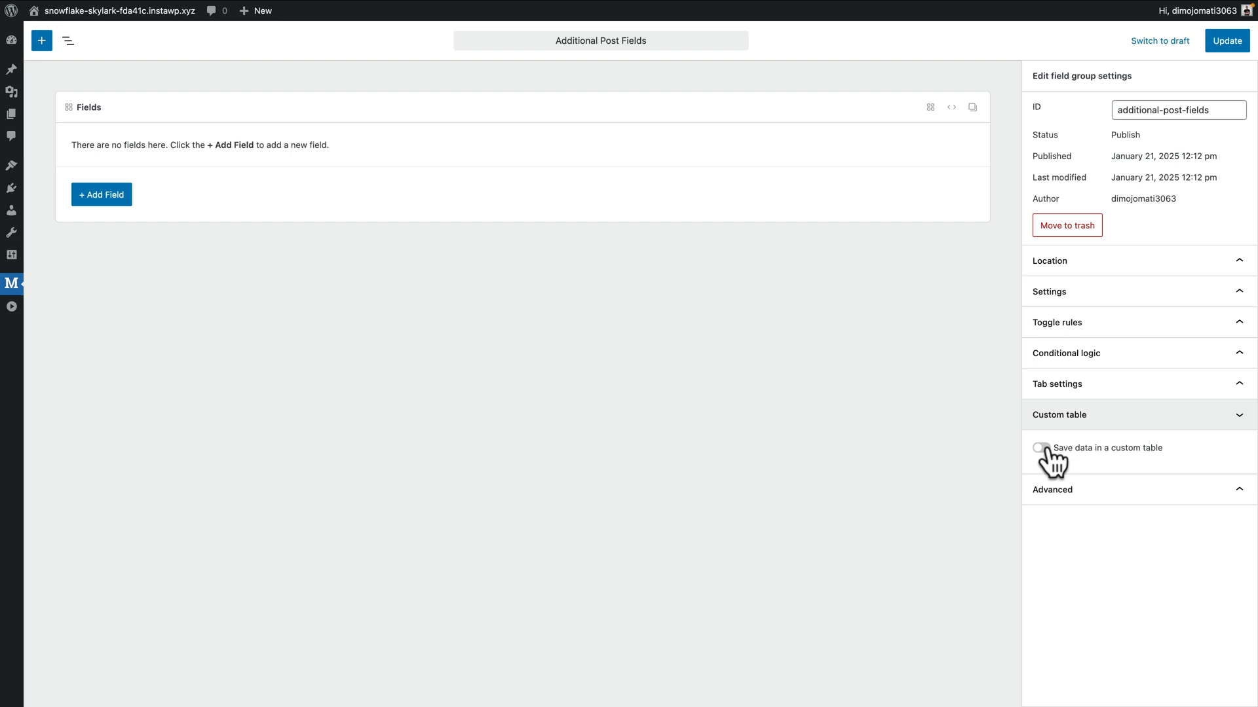
pyautogui.moveTo(1062, 425)
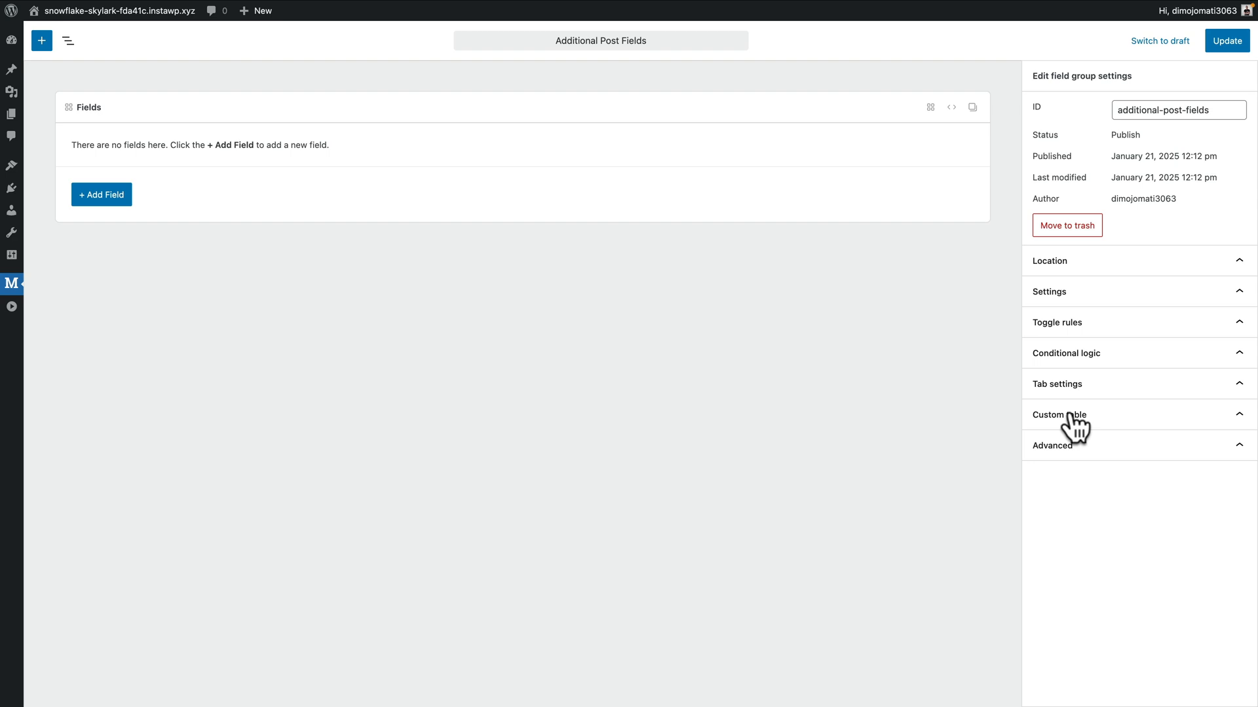
pyautogui.moveTo(946, 286)
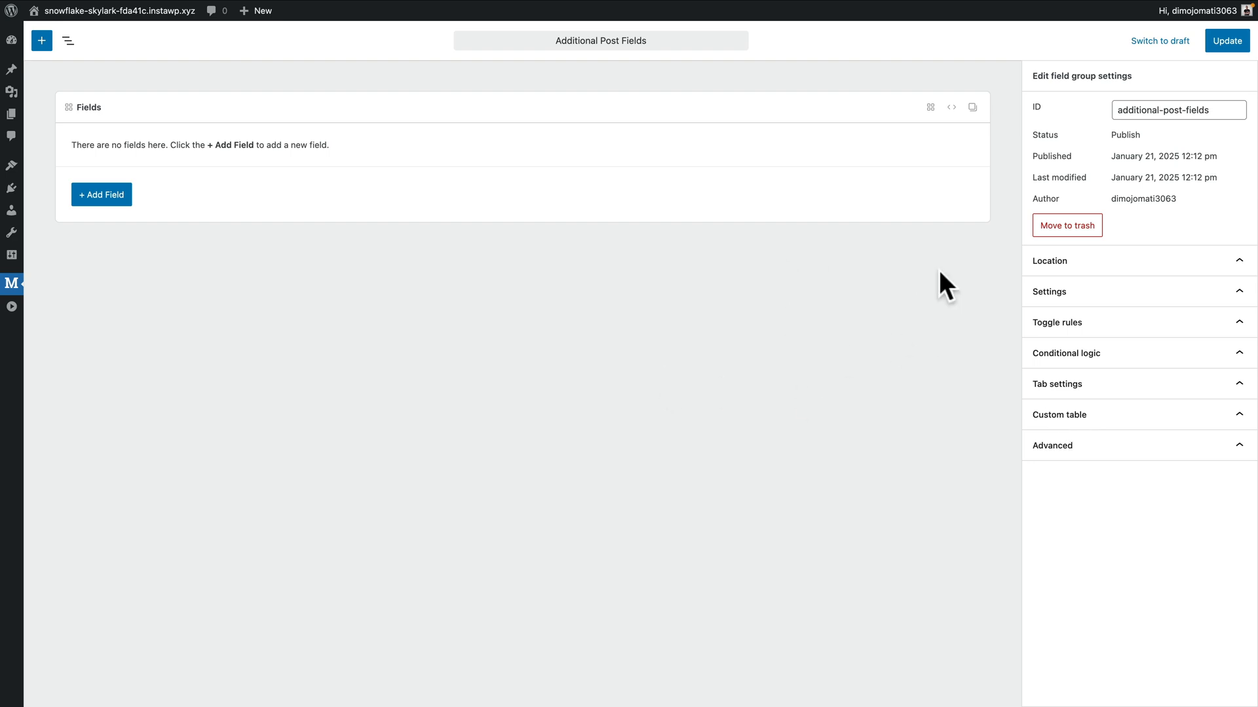
pyautogui.moveTo(223, 275)
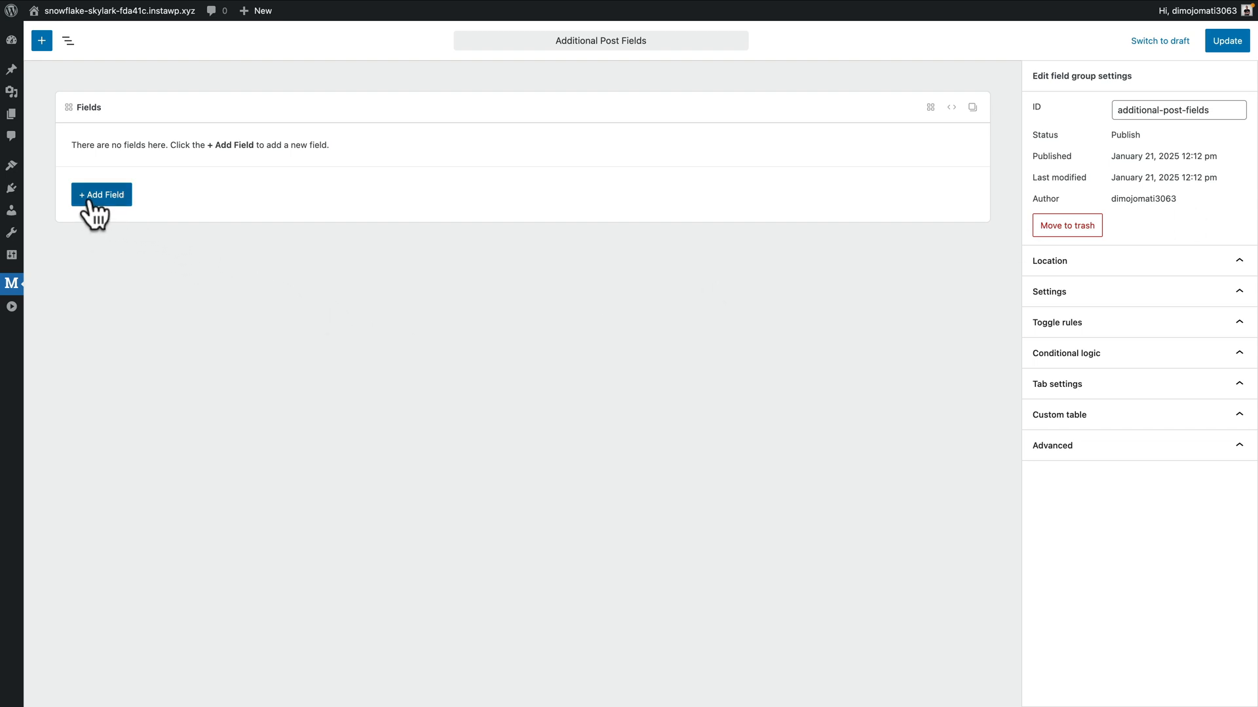
# Search 'date' in the Add Field dialog, dismiss it, and dock the field type sidebar
pyautogui.click(101, 195)
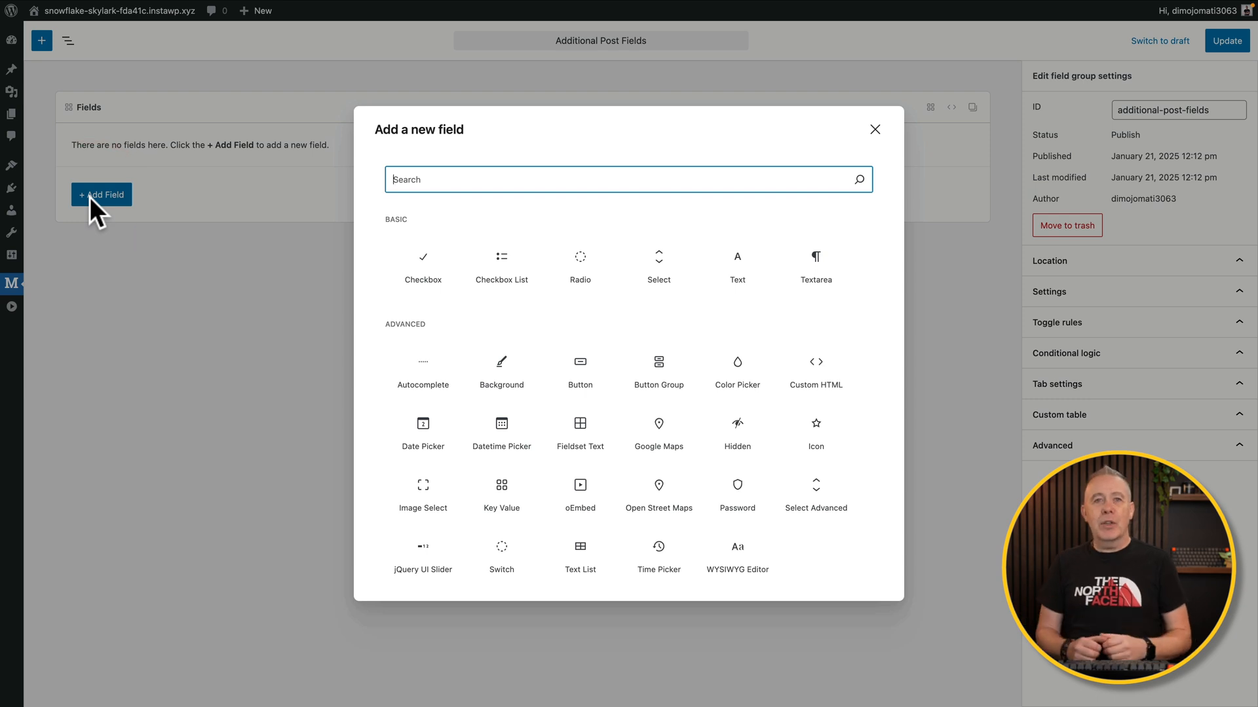
pyautogui.moveTo(447, 244)
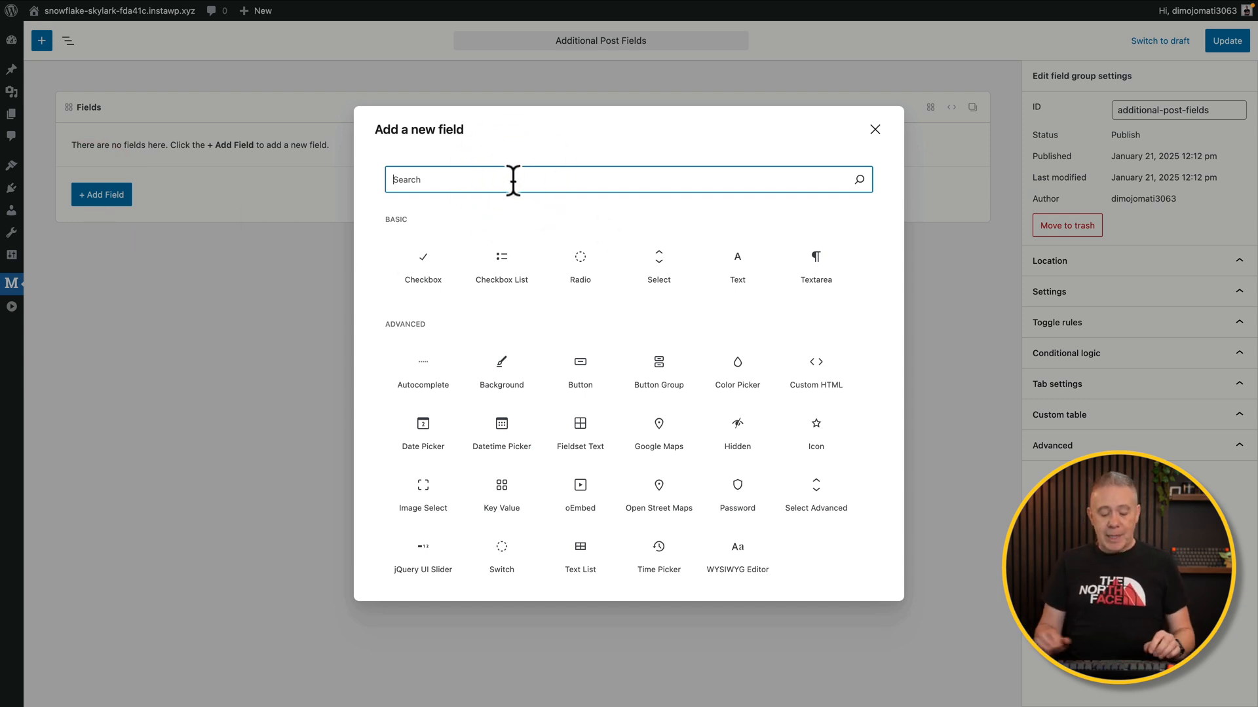
pyautogui.write('date')
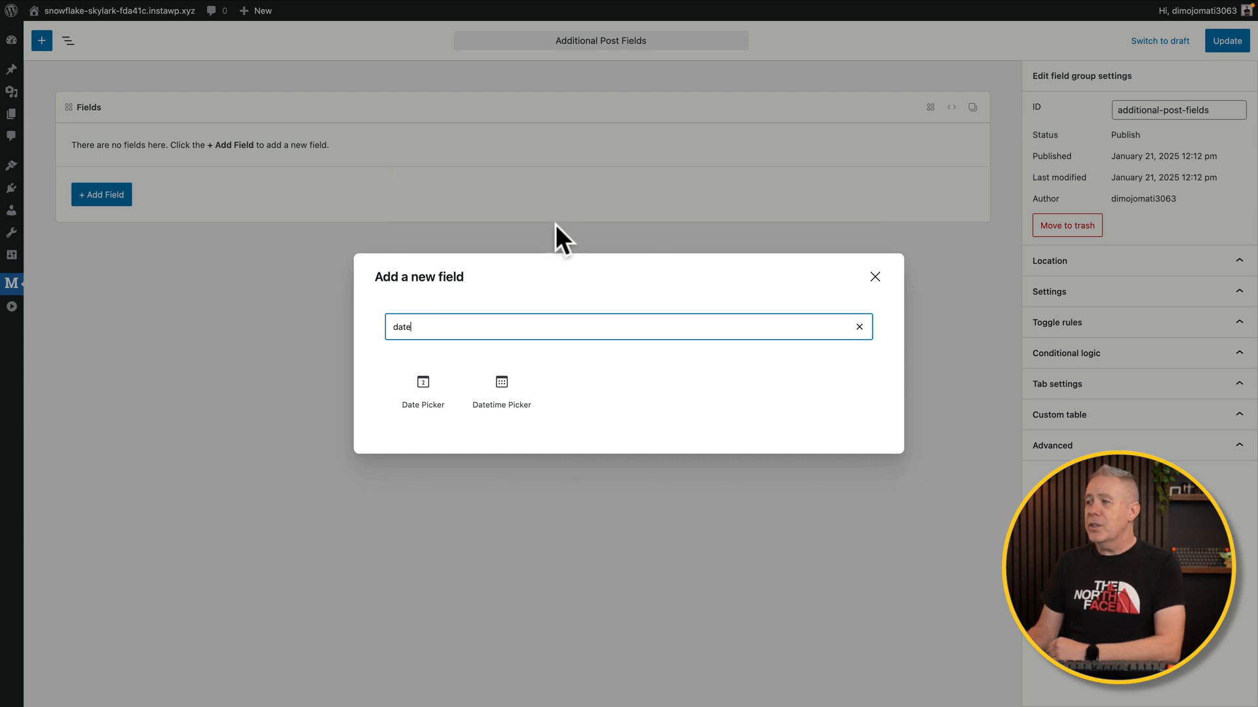
pyautogui.moveTo(551, 311)
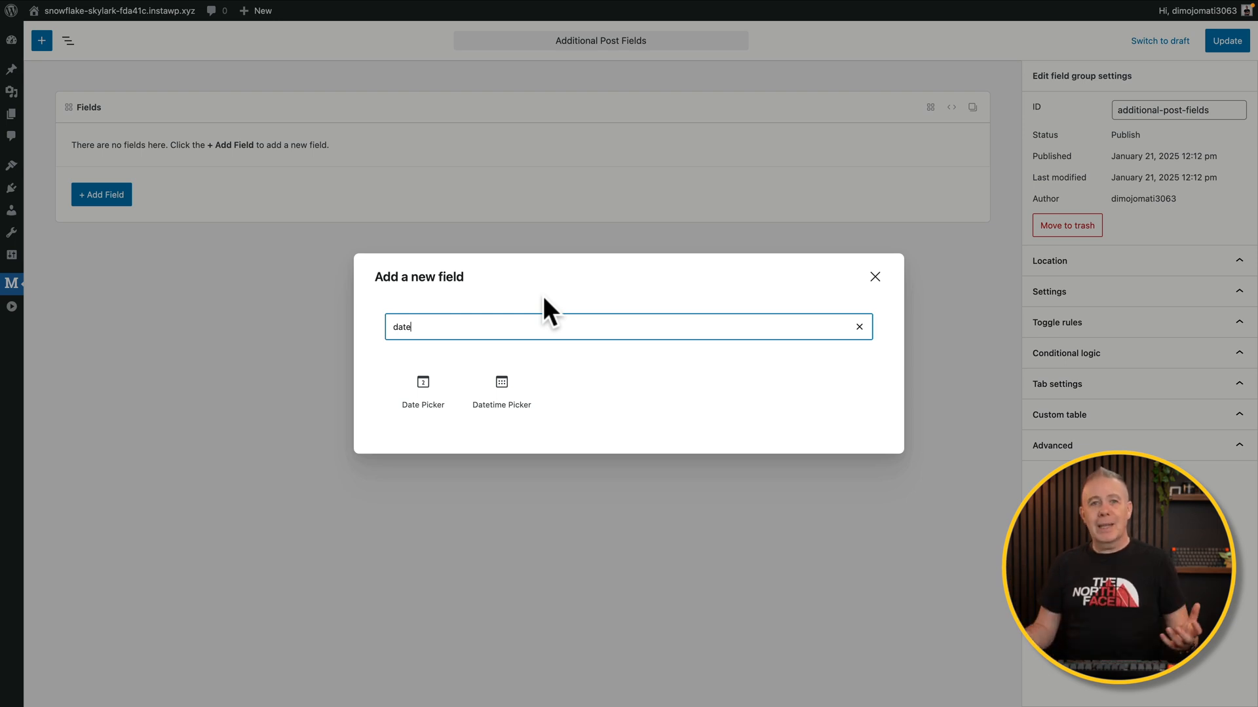
pyautogui.moveTo(617, 345)
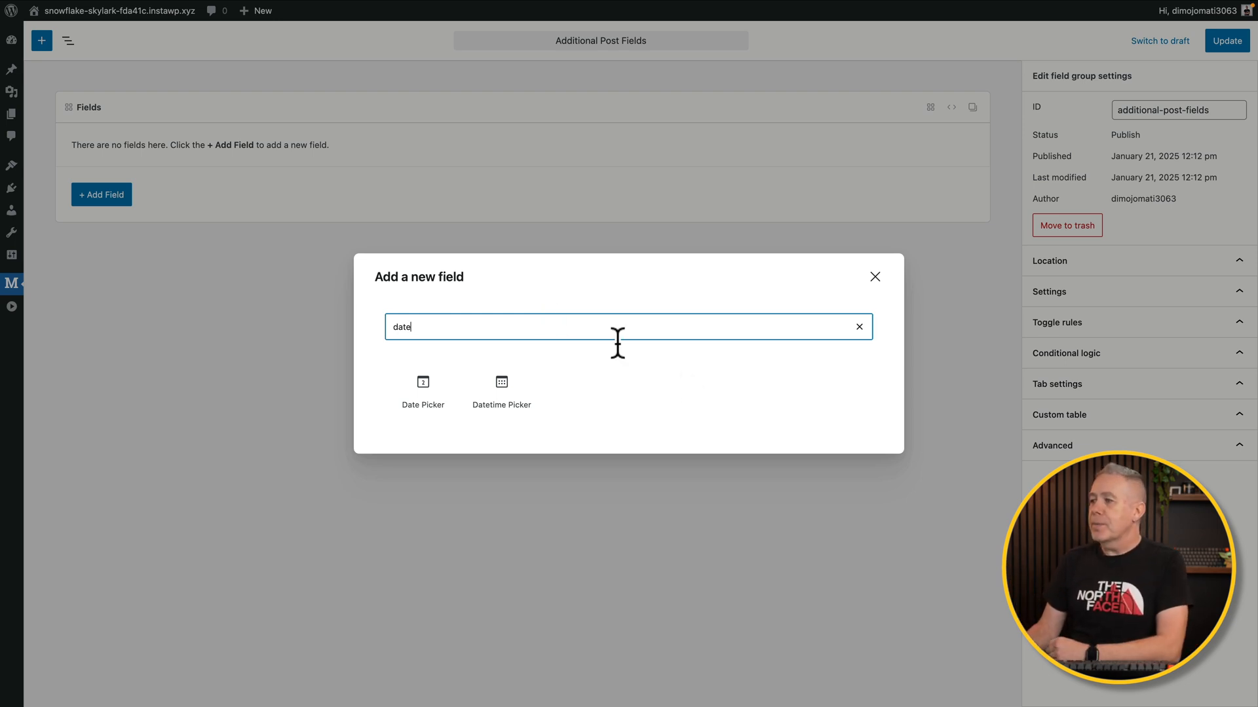
pyautogui.click(858, 326)
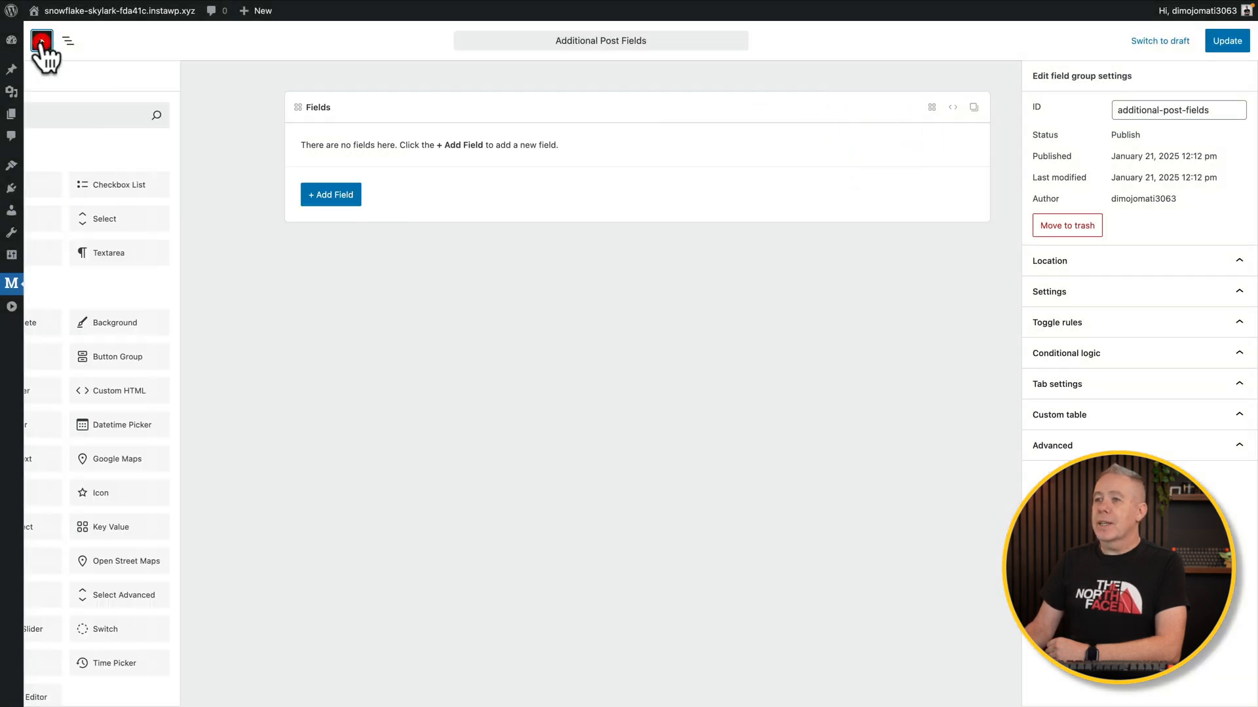
pyautogui.click(42, 40)
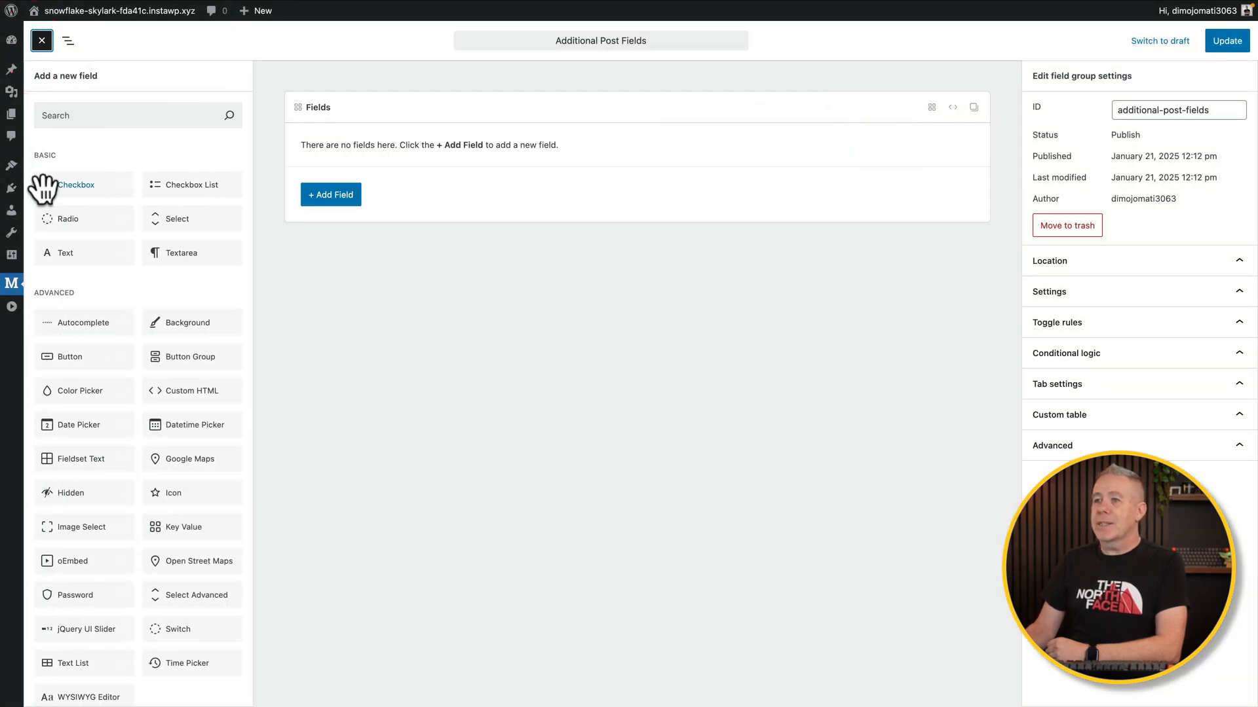
# Add a Text field from the sidebar and close the field type list
pyautogui.click(66, 253)
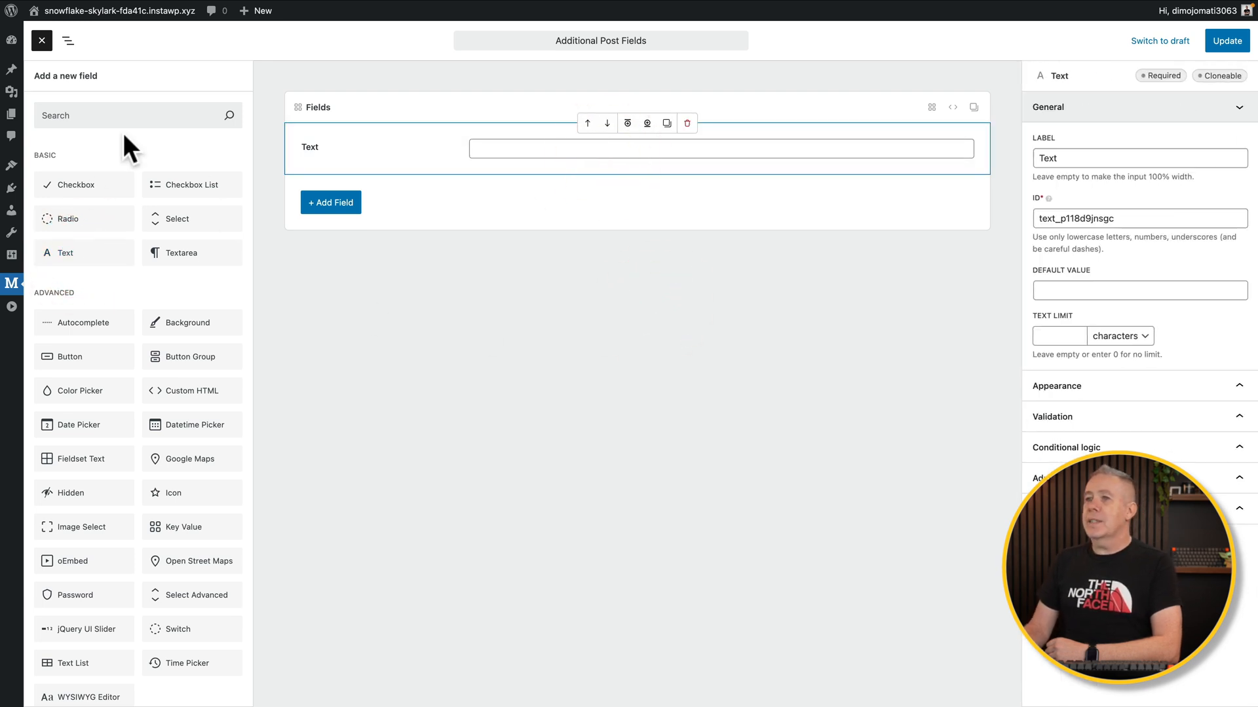
pyautogui.moveTo(83, 322)
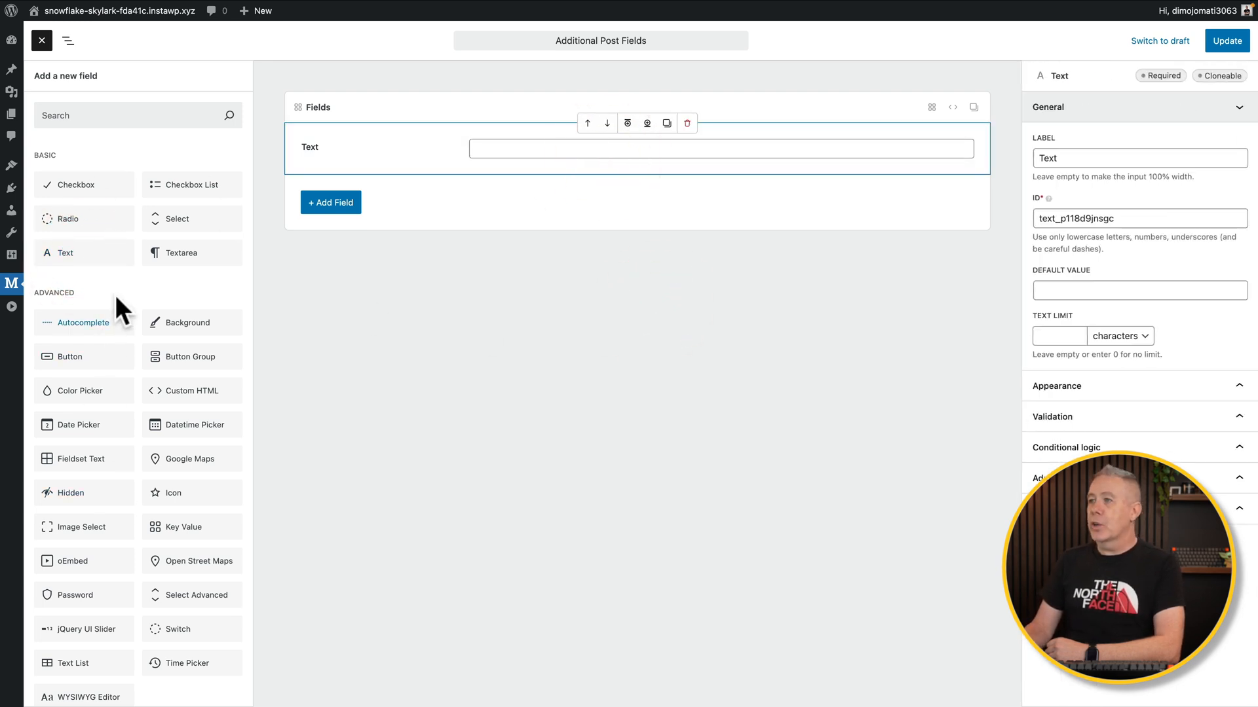
pyautogui.moveTo(93, 167)
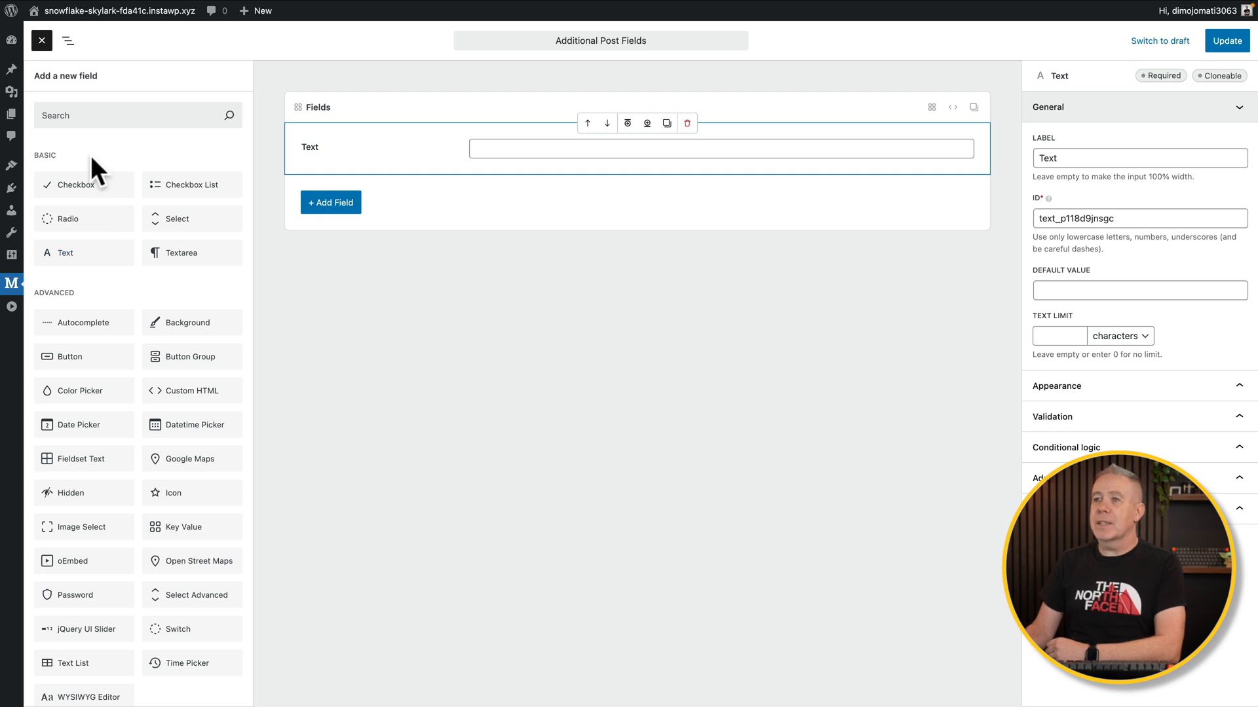
pyautogui.click(42, 40)
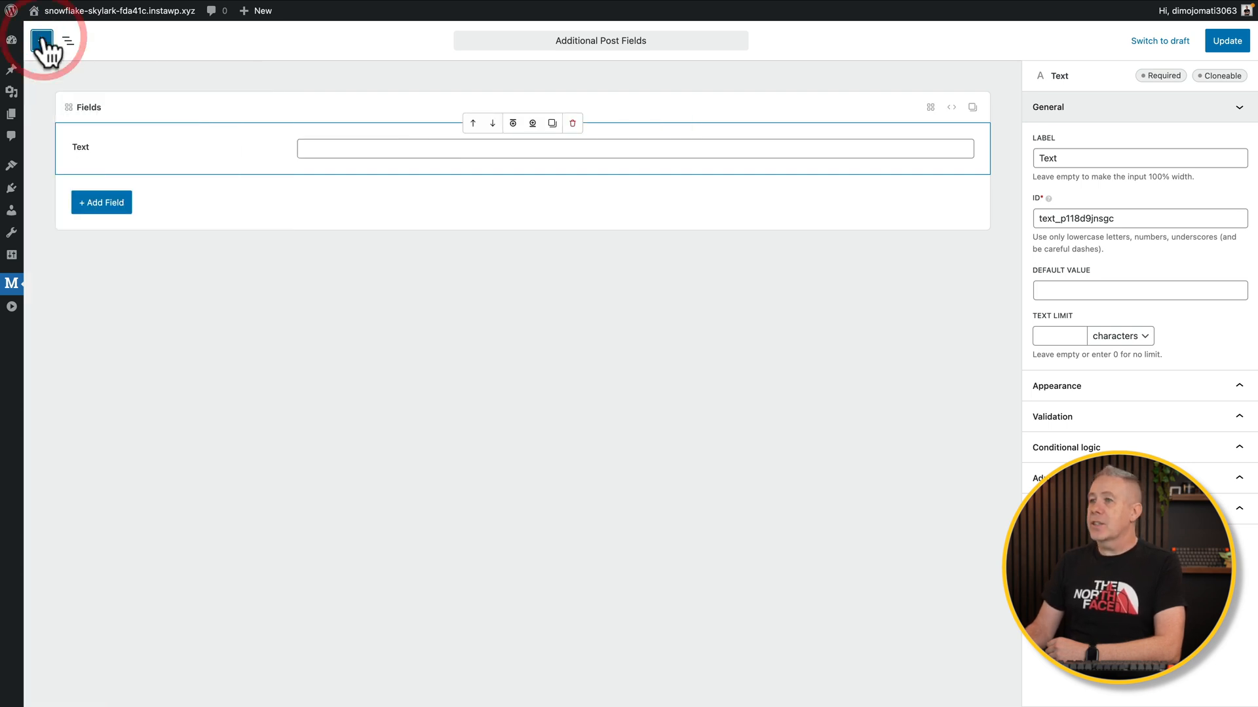
# View the fields outline and Text field actions, then reopen the field type catalogue
pyautogui.click(67, 40)
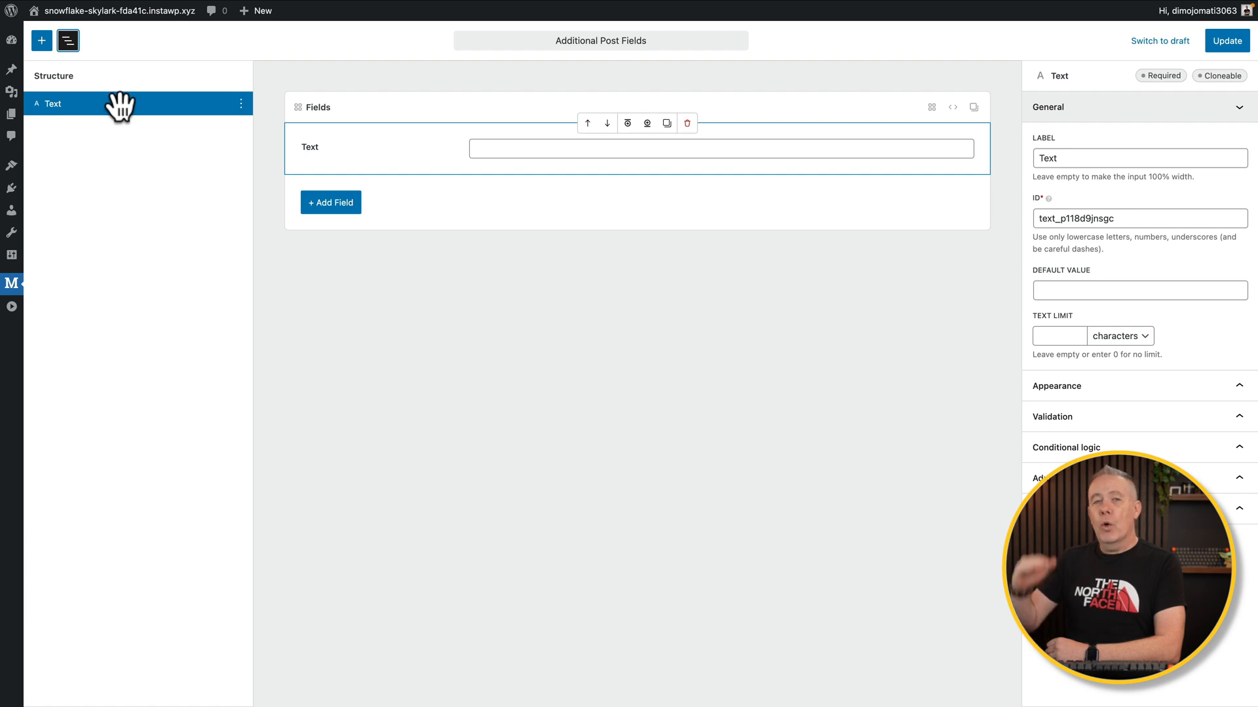
pyautogui.moveTo(124, 103)
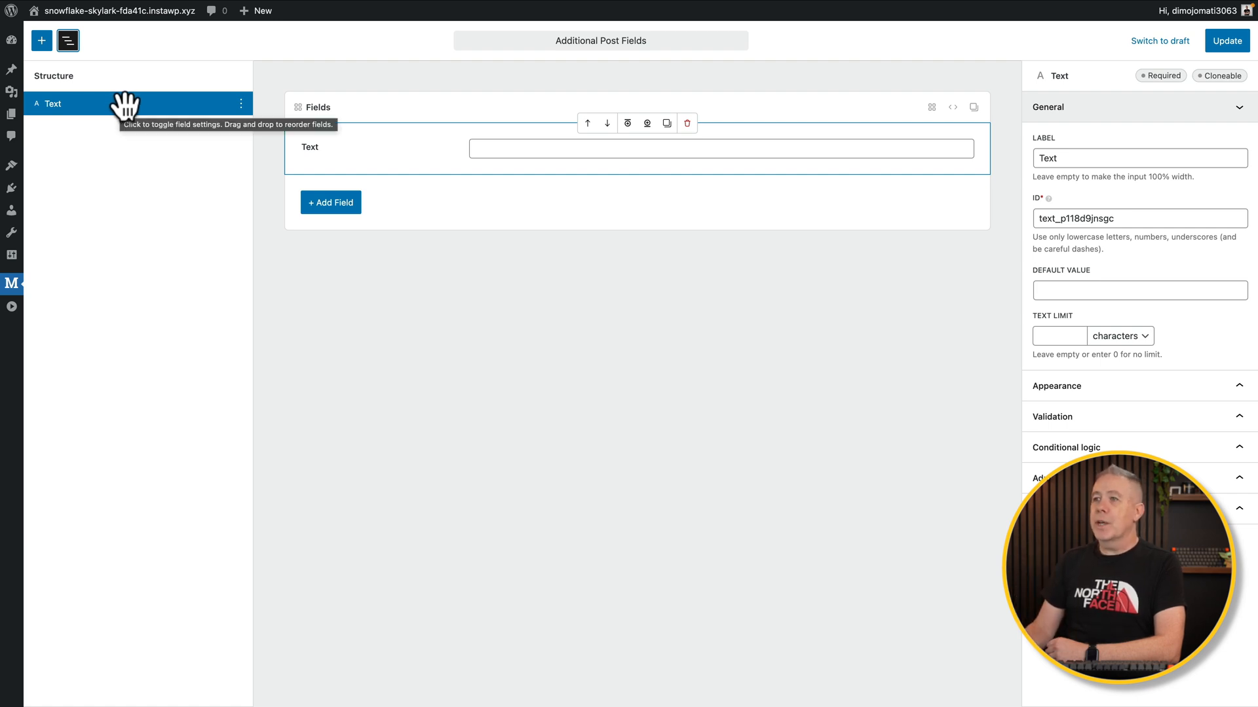
pyautogui.moveTo(242, 103)
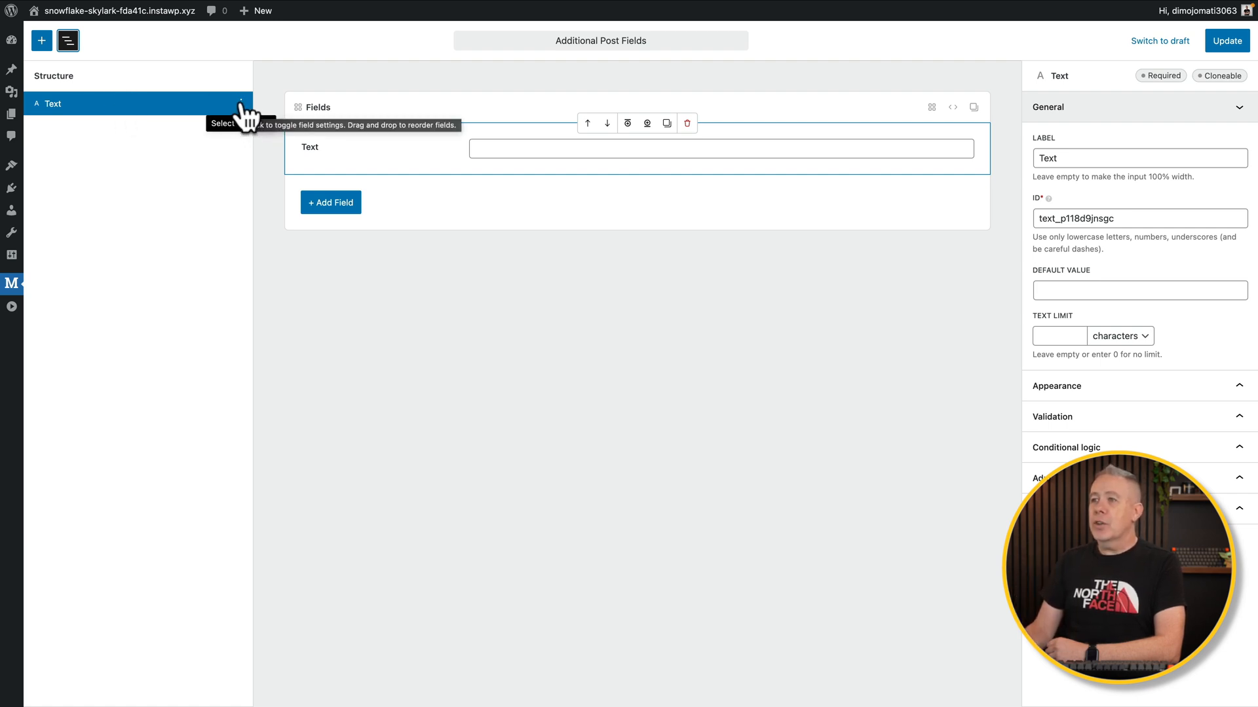
pyautogui.click(242, 103)
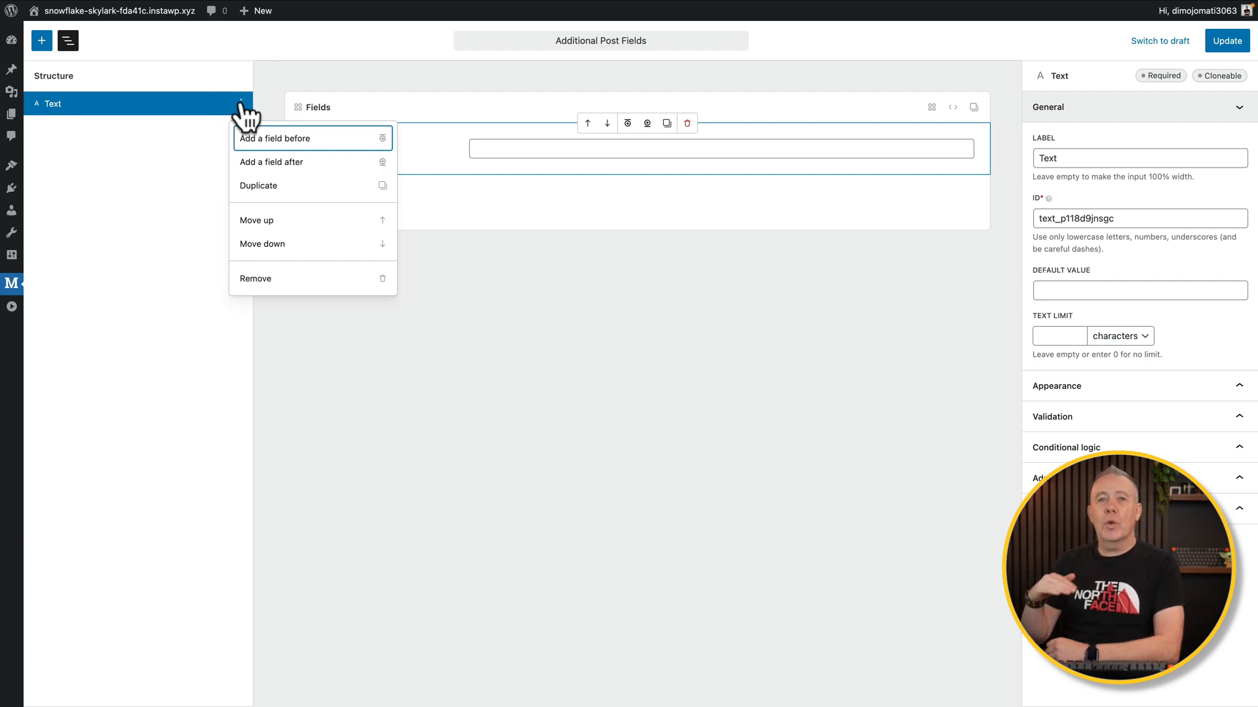
pyautogui.moveTo(272, 230)
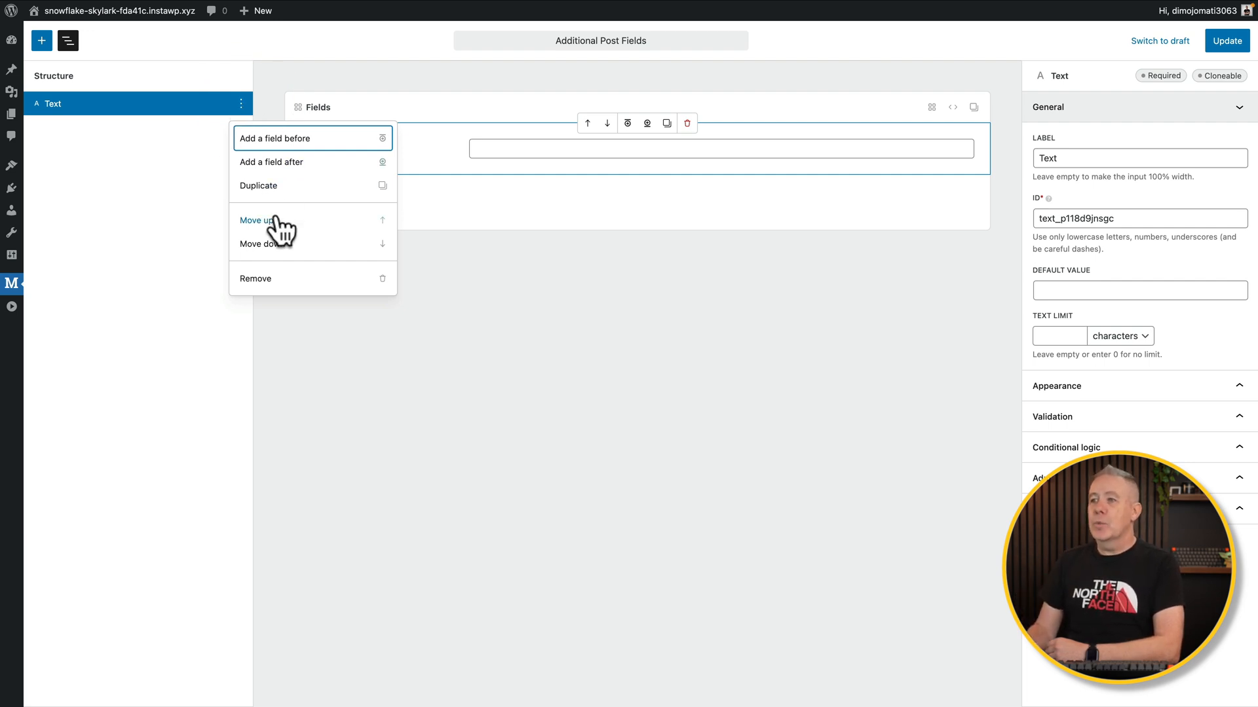
pyautogui.moveTo(255, 278)
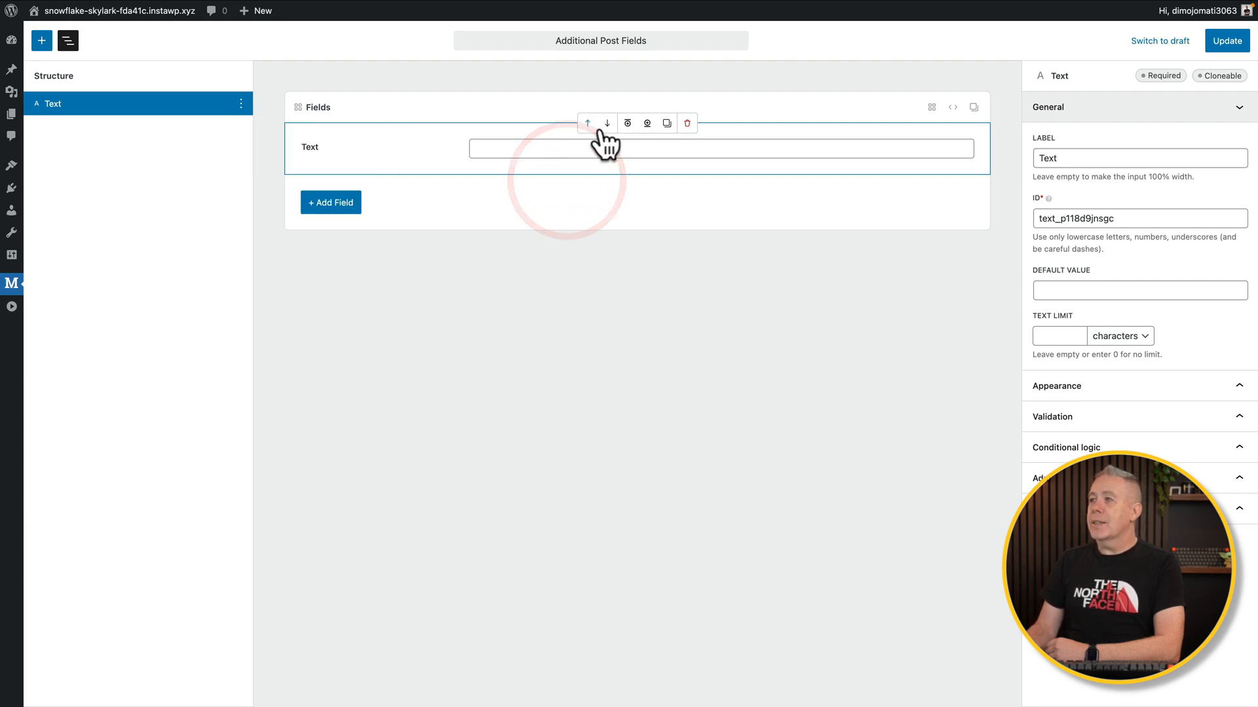
pyautogui.moveTo(672, 136)
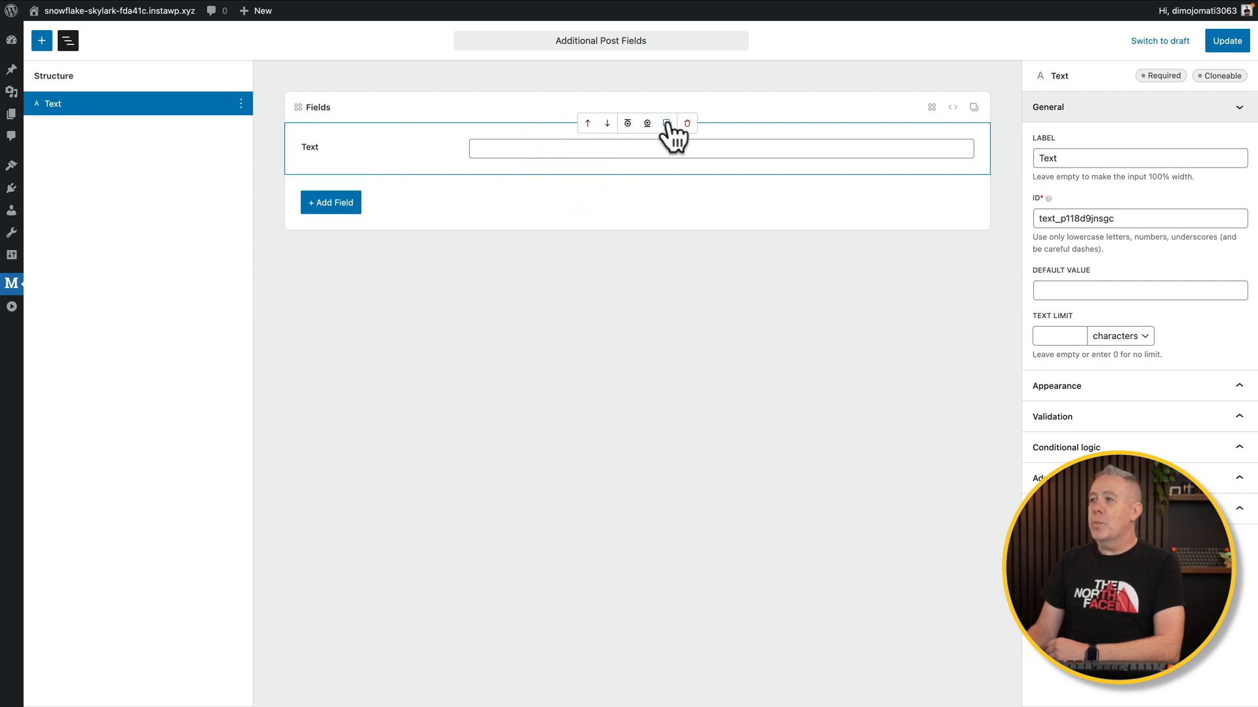
pyautogui.moveTo(571, 136)
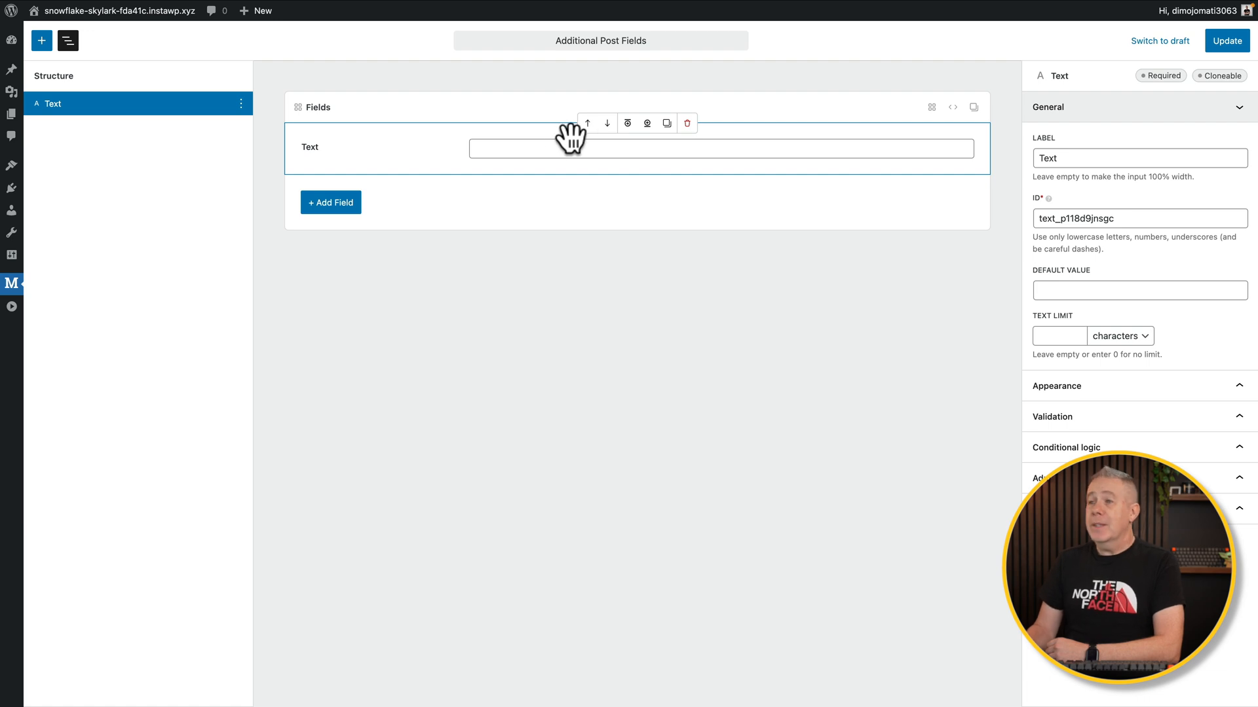
pyautogui.moveTo(646, 143)
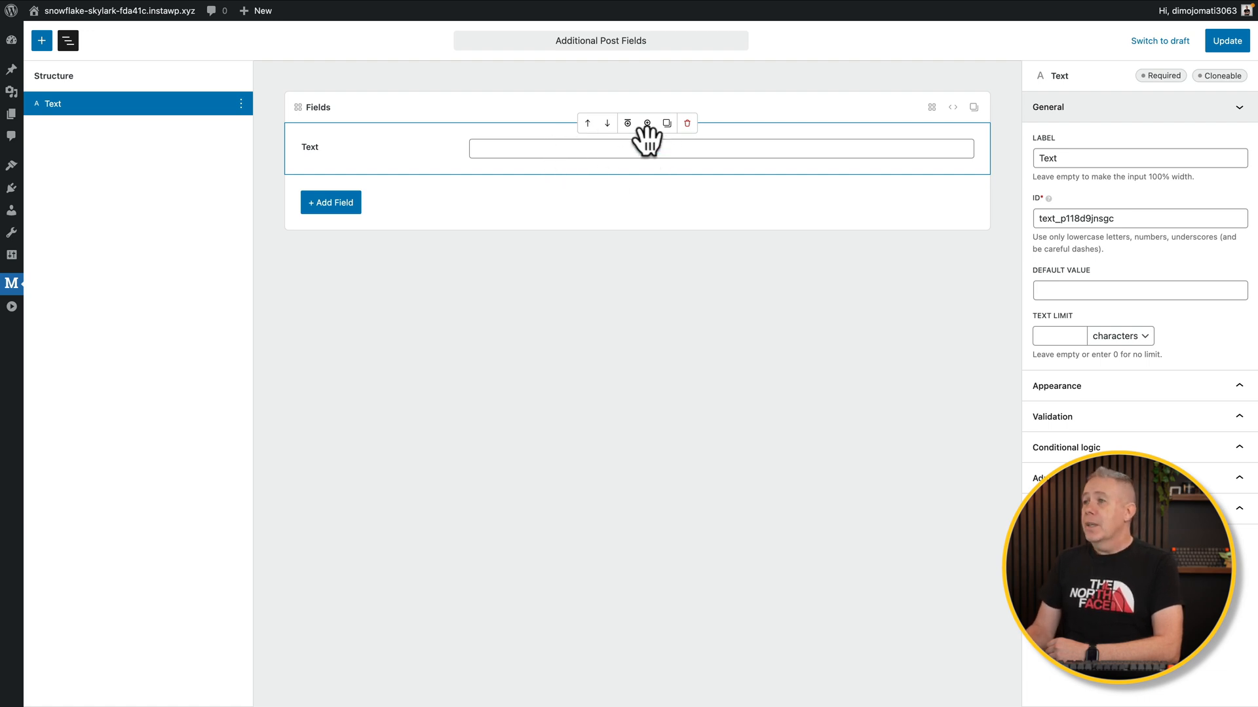
pyautogui.moveTo(143, 102)
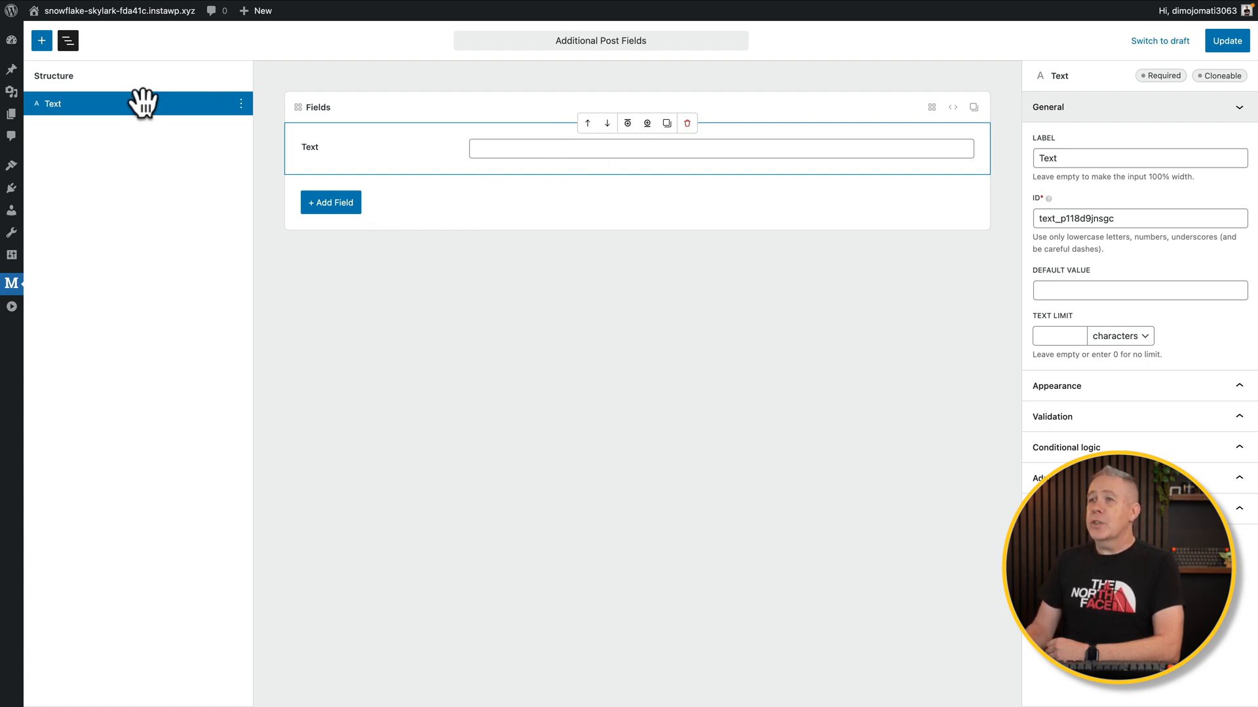
pyautogui.click(41, 40)
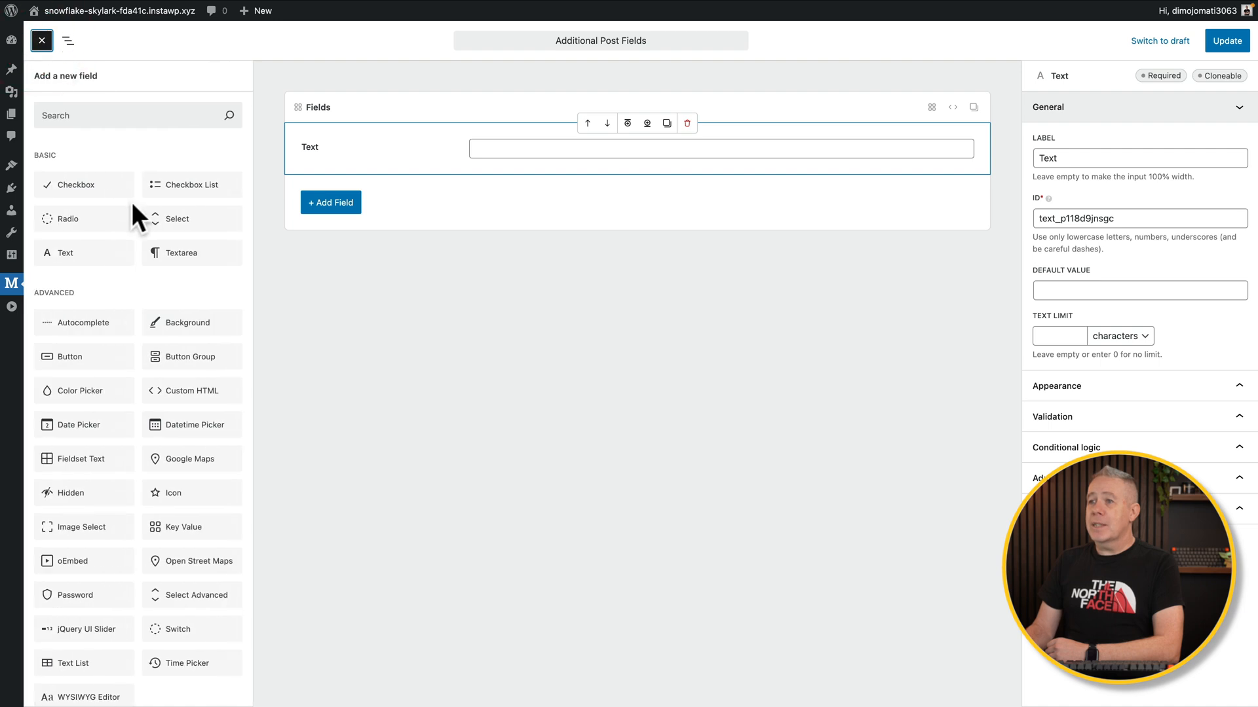
# Search 'wy' to add WYSIWYG Editor, then 'file' to add File Upload
pyautogui.click(137, 114)
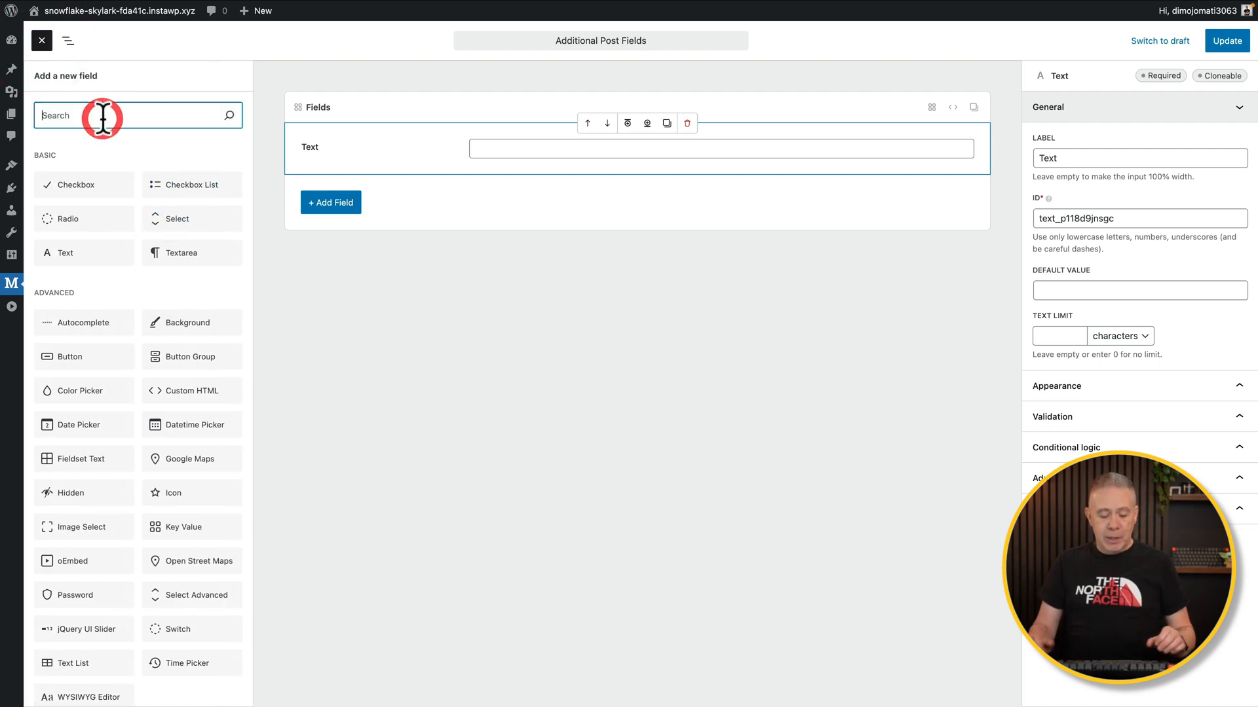
pyautogui.write('wy')
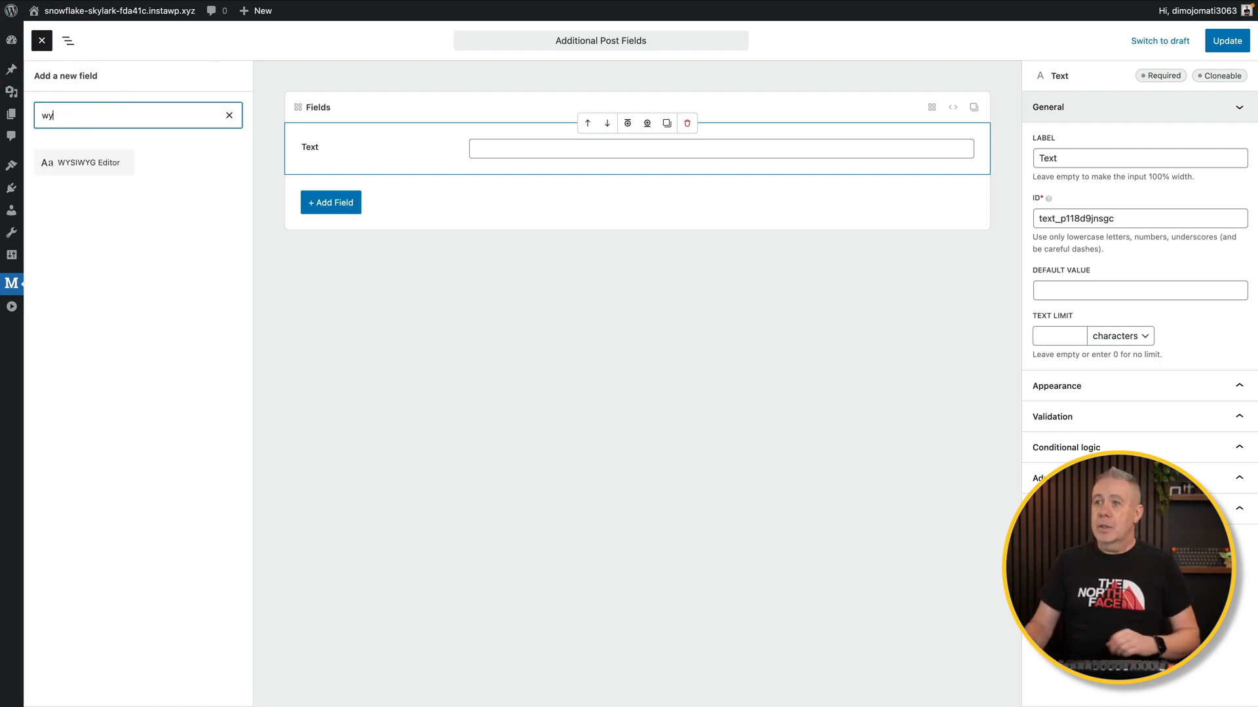
pyautogui.click(83, 162)
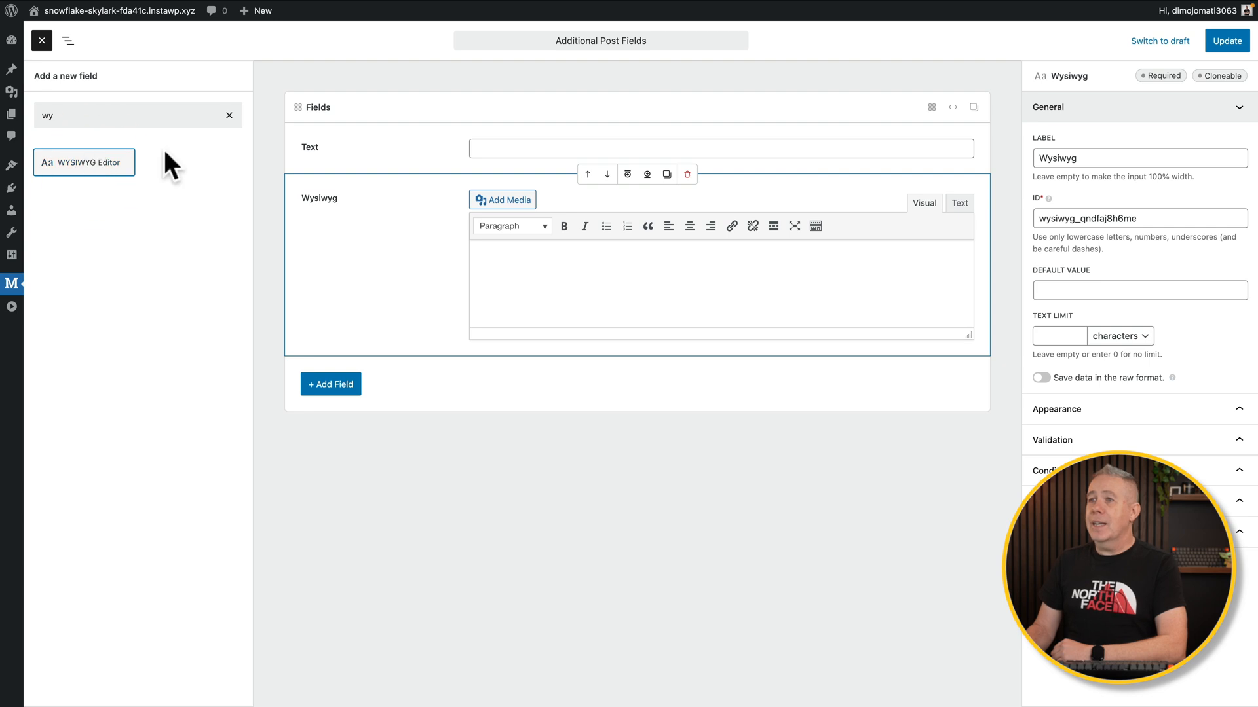
pyautogui.click(120, 115)
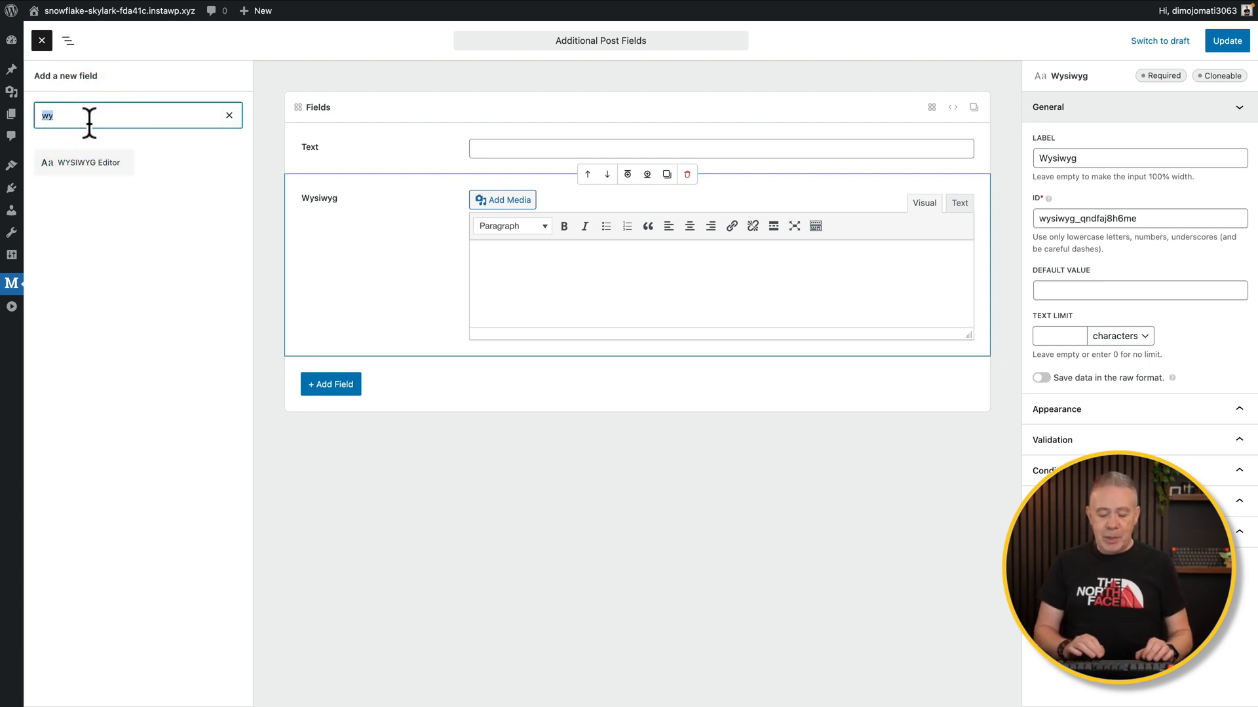
pyautogui.write('file')
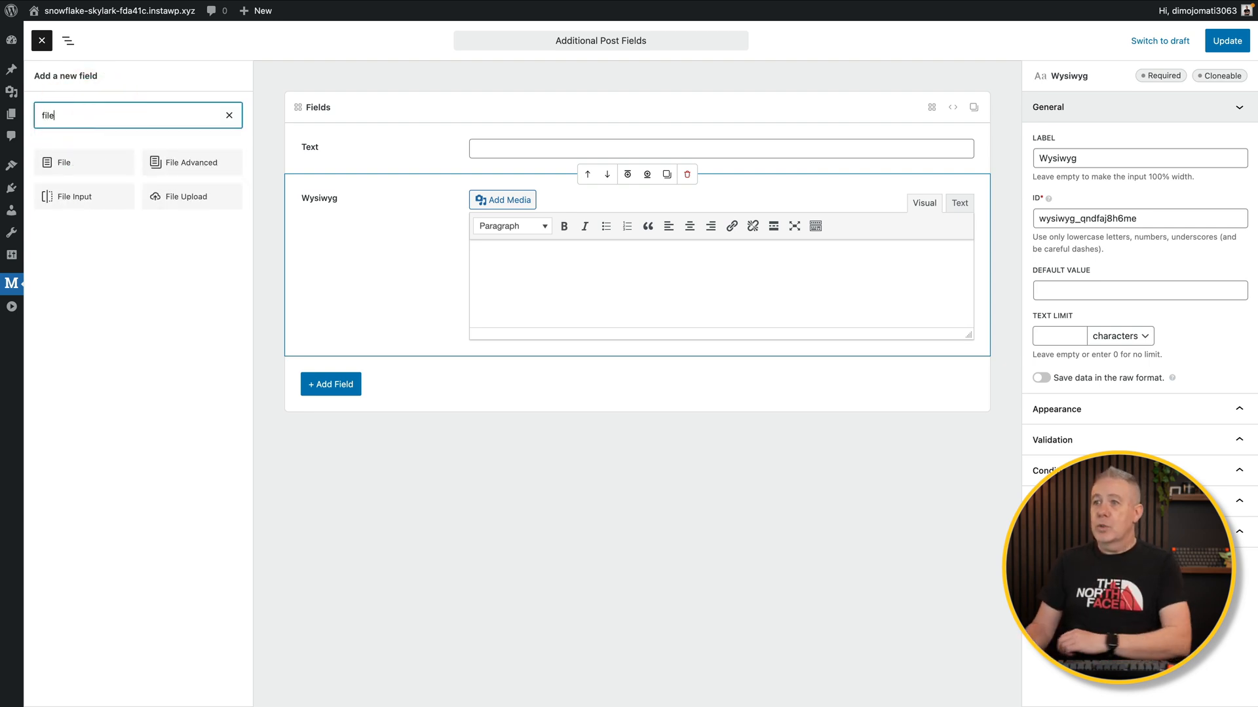
pyautogui.moveTo(186, 196)
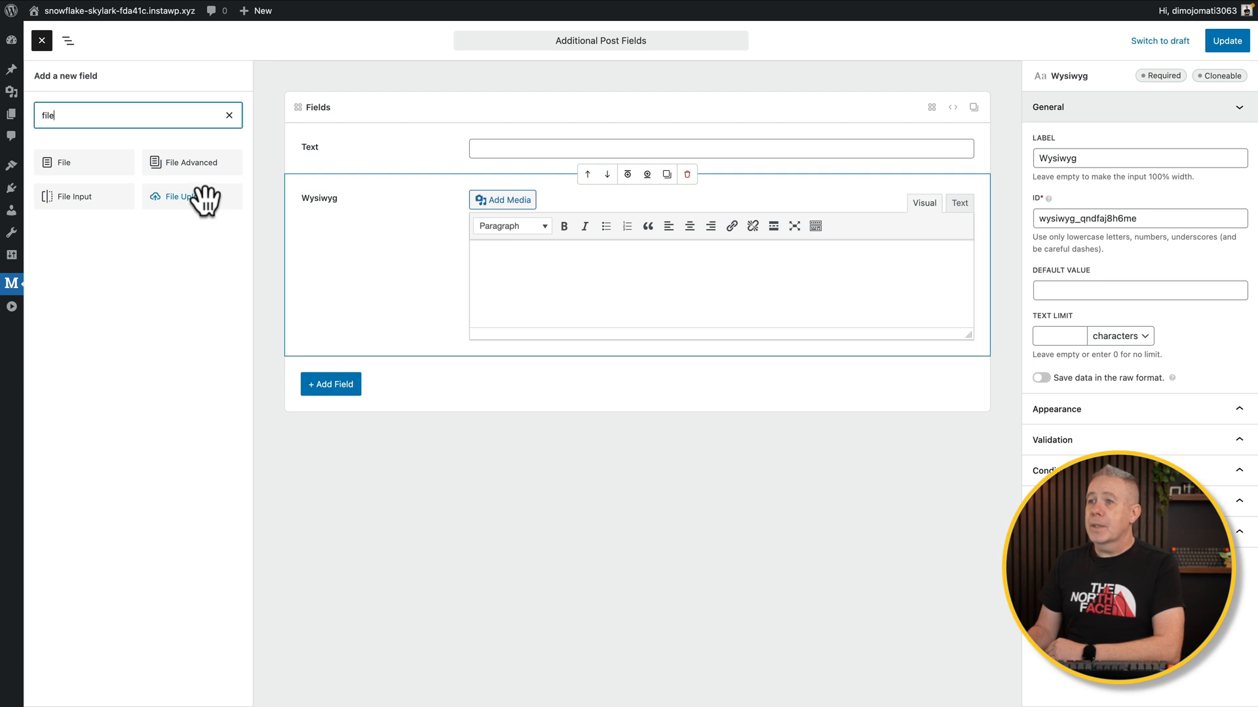
pyautogui.click(186, 196)
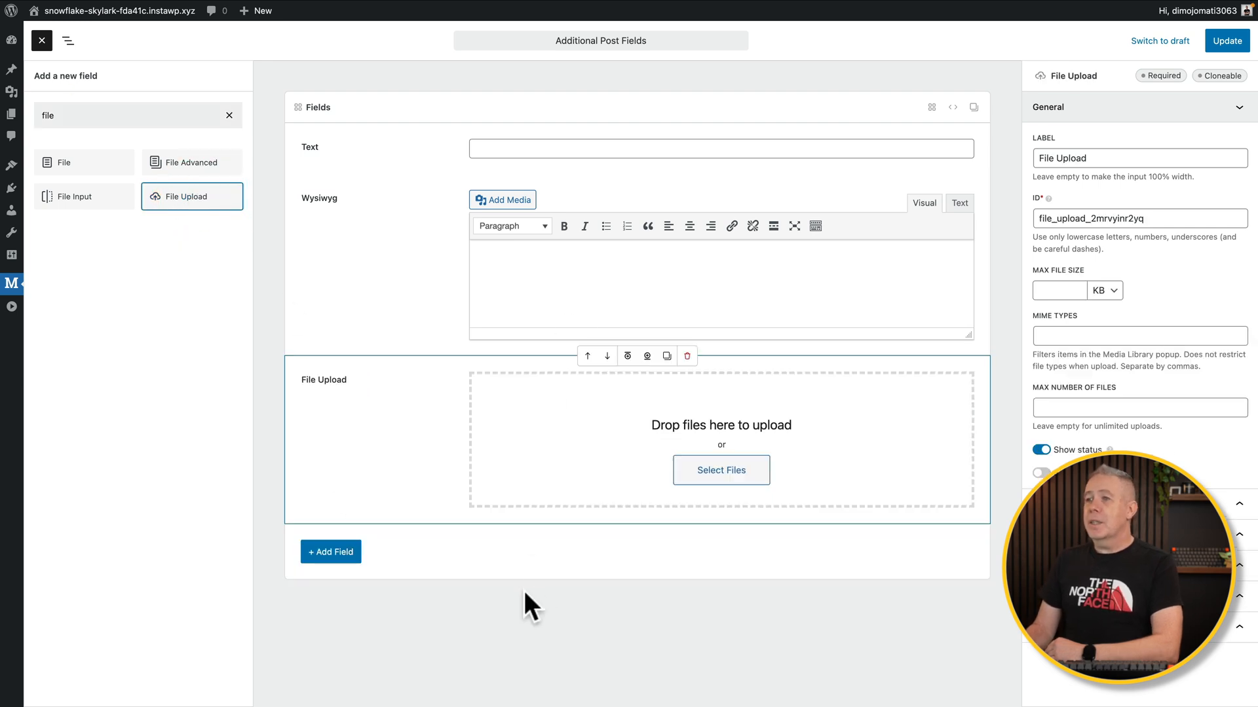
pyautogui.click(42, 40)
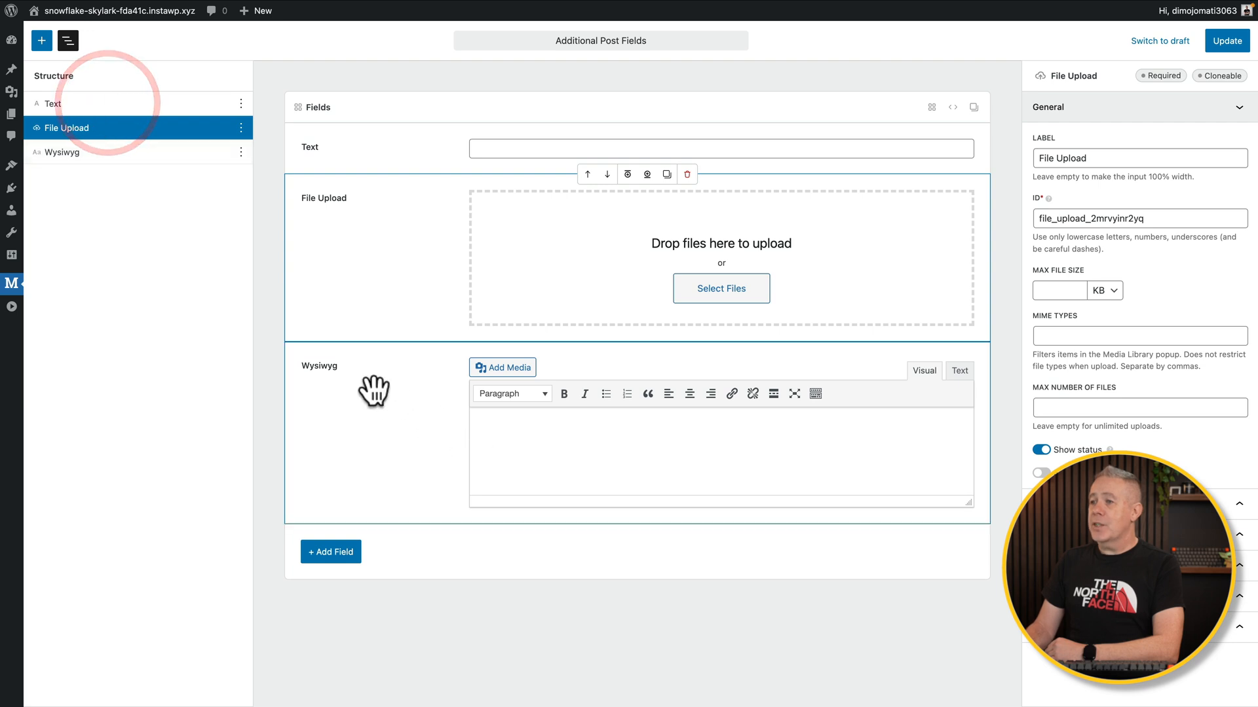
pyautogui.click(62, 151)
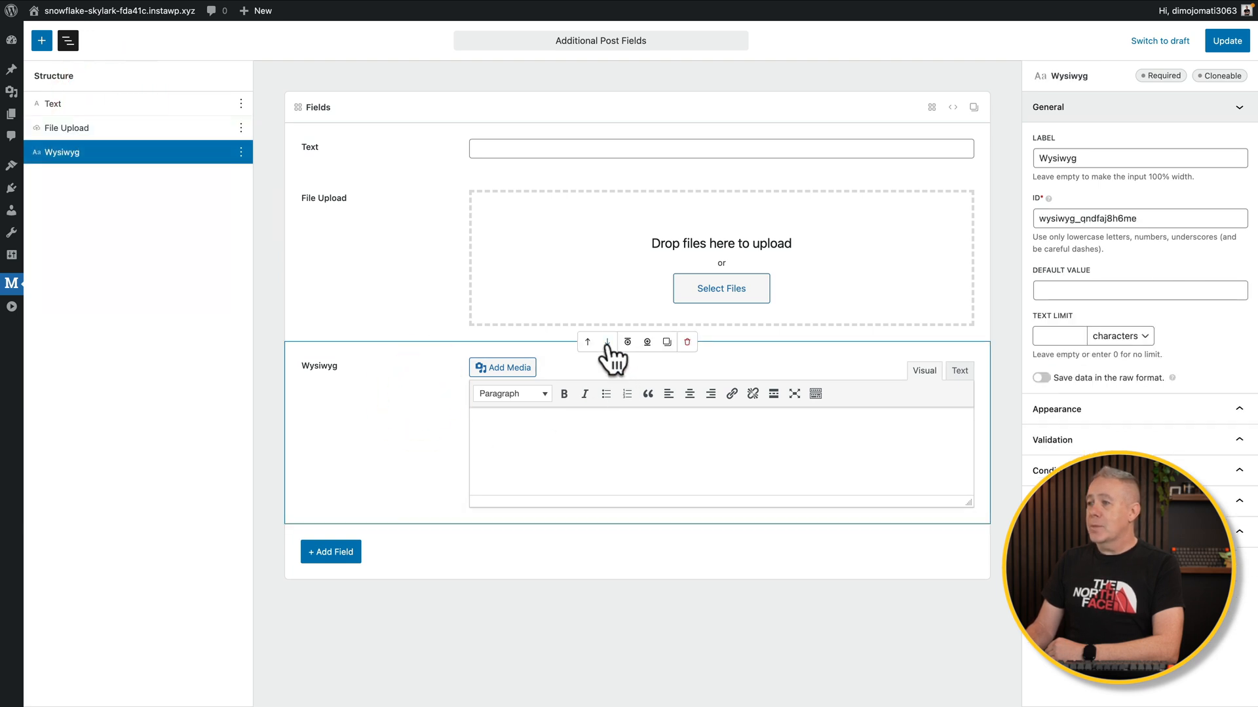
pyautogui.click(587, 342)
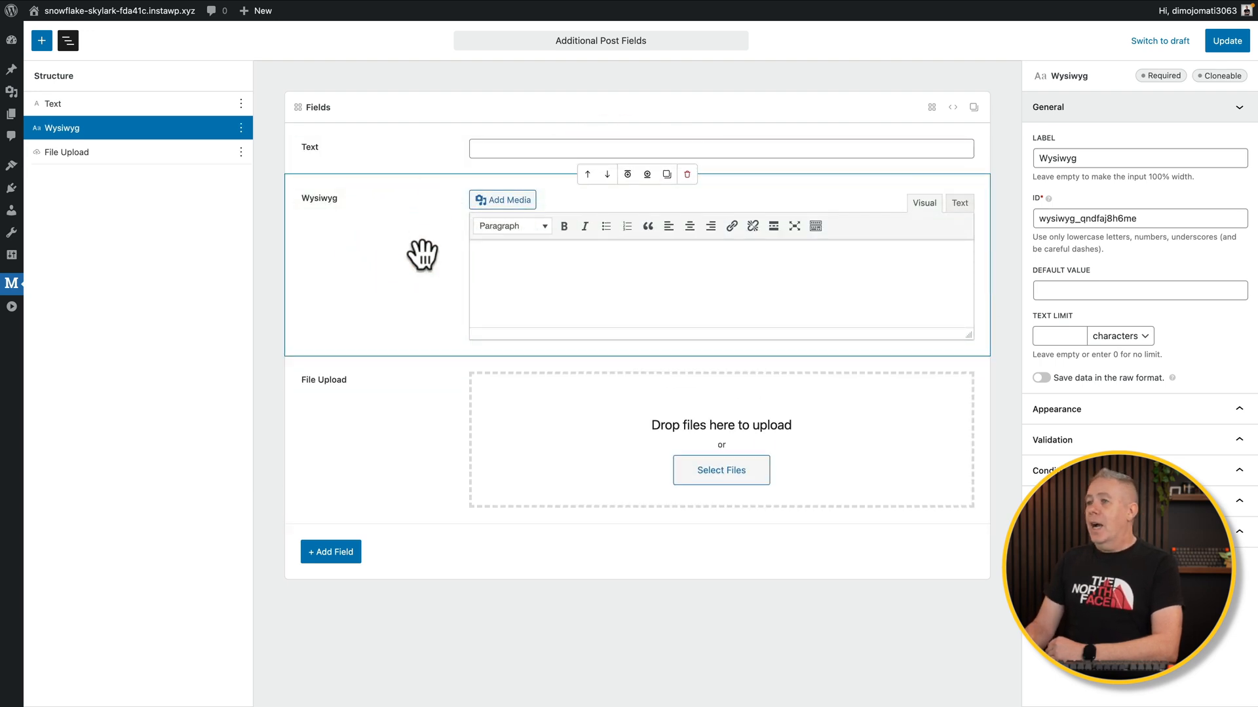
pyautogui.moveTo(415, 288)
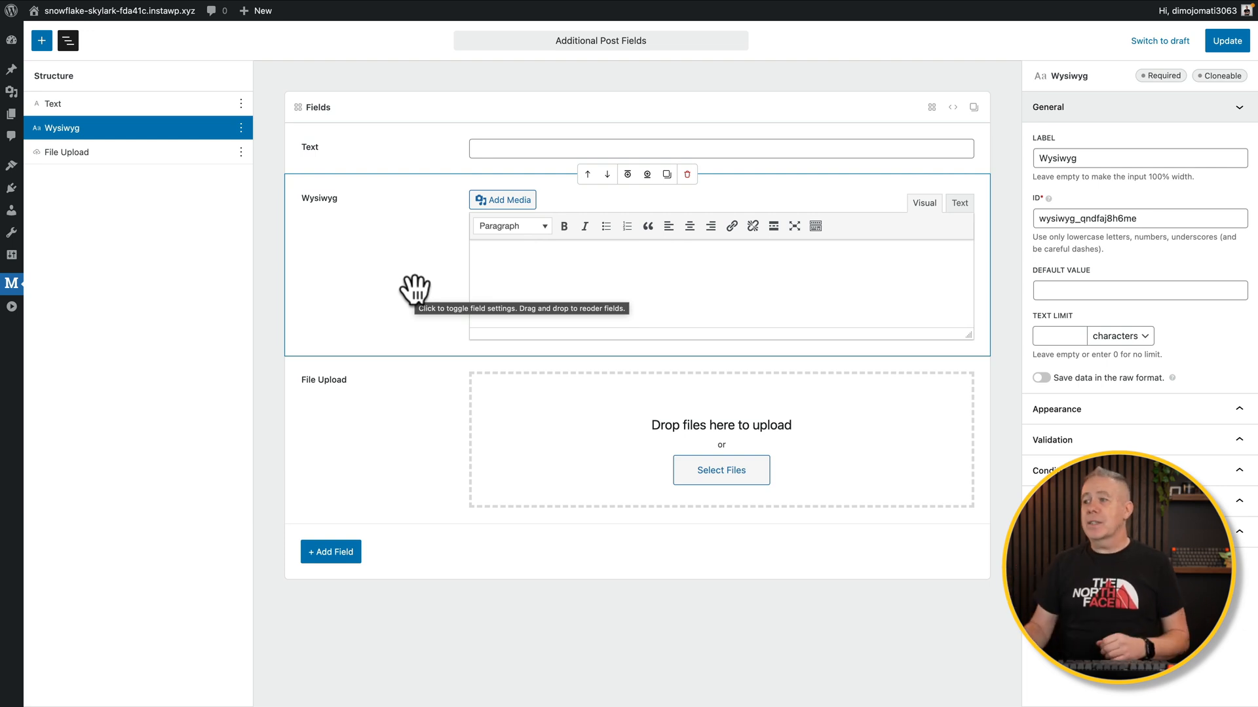
pyautogui.moveTo(409, 320)
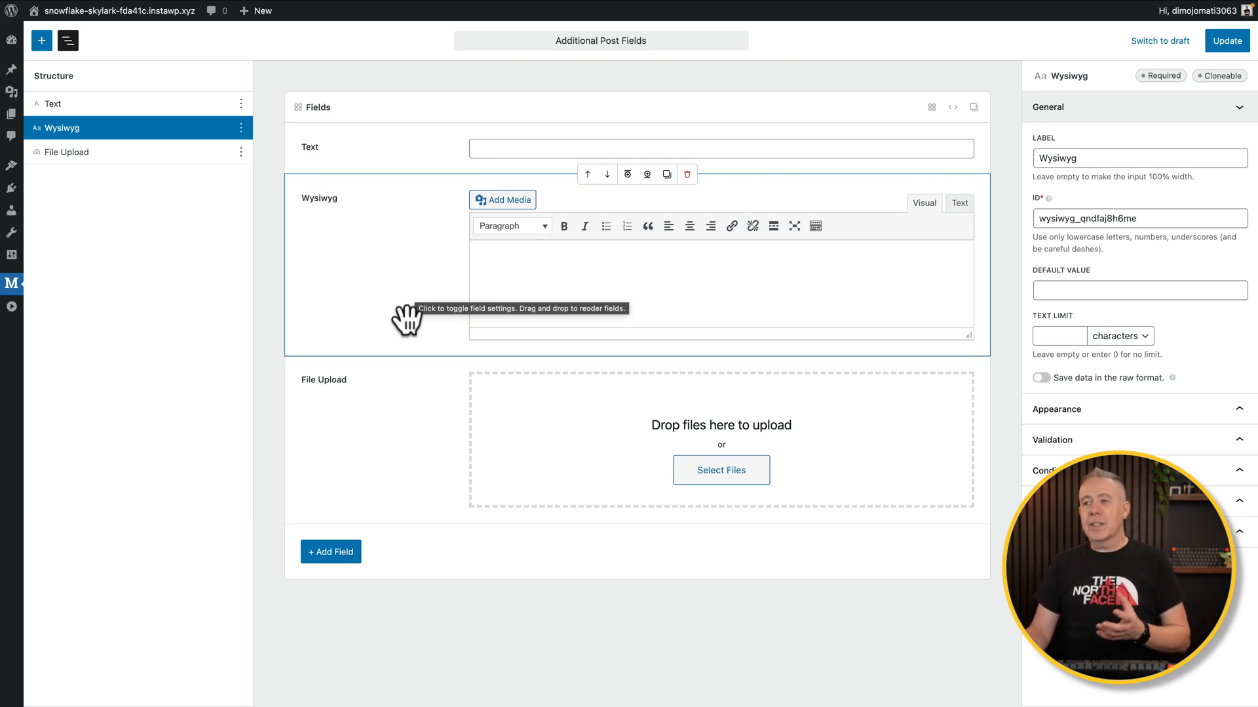
pyautogui.moveTo(199, 303)
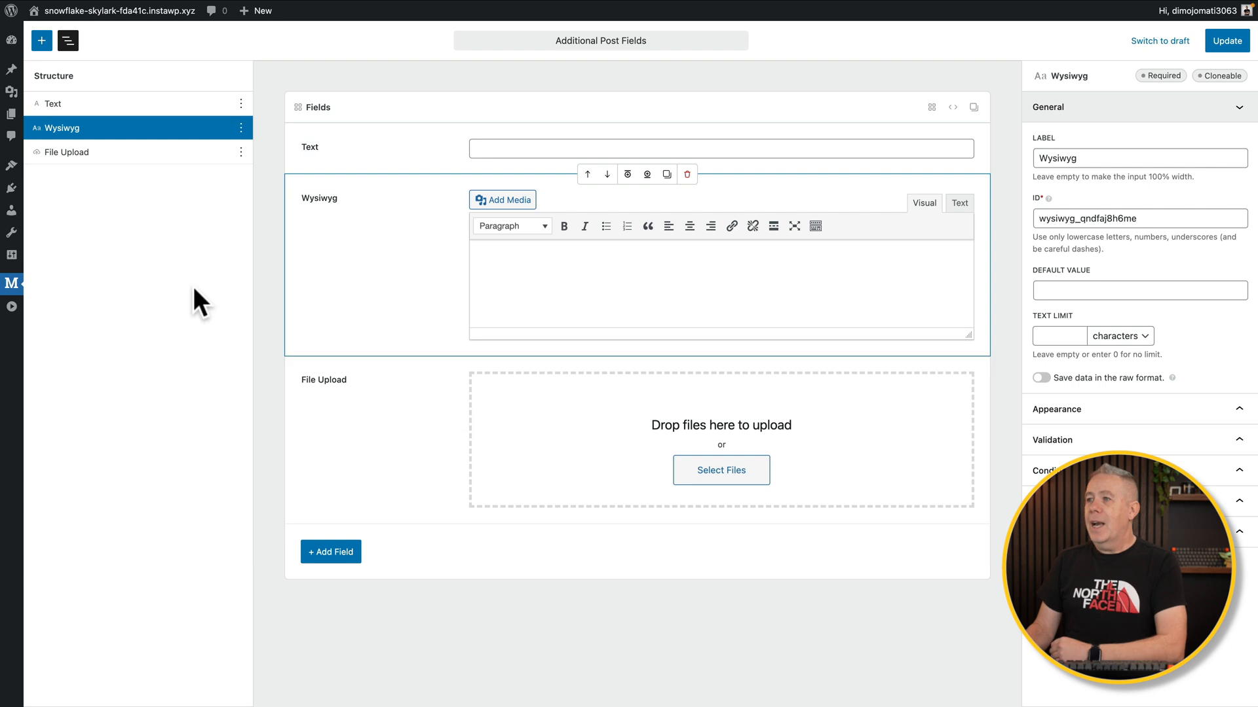
pyautogui.moveTo(374, 315)
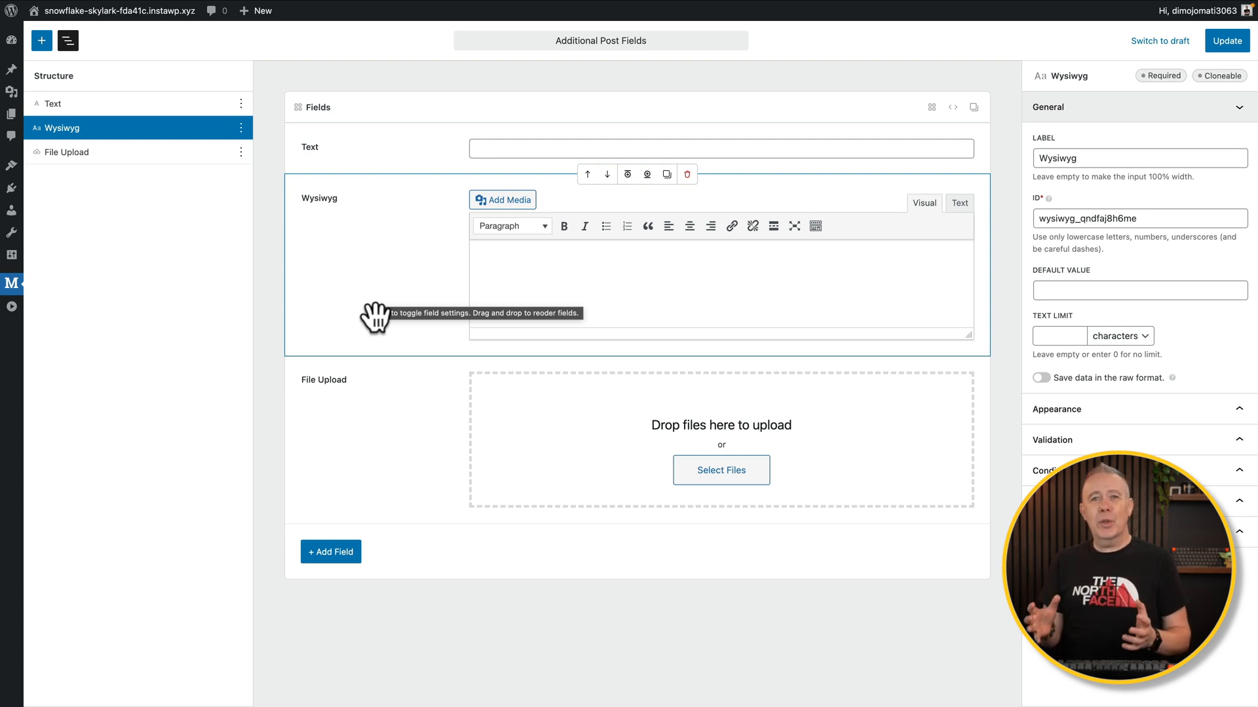
pyautogui.moveTo(417, 337)
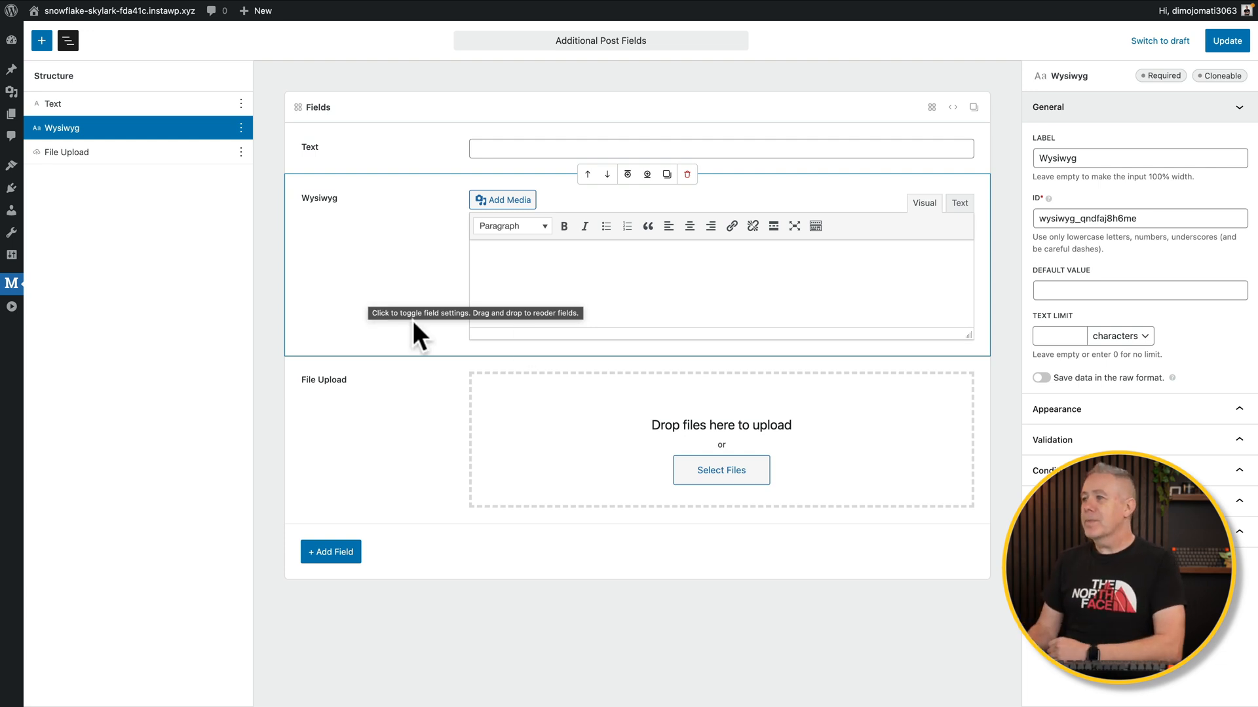
pyautogui.moveTo(340, 192)
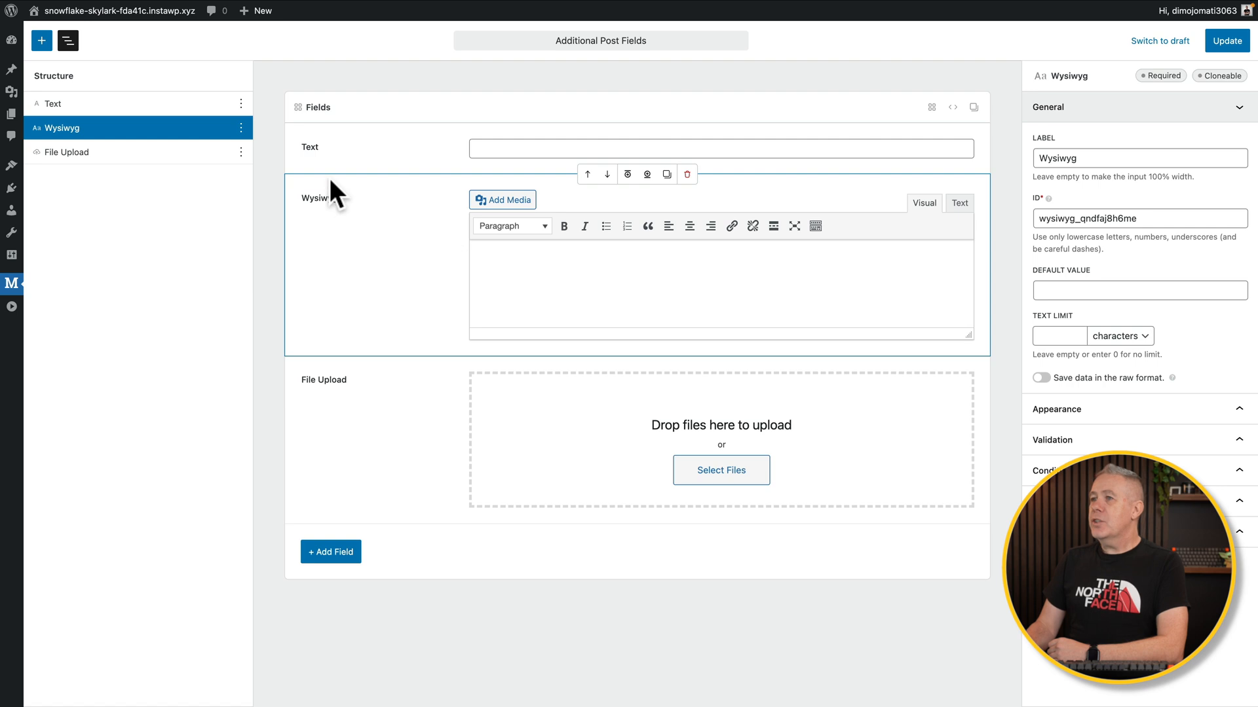
# Open the Text field's settings and label it 'Title'
pyautogui.click(52, 103)
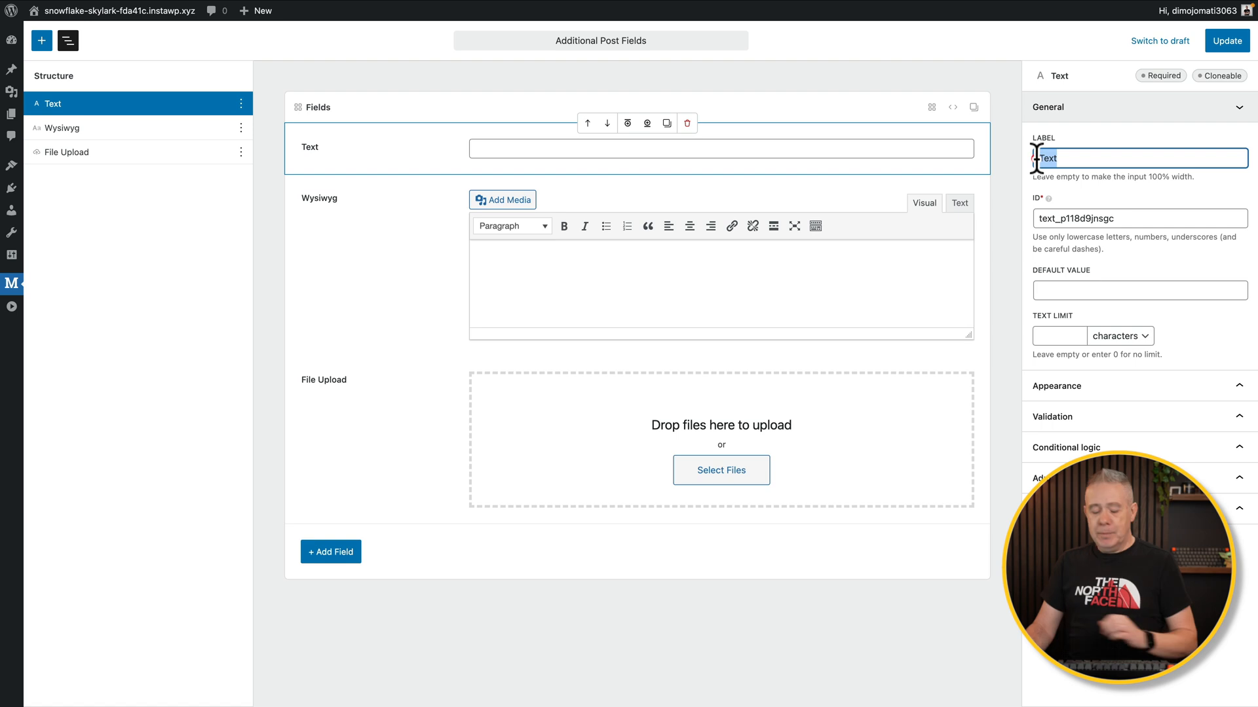
pyautogui.write('Title')
pyautogui.click(1059, 335)
pyautogui.write('50')
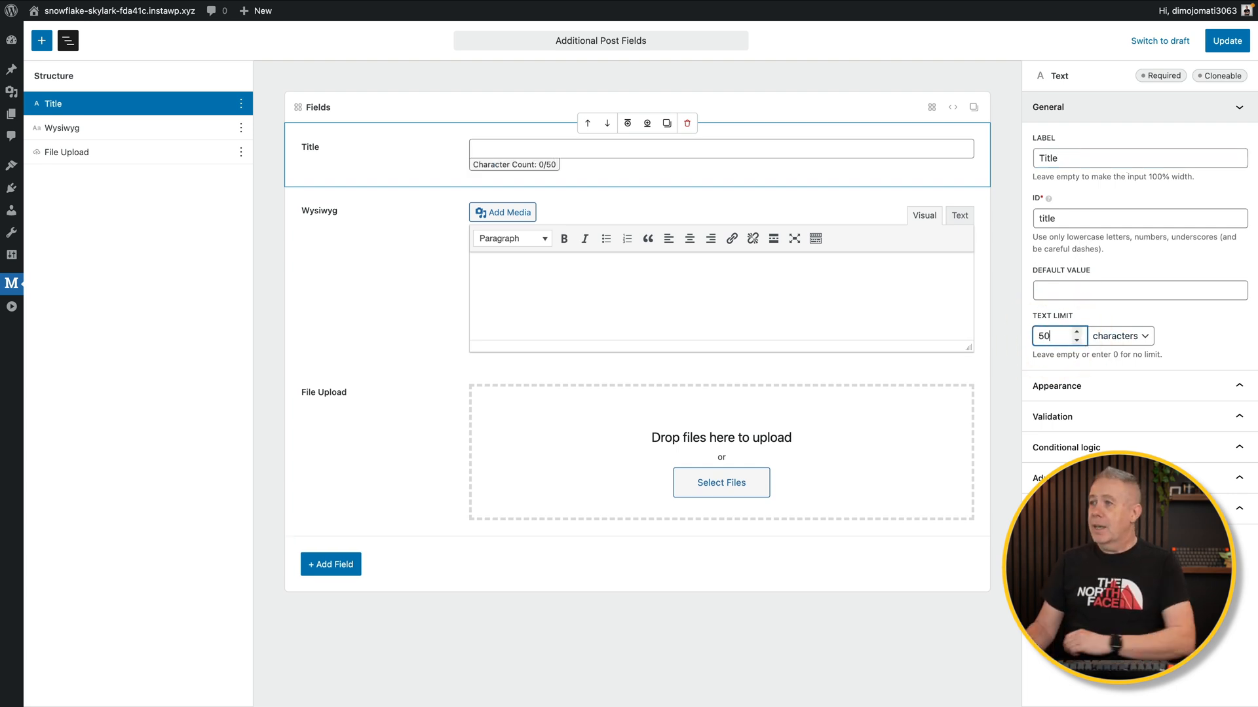
pyautogui.moveTo(483, 170)
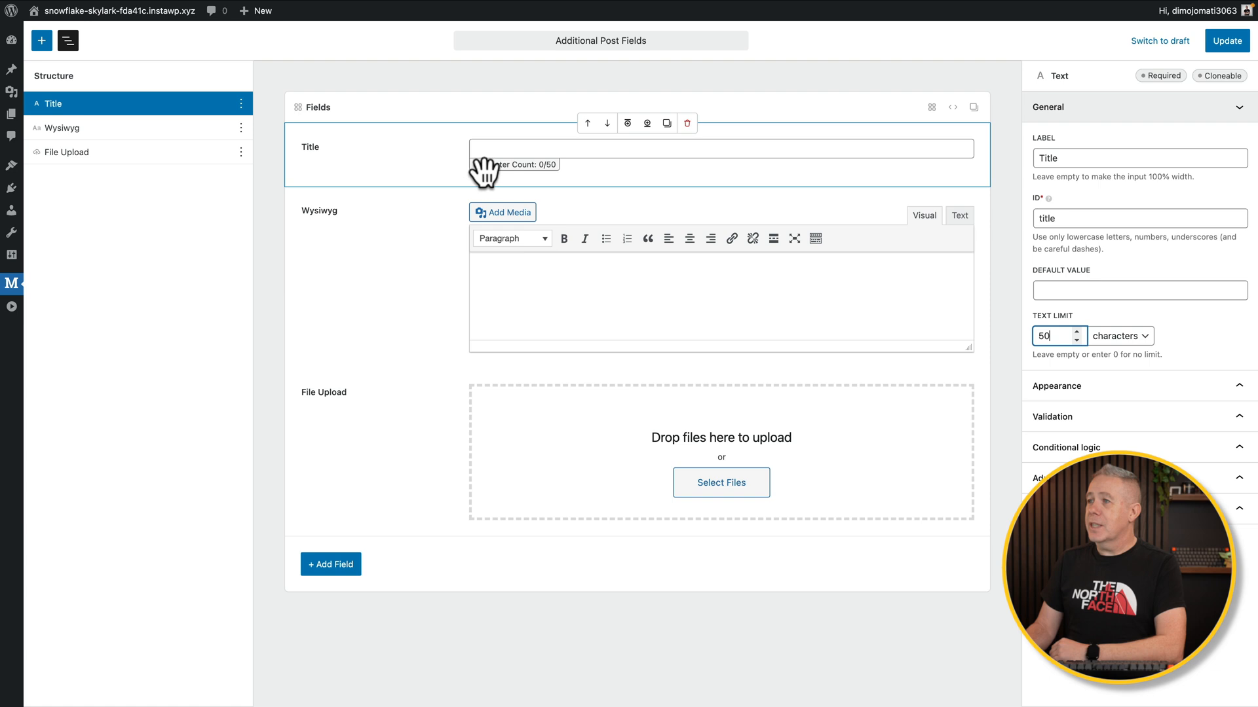
pyautogui.moveTo(529, 169)
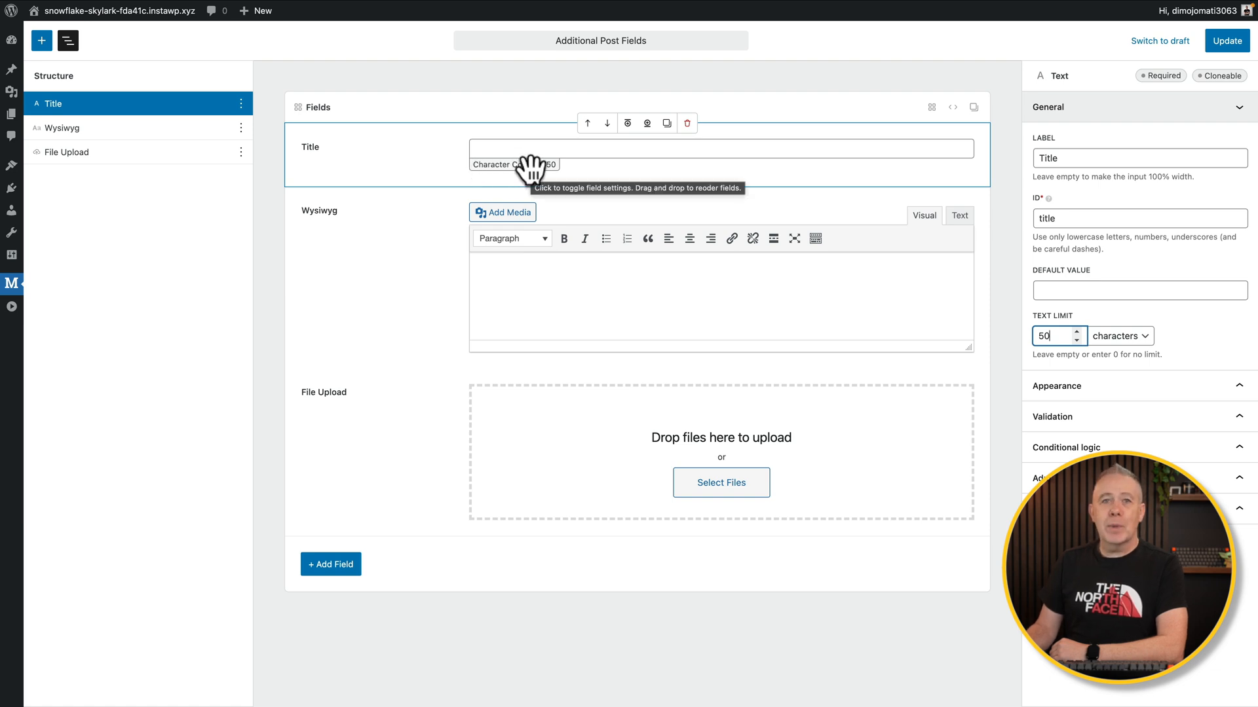
# Expand the Title field's Appearance and enable a tooltip with the text 'Click'
pyautogui.click(1056, 138)
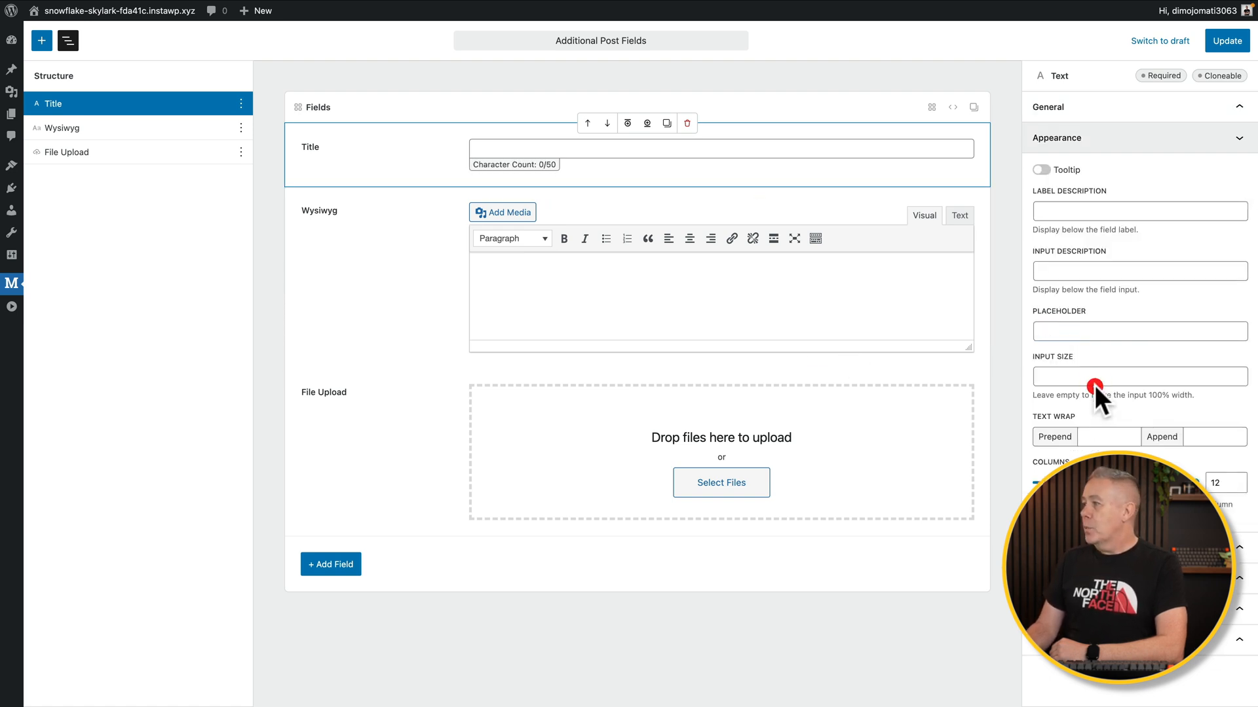
pyautogui.click(1041, 169)
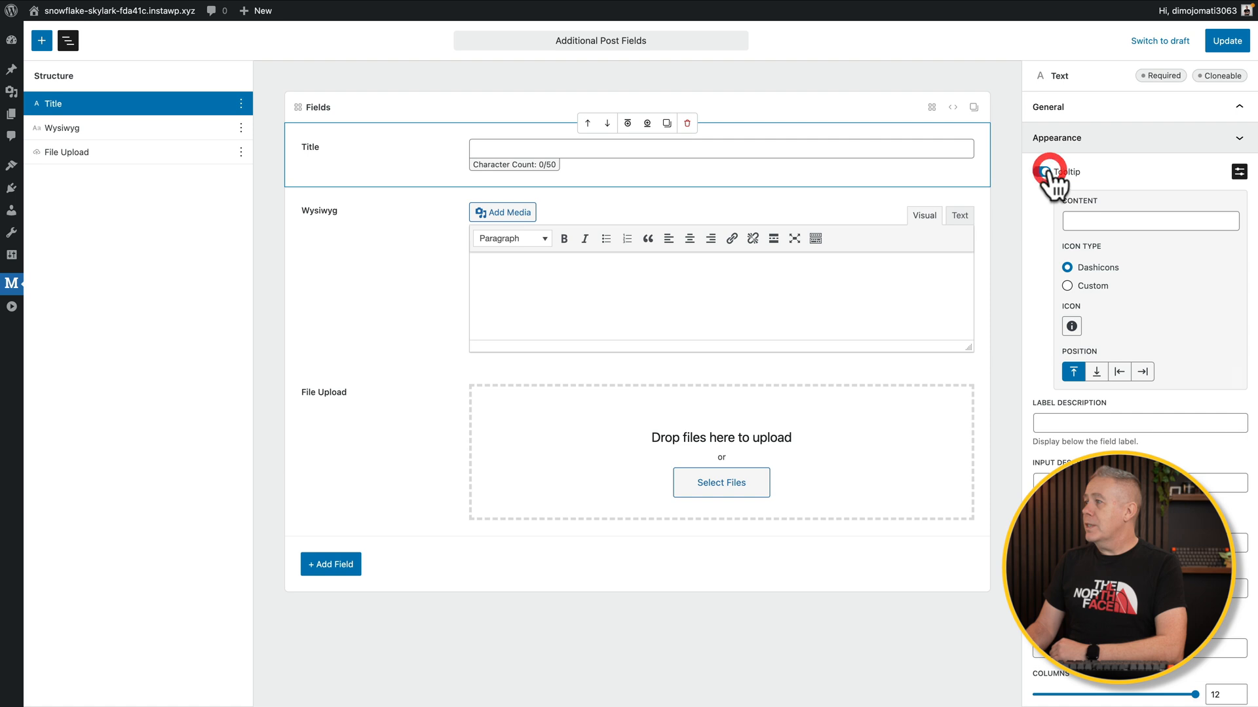
pyautogui.click(1042, 172)
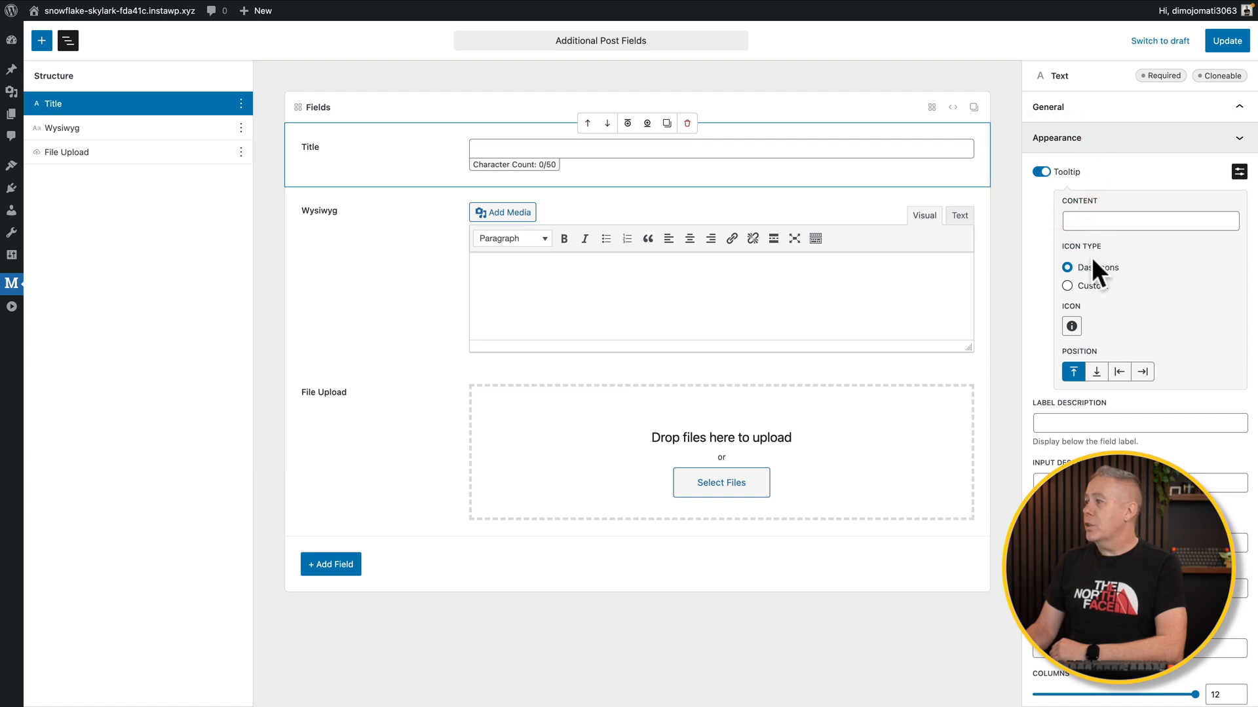
pyautogui.click(1151, 220)
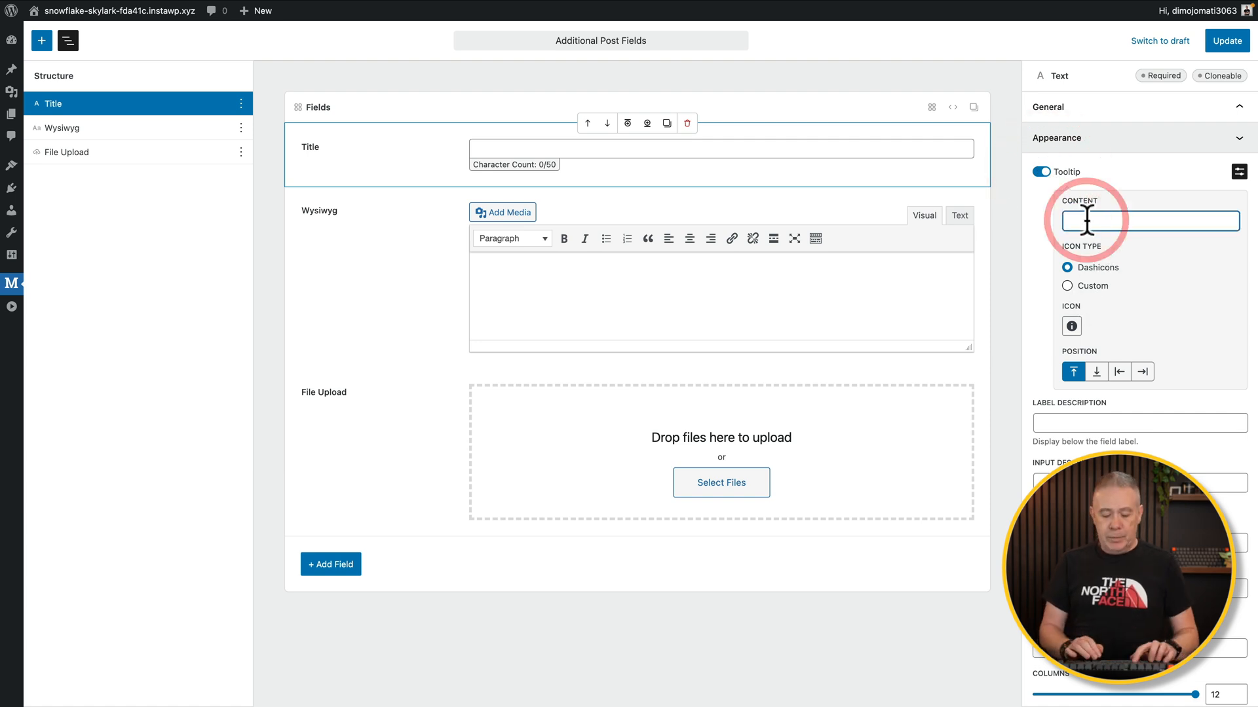
pyautogui.write('Click')
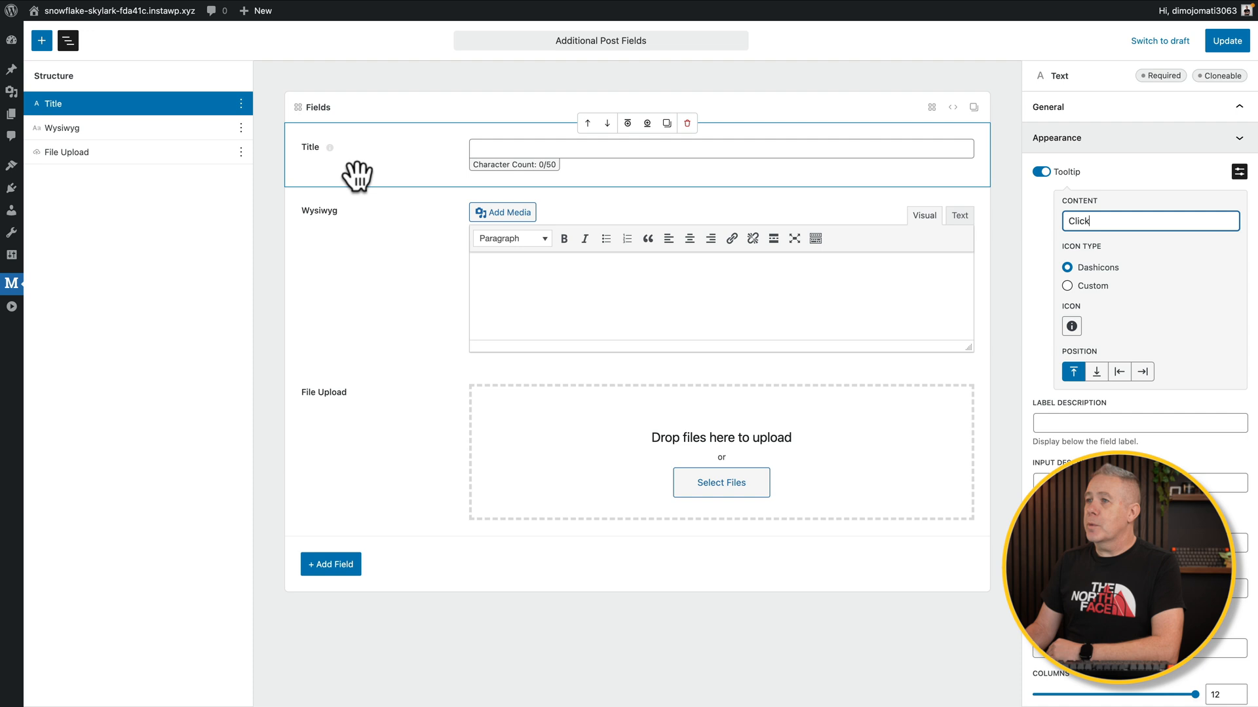
pyautogui.moveTo(911, 257)
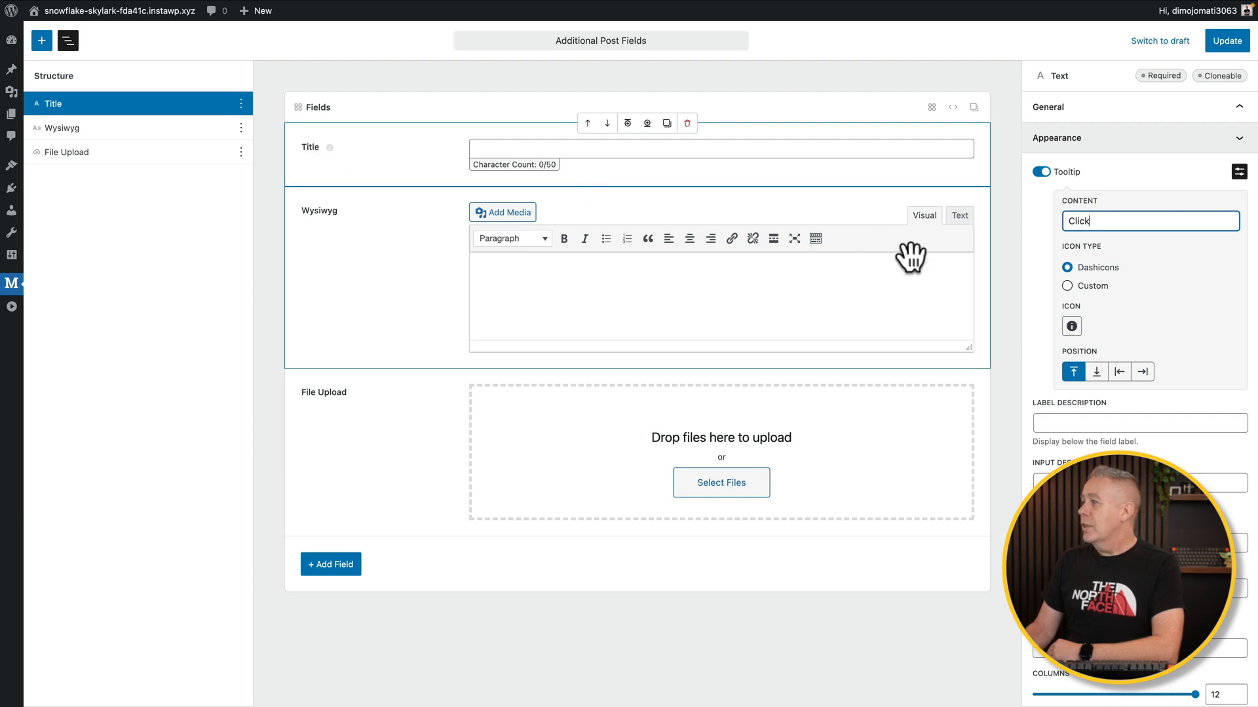
# Try a custom Dashicon tooltip icon, then switch the tooltip back off
pyautogui.click(1067, 286)
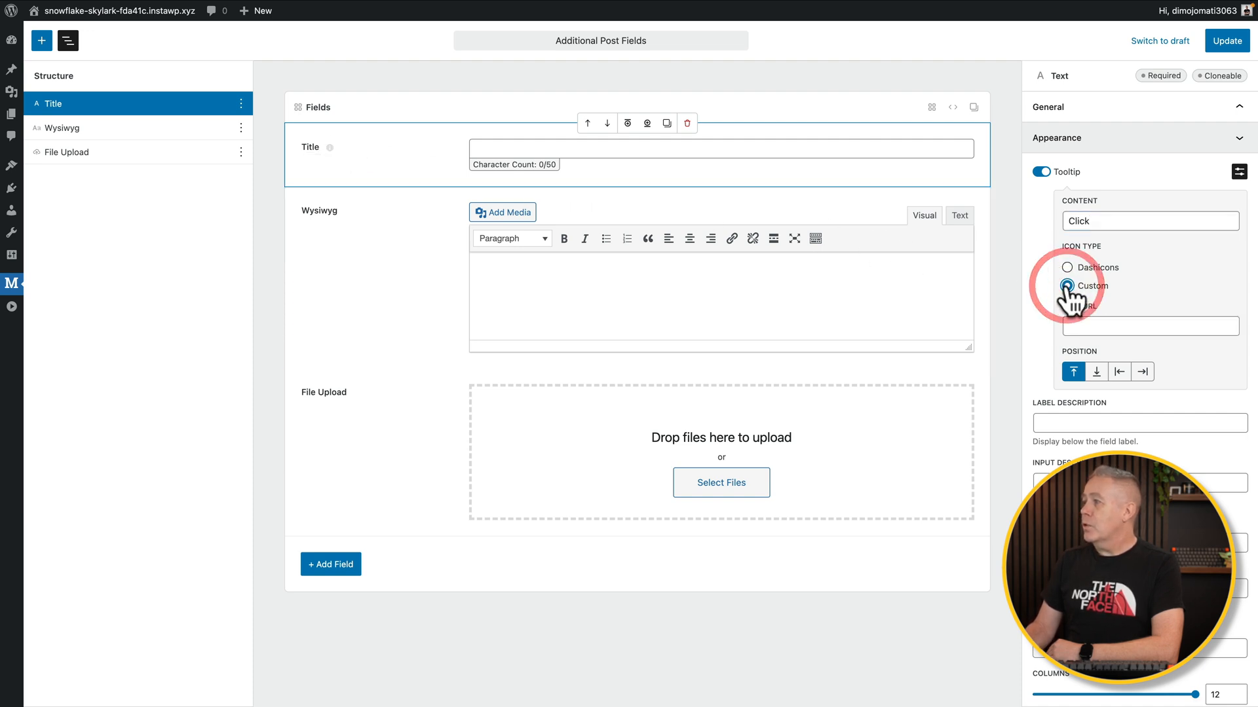
pyautogui.click(1067, 267)
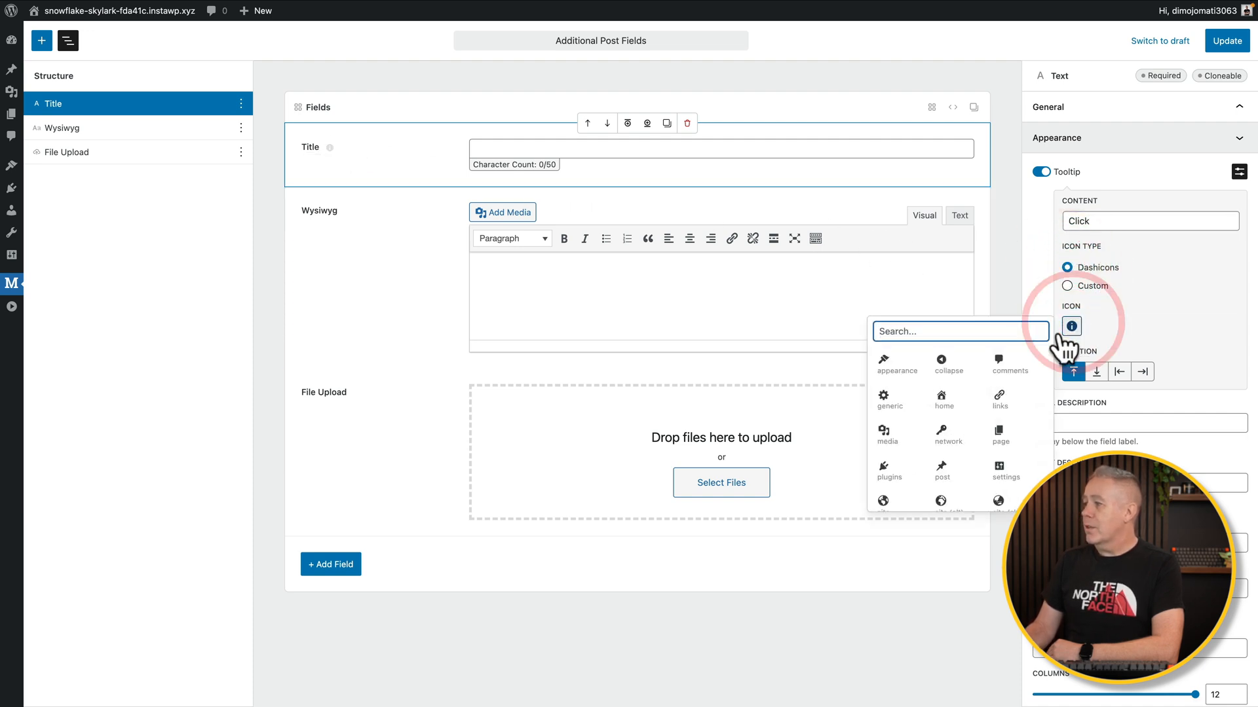
pyautogui.click(1071, 325)
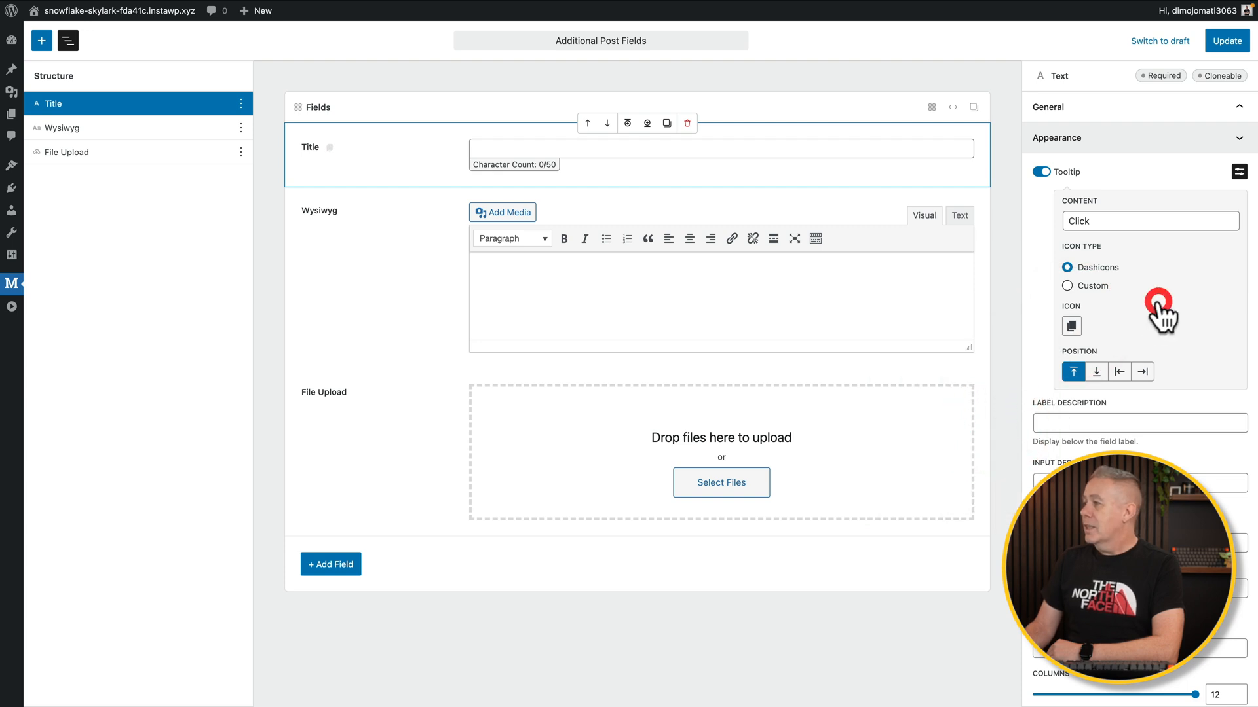
pyautogui.moveTo(1083, 445)
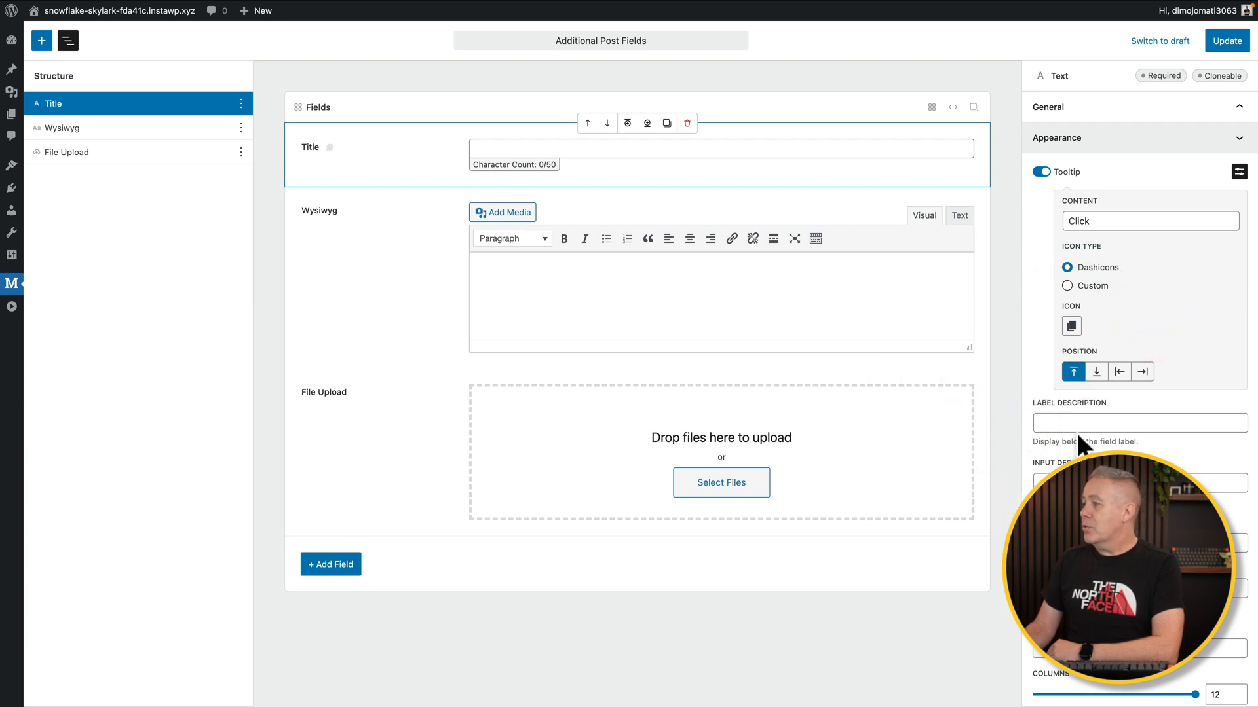
pyautogui.scroll(-3)
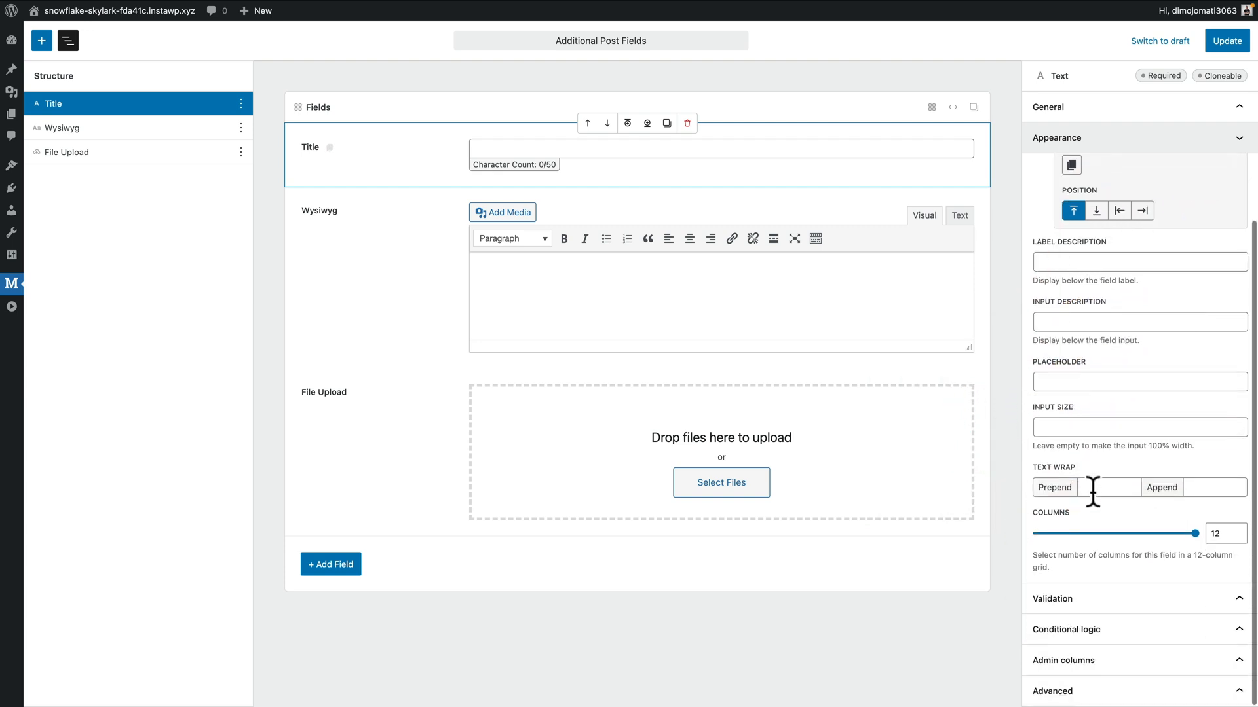
pyautogui.click(1041, 171)
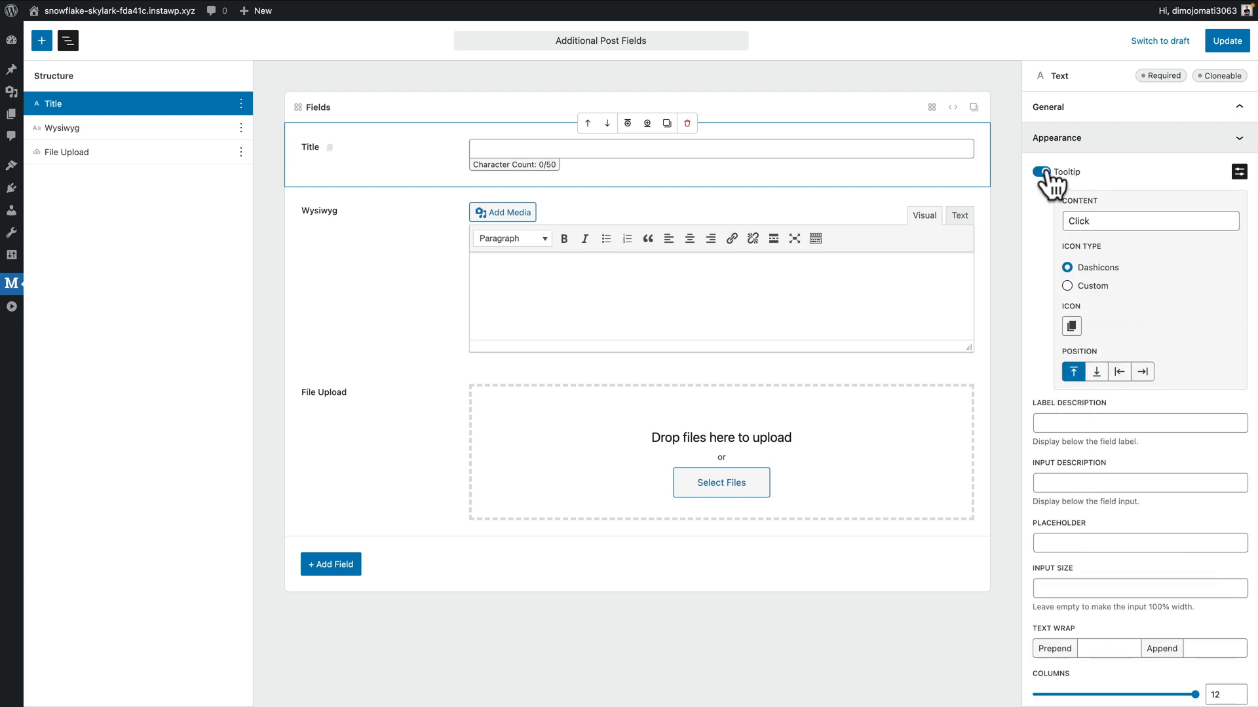
pyautogui.click(1041, 172)
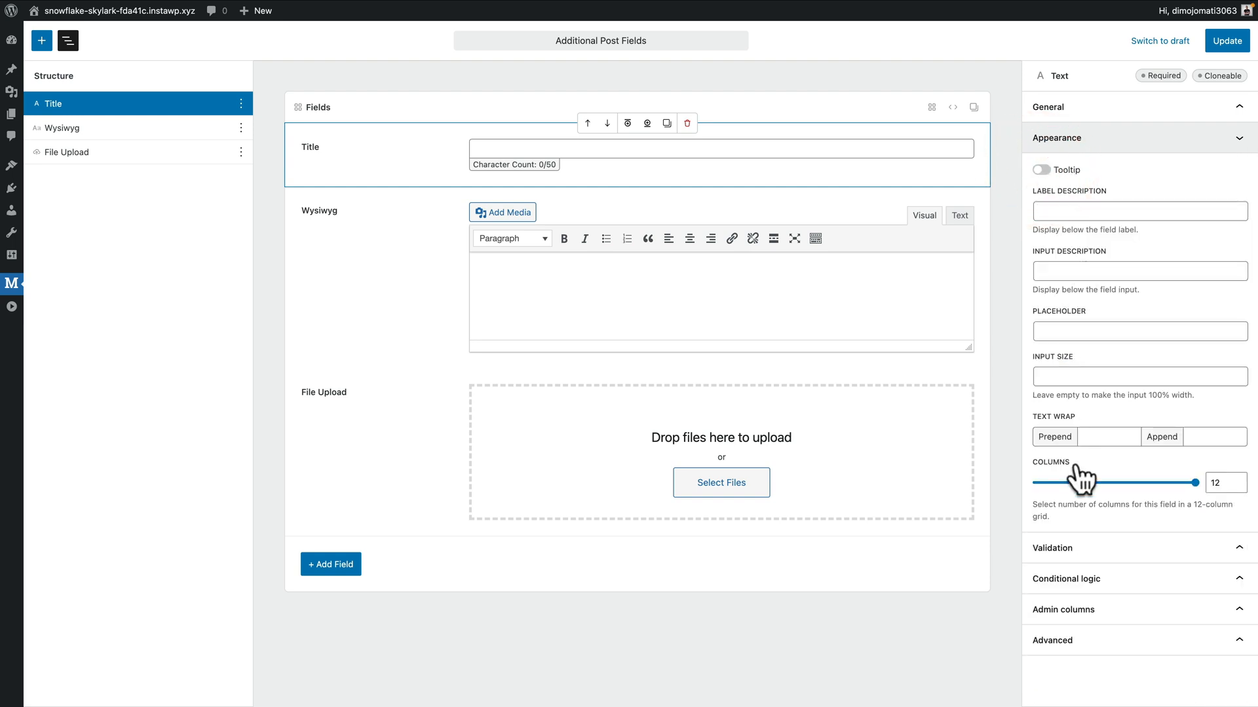
pyautogui.moveTo(817, 326)
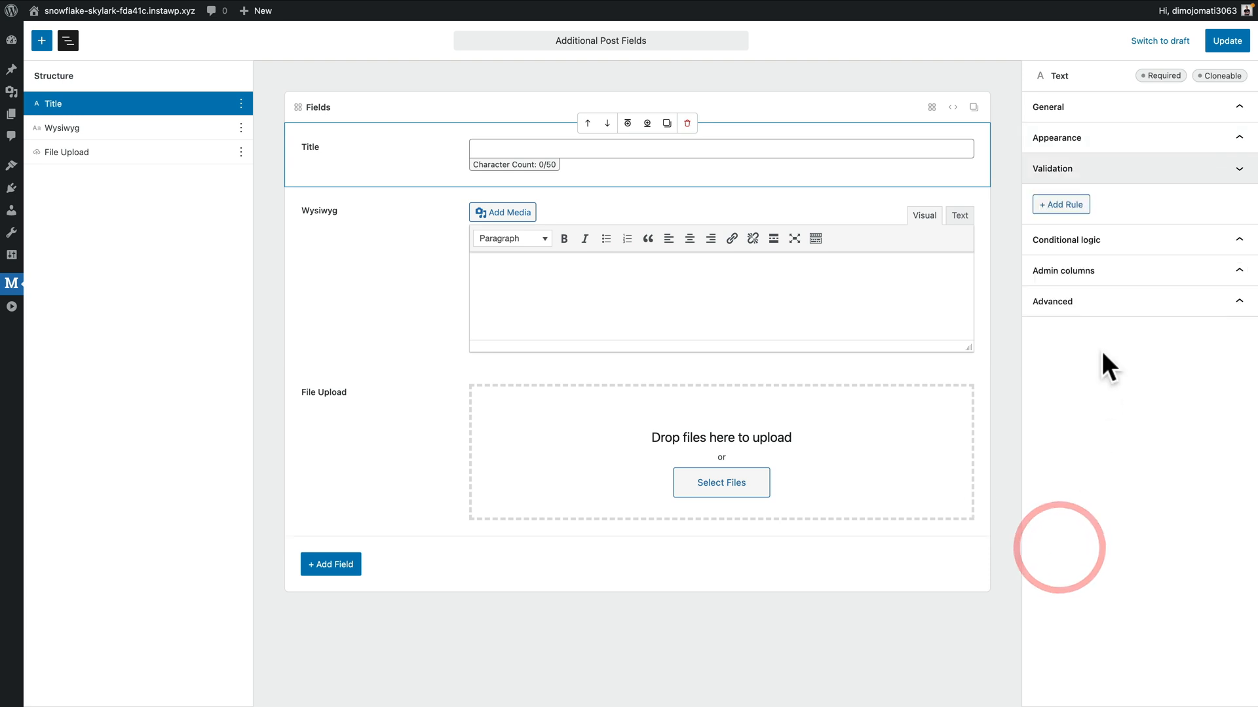
# Add a Required validation rule to the Title field and collapse the Validation panel
pyautogui.click(1061, 203)
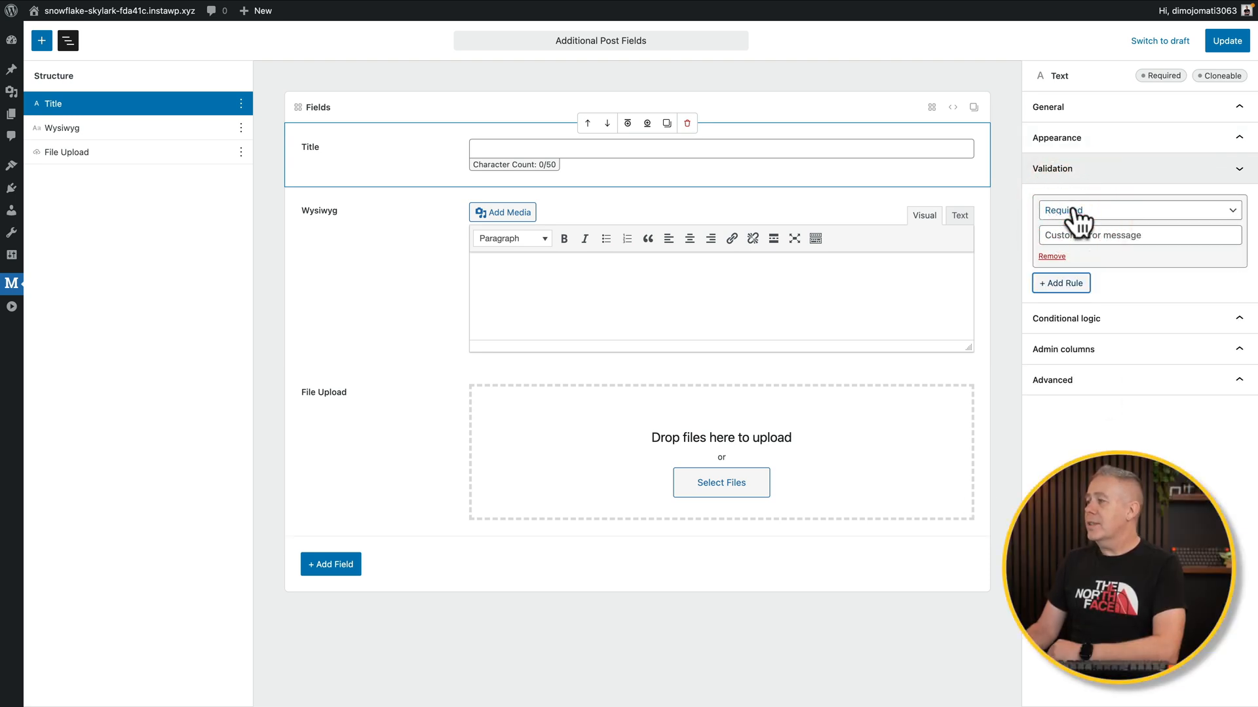
pyautogui.moveTo(1090, 276)
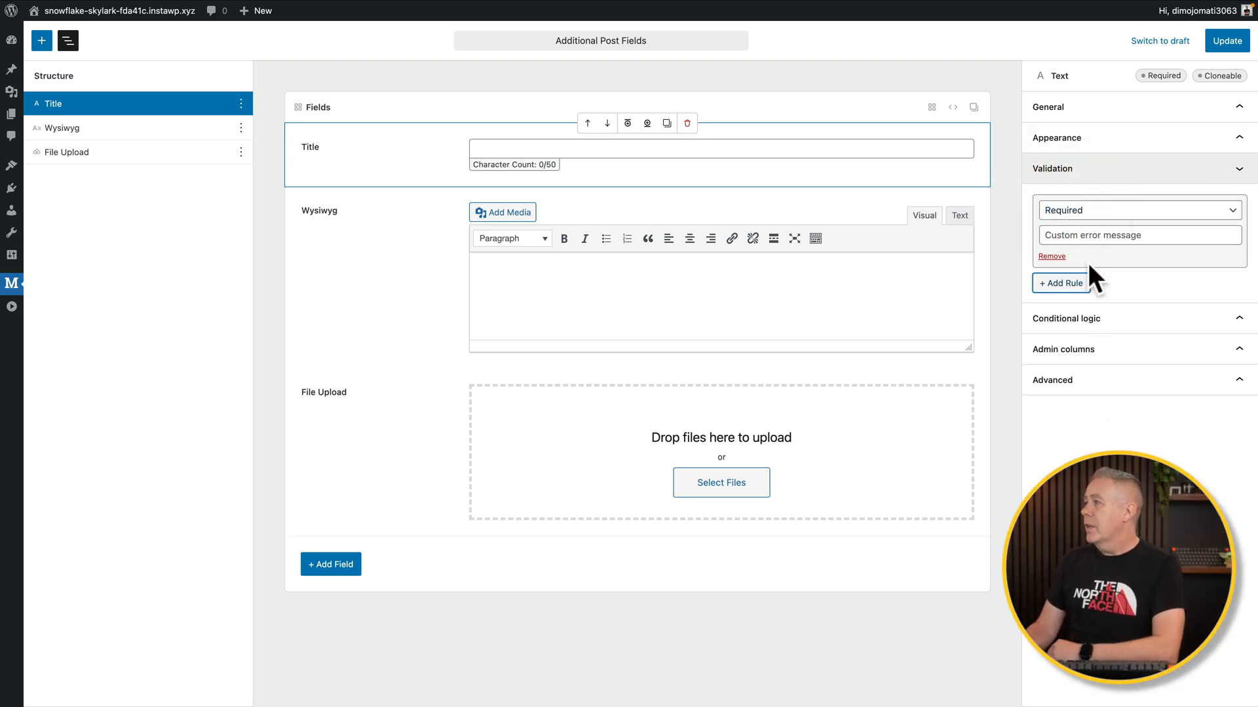
pyautogui.click(1053, 169)
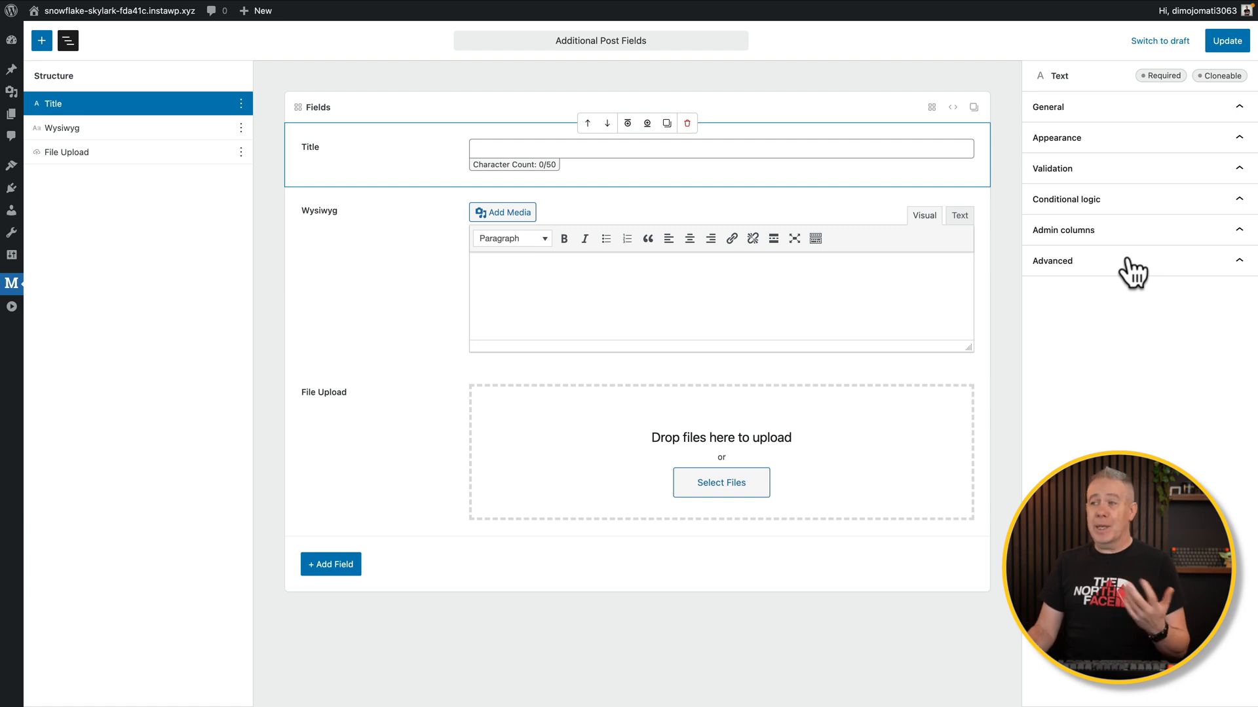
pyautogui.moveTo(1153, 268)
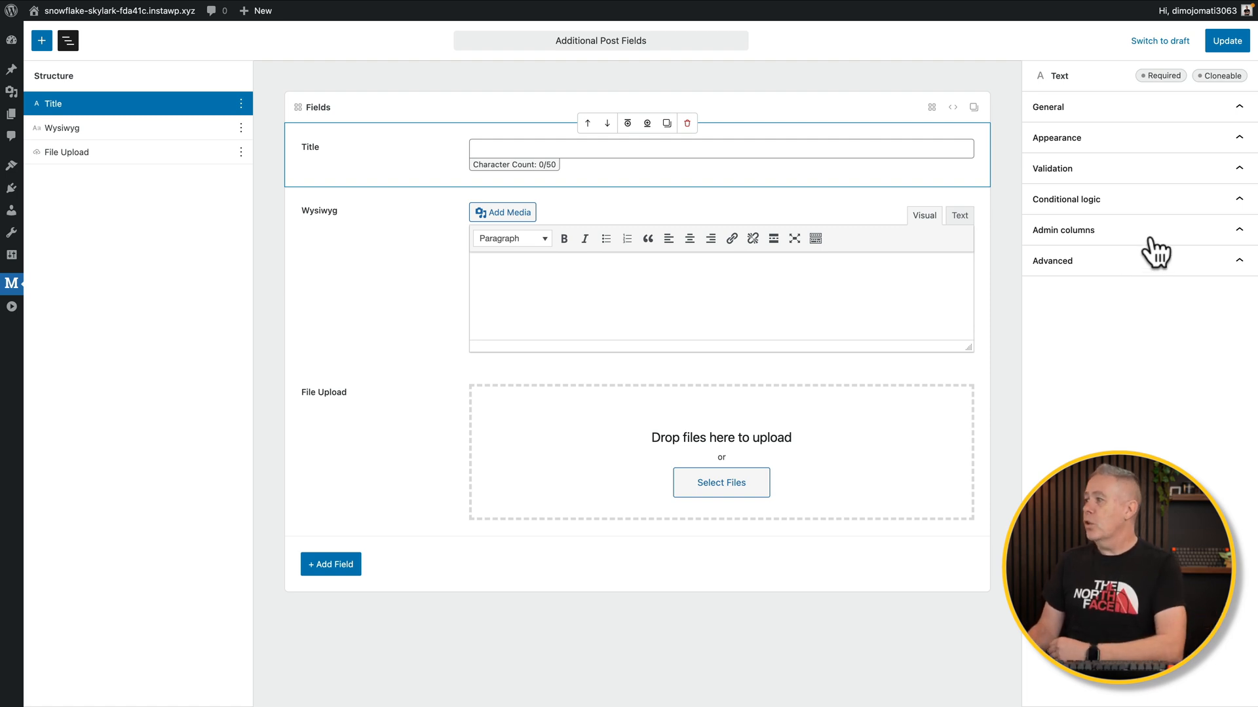
pyautogui.click(1052, 260)
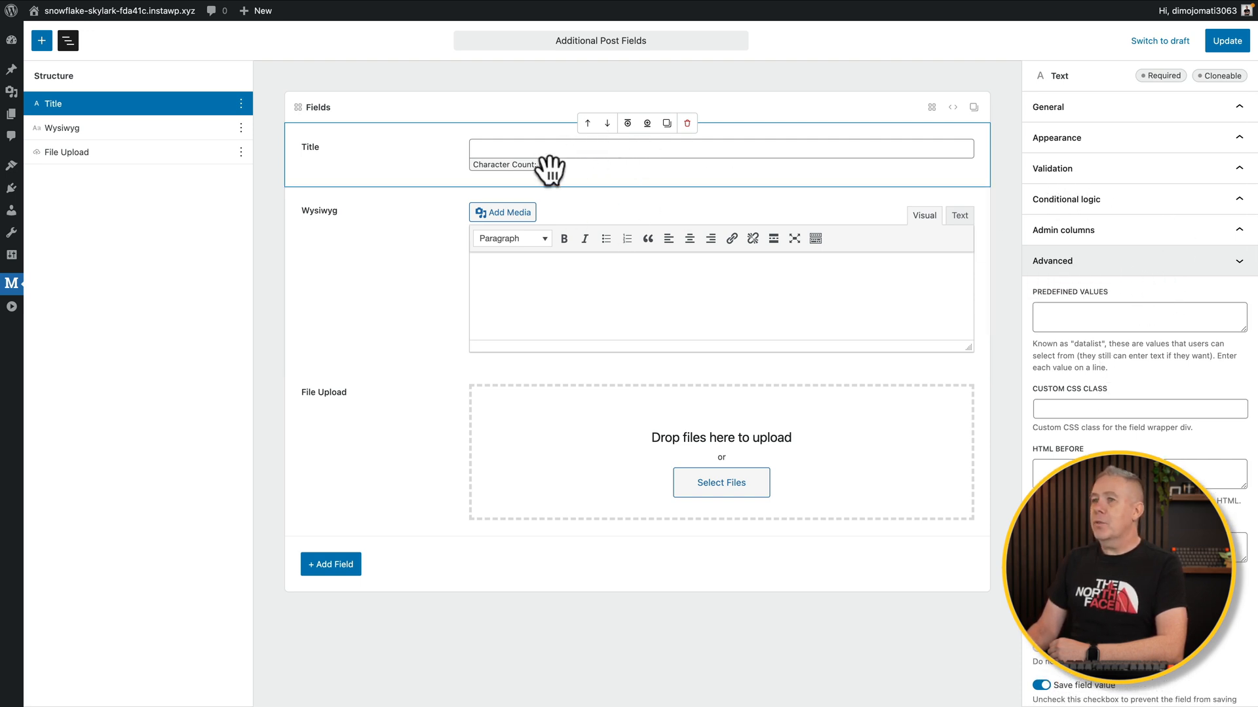
pyautogui.moveTo(958, 318)
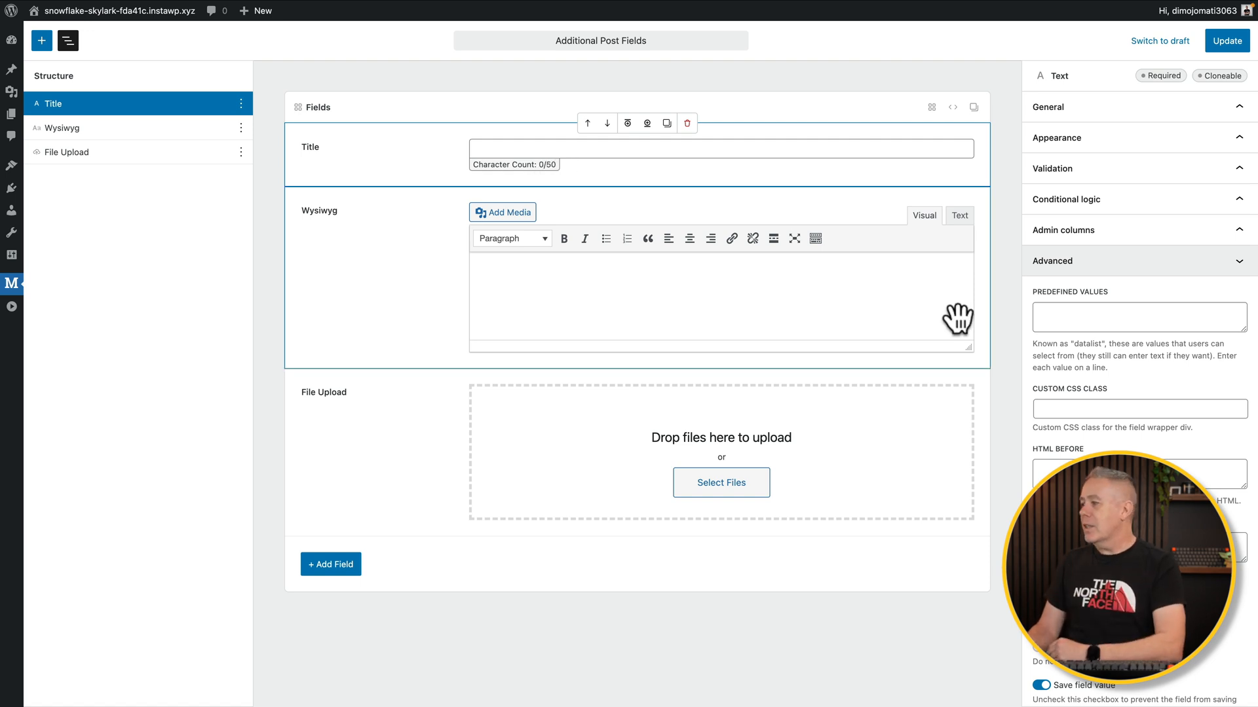
pyautogui.scroll(-3)
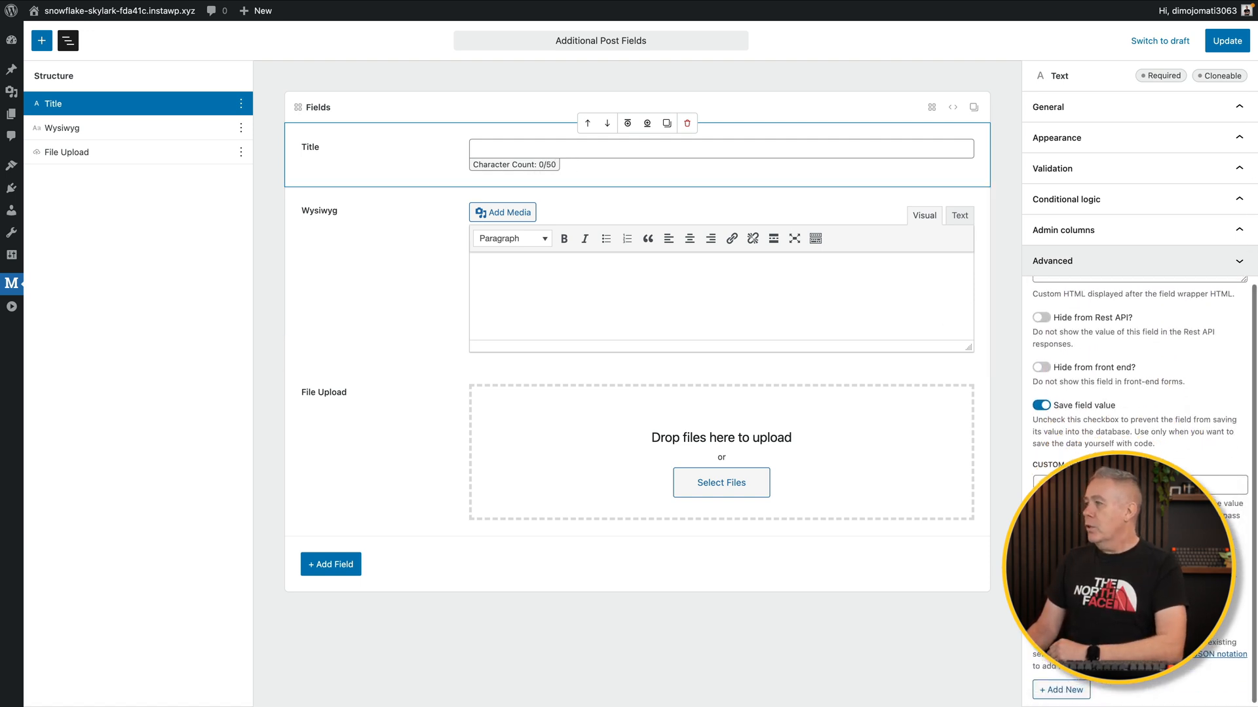
pyautogui.click(1052, 260)
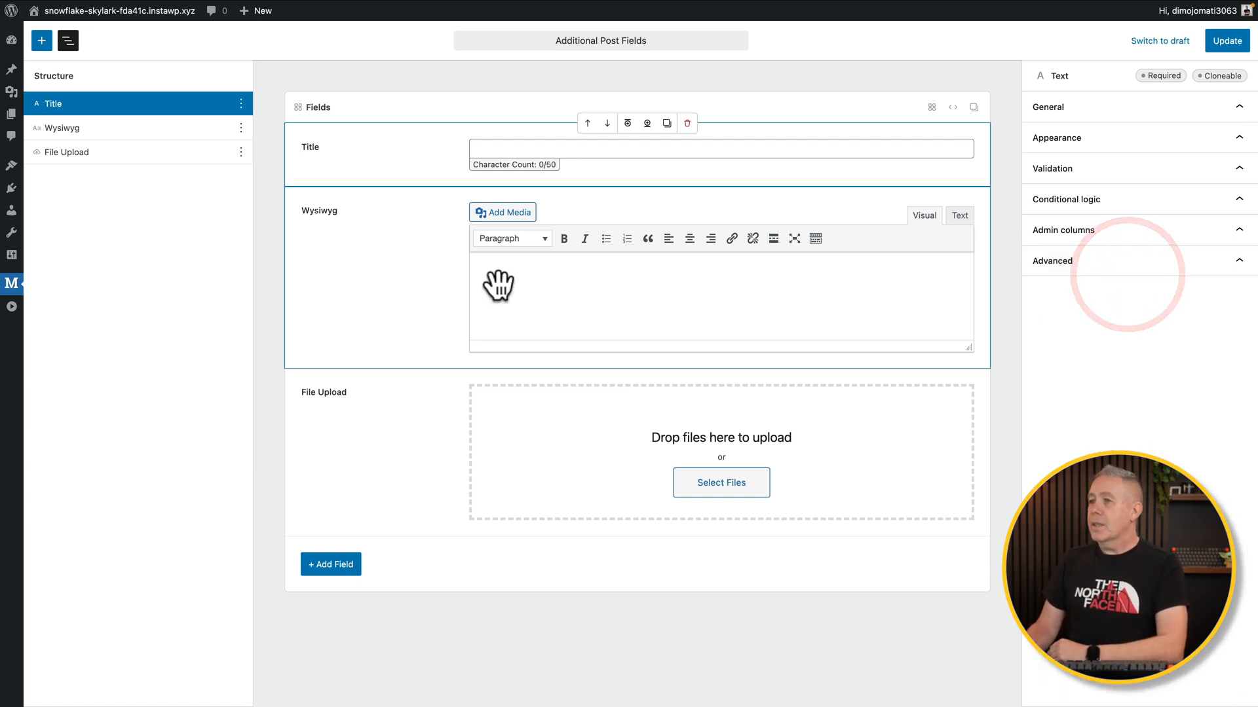
# Select the Wysiwyg field and set its Text Limit to 500 characters
pyautogui.click(61, 128)
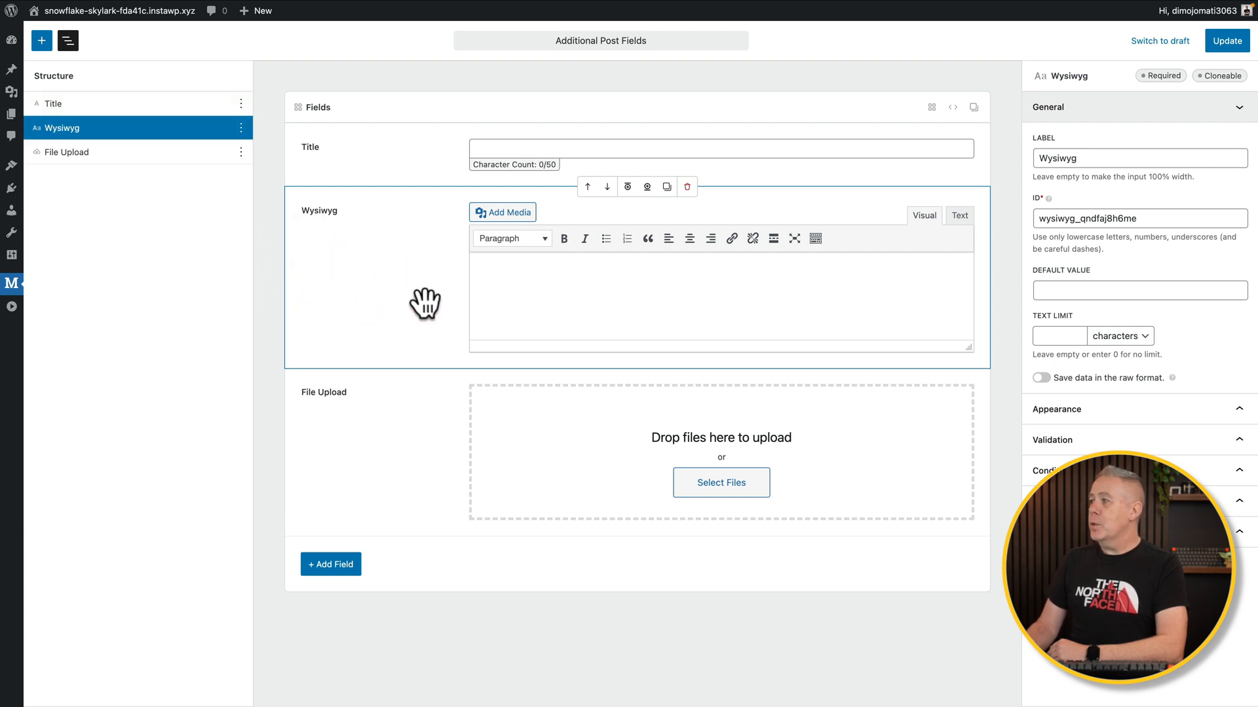
pyautogui.moveTo(1122, 439)
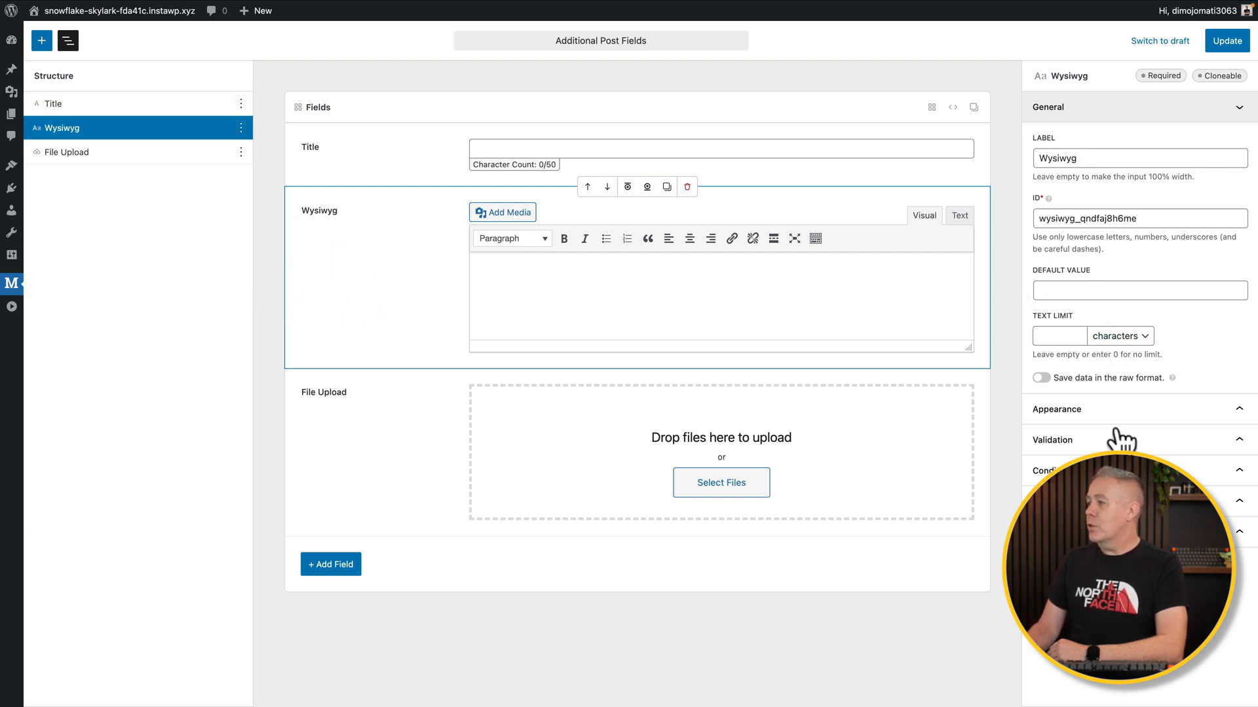
pyautogui.moveTo(442, 298)
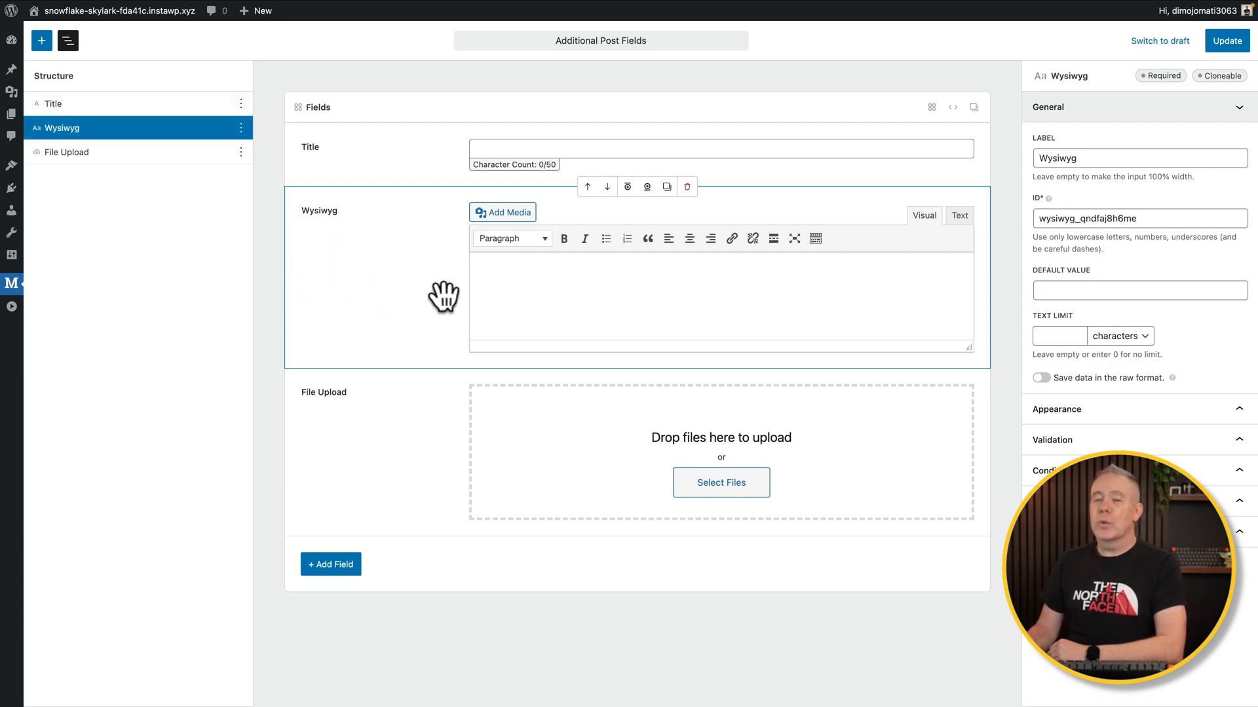
pyautogui.moveTo(1009, 335)
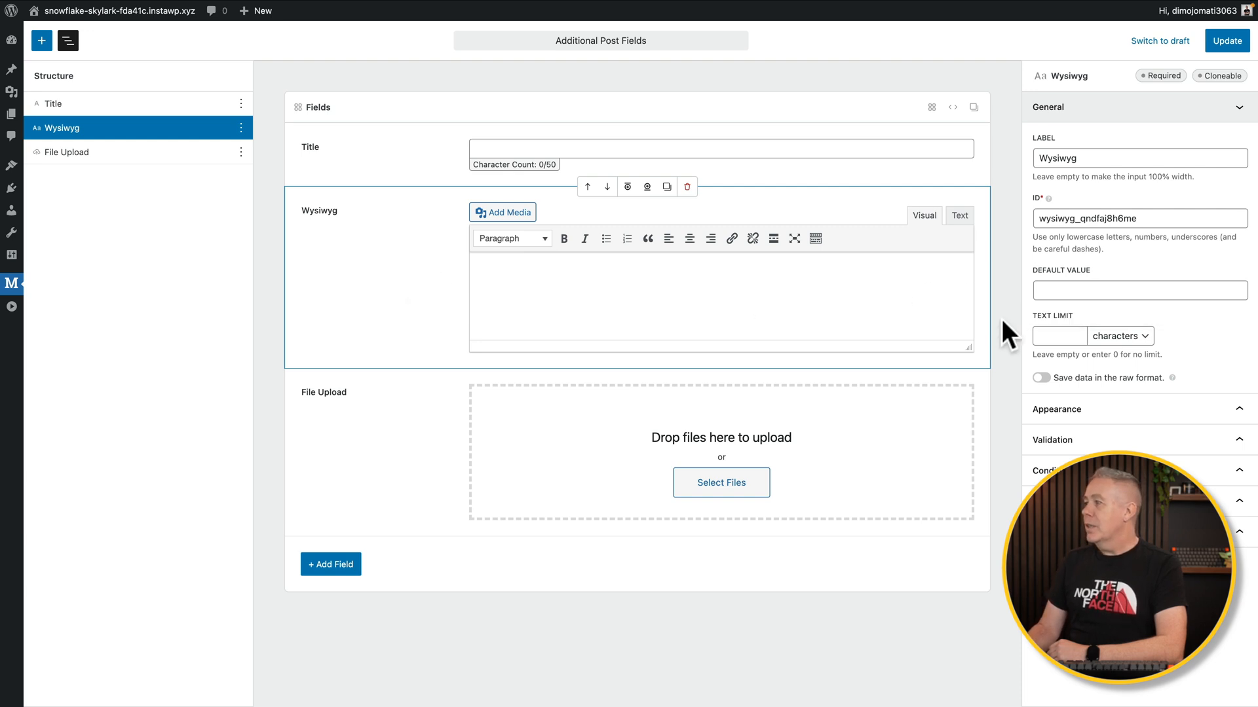
pyautogui.write('50')
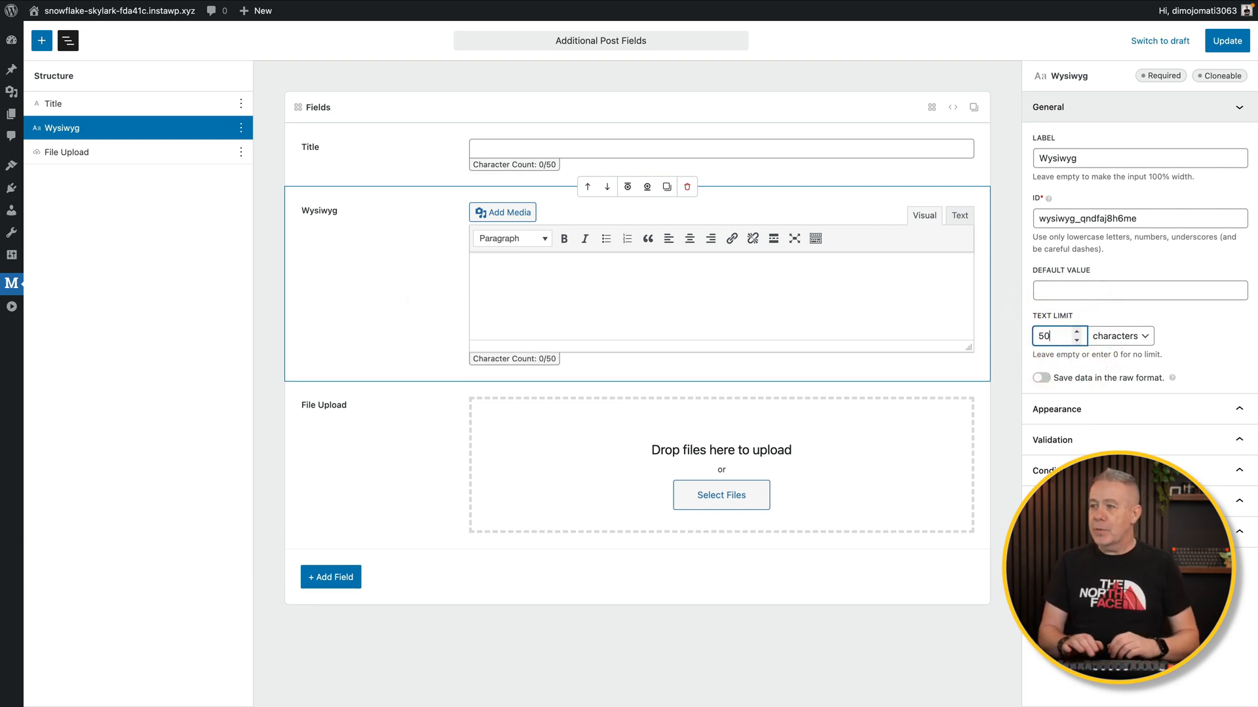
pyautogui.write('500')
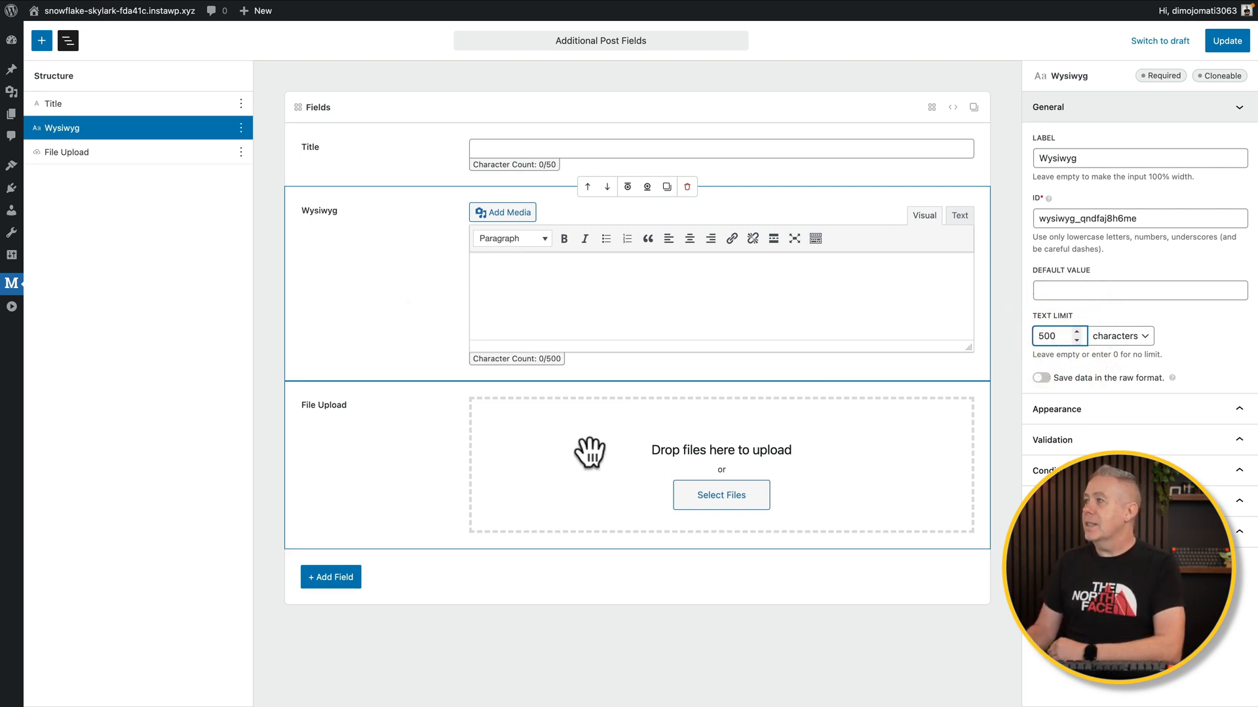
pyautogui.moveTo(871, 329)
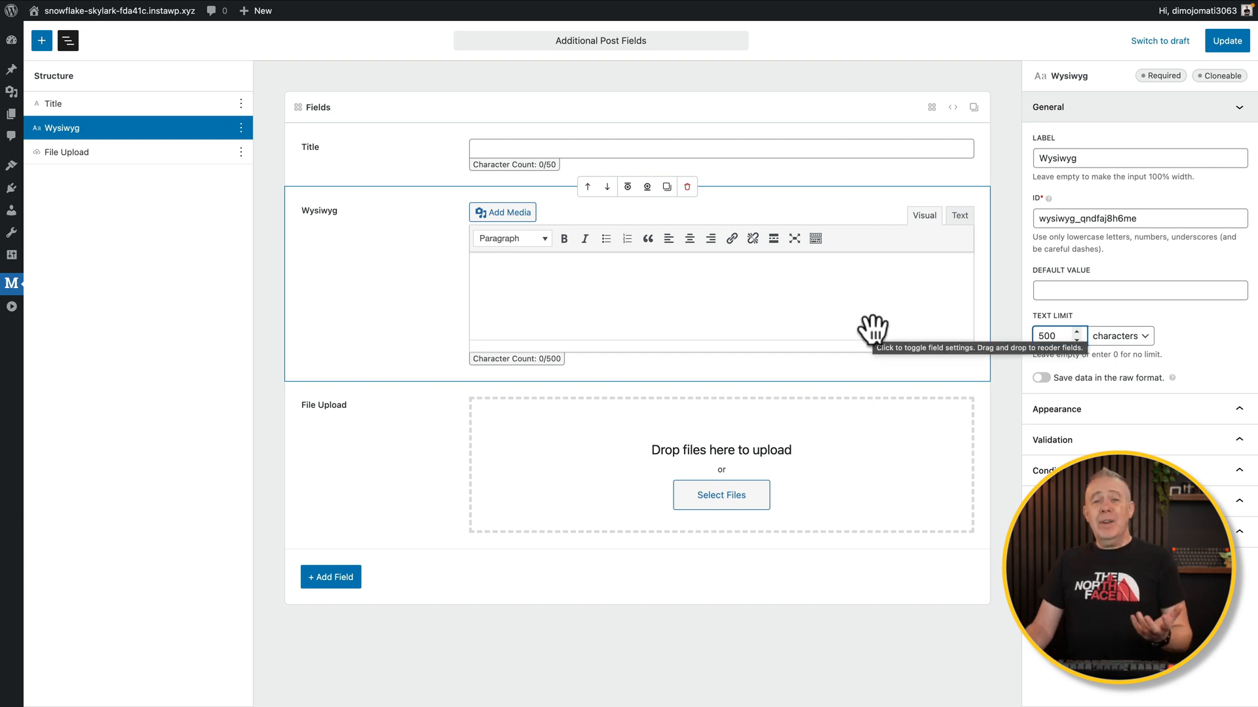
pyautogui.moveTo(862, 409)
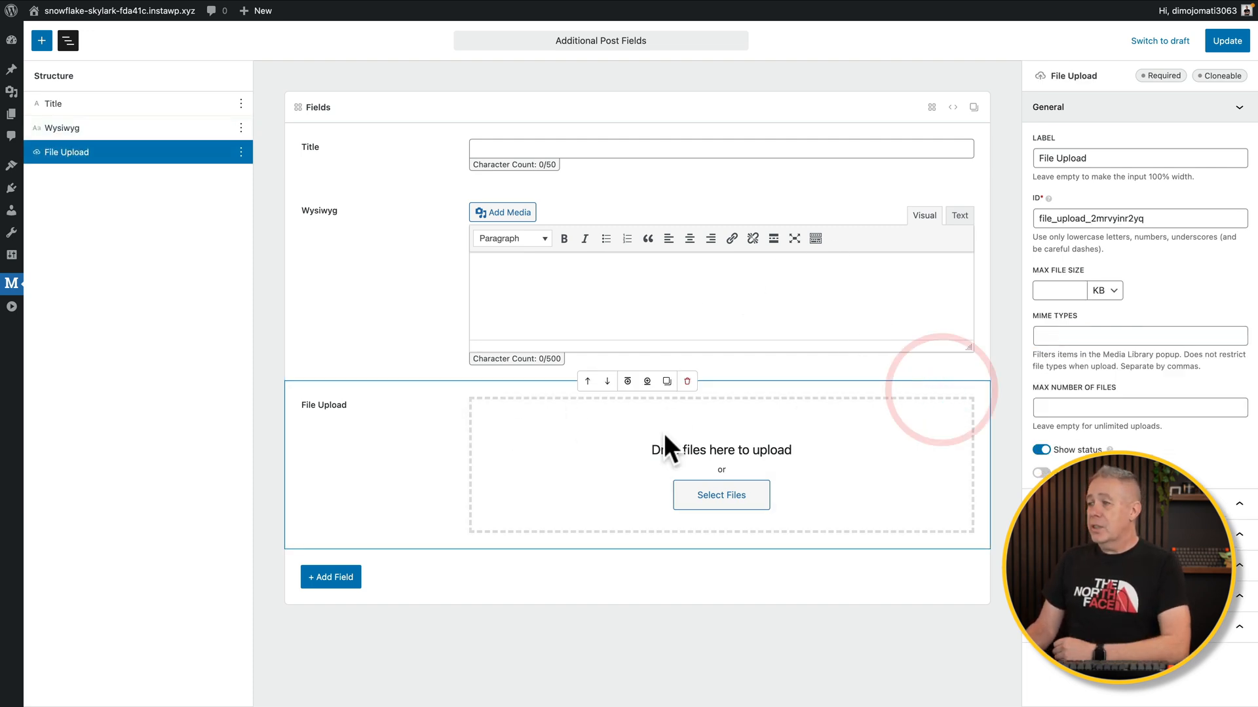
pyautogui.moveTo(671, 446)
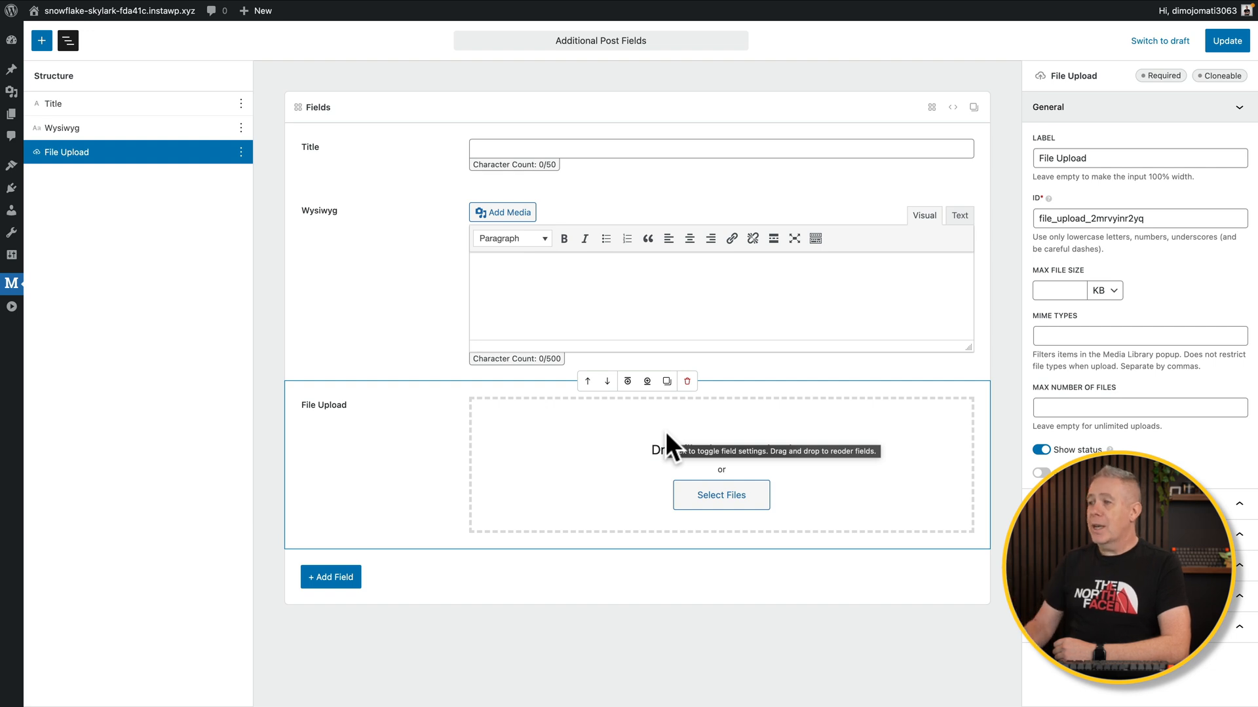
pyautogui.moveTo(626, 379)
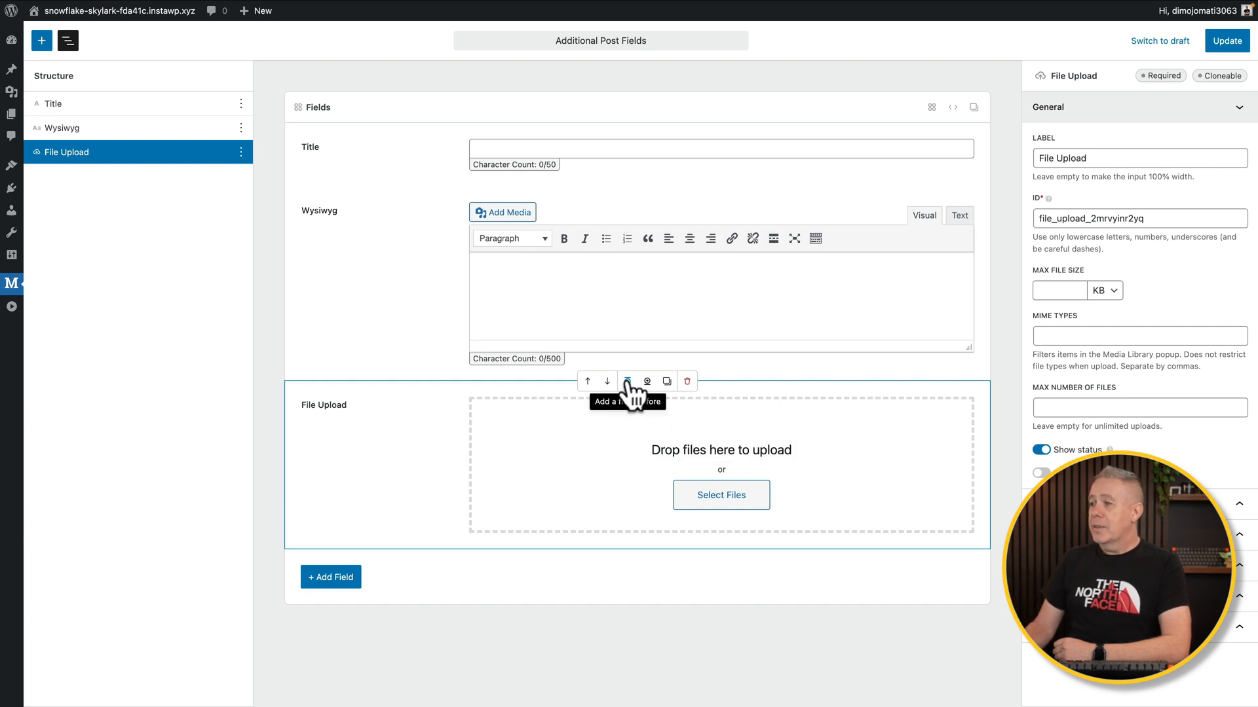
# Insert a Datetime Picker field, drag it below File Upload, and hide Structure
pyautogui.click(626, 381)
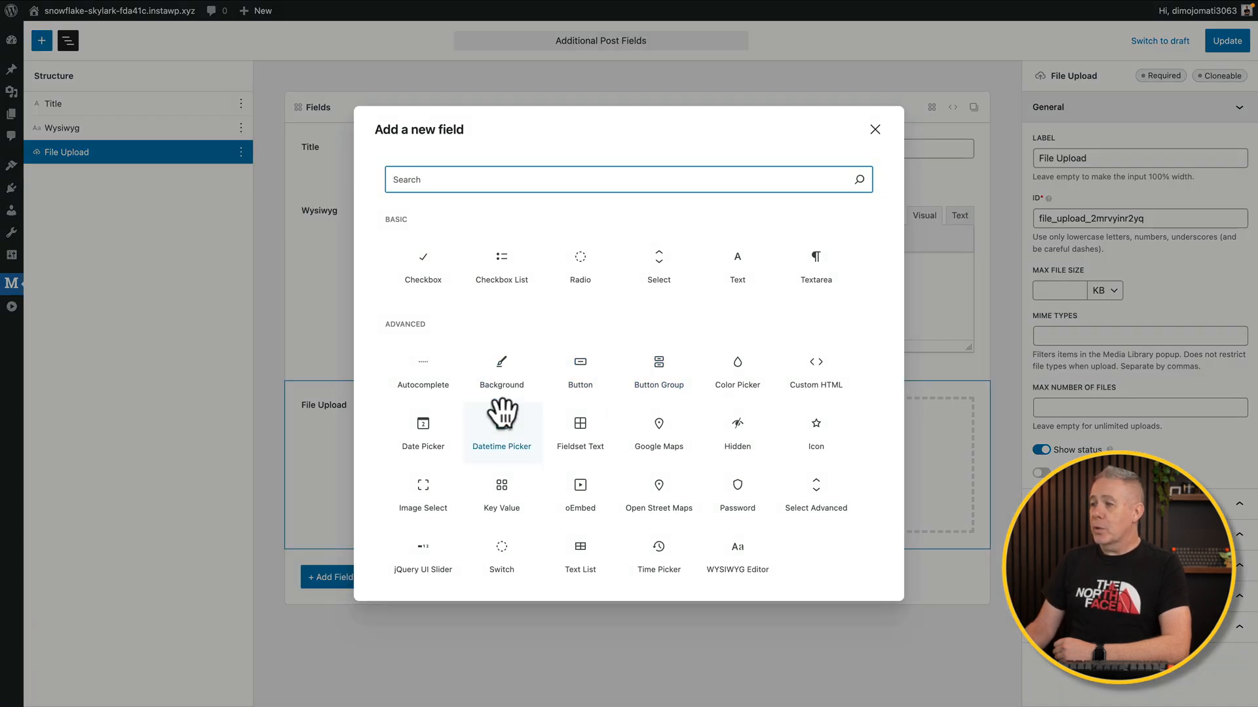
pyautogui.click(501, 433)
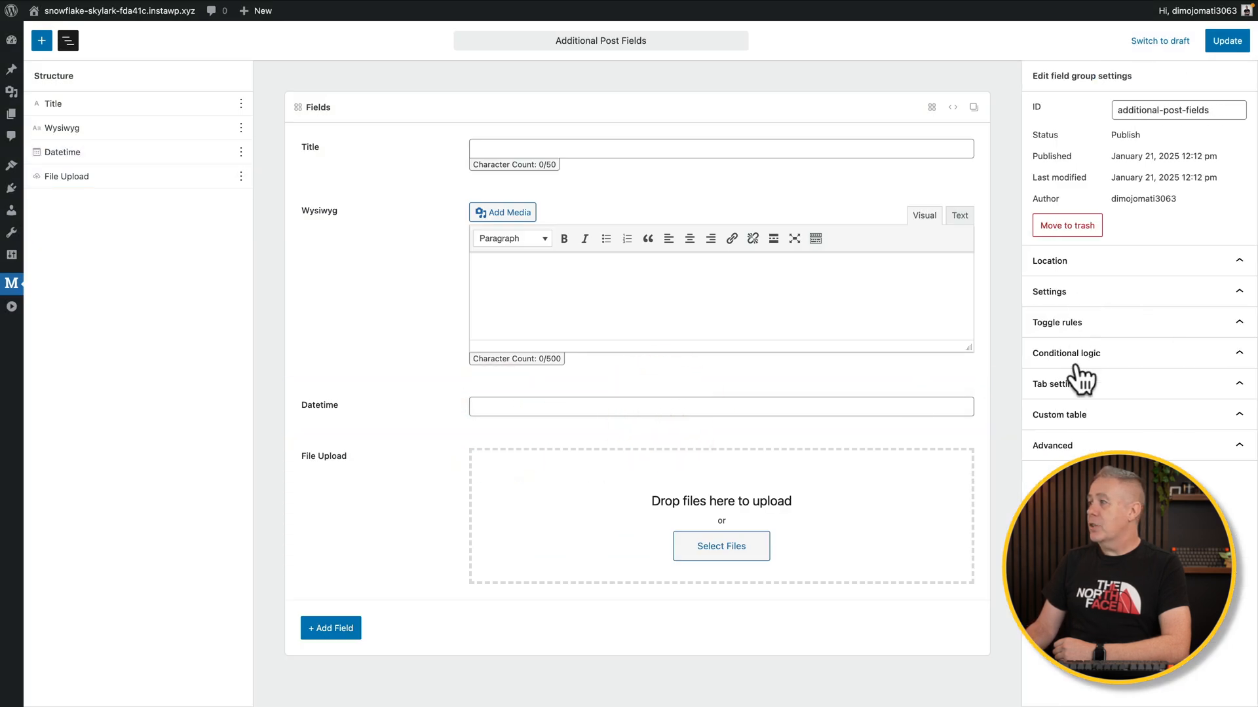
pyautogui.moveTo(92, 176)
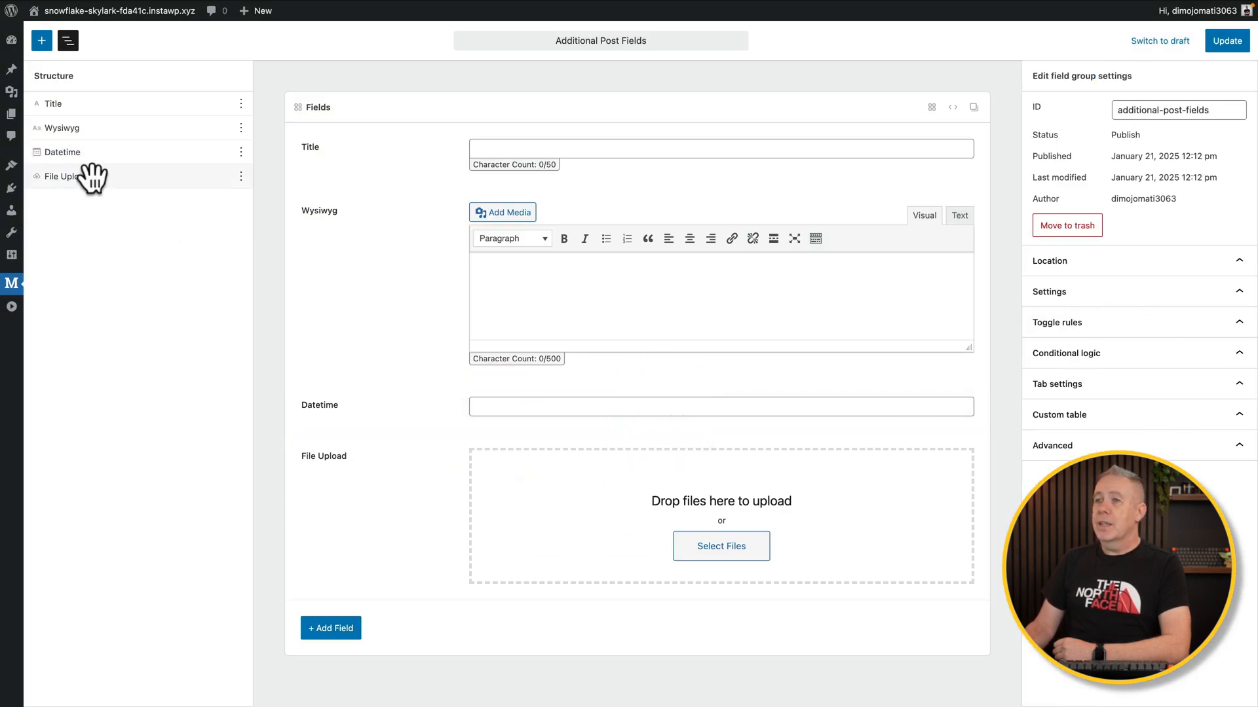
pyautogui.moveTo(65, 175); pyautogui.dragTo(64, 144)
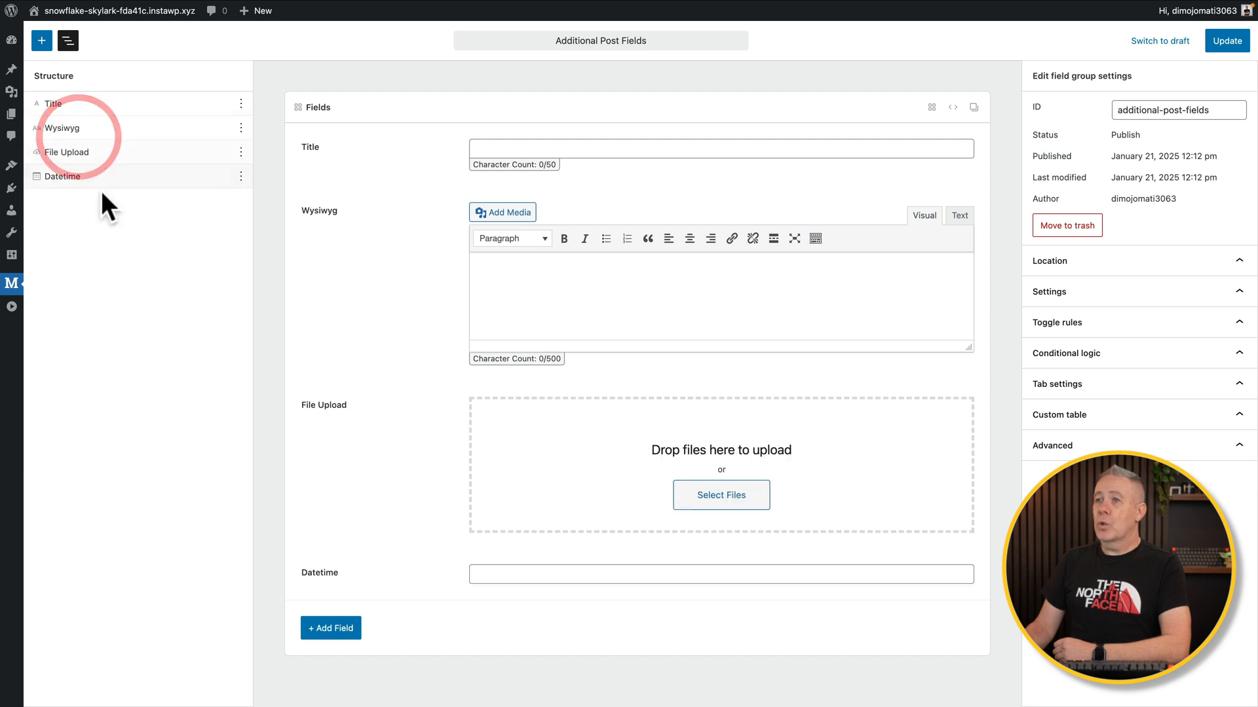
pyautogui.click(67, 40)
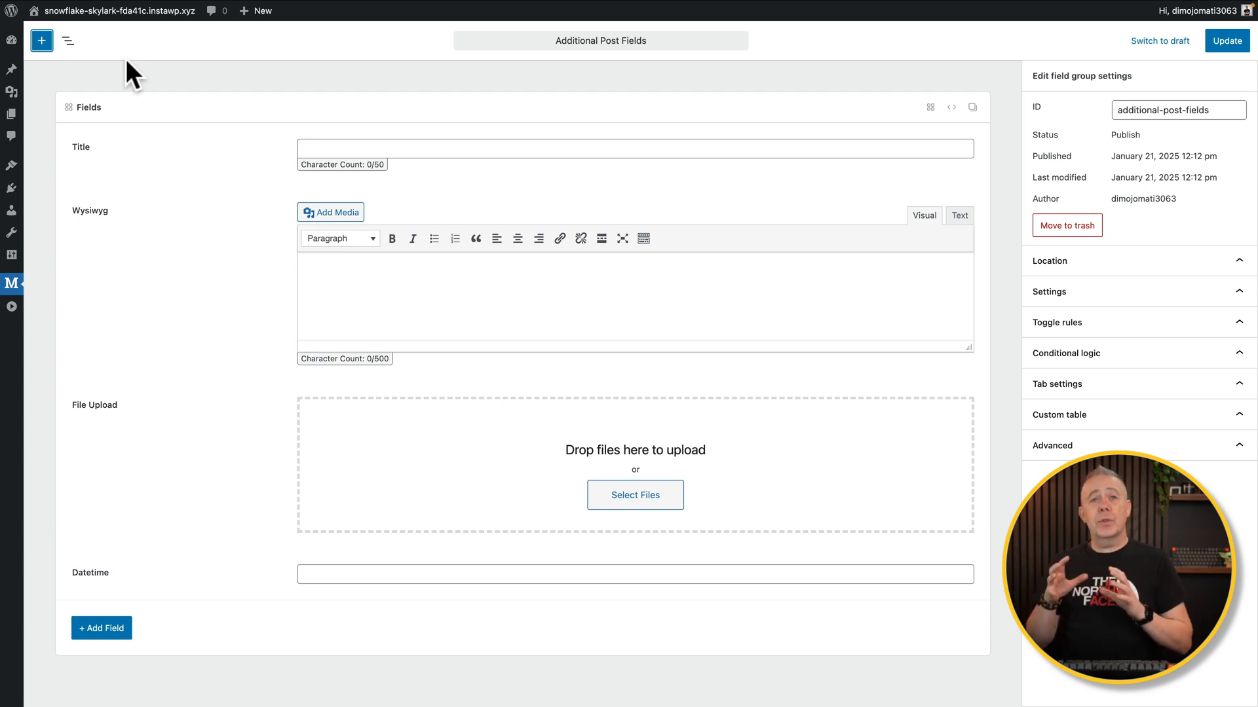
# Add a Group field found by searching 'grou', with Textarea and Map subfields
pyautogui.click(41, 40)
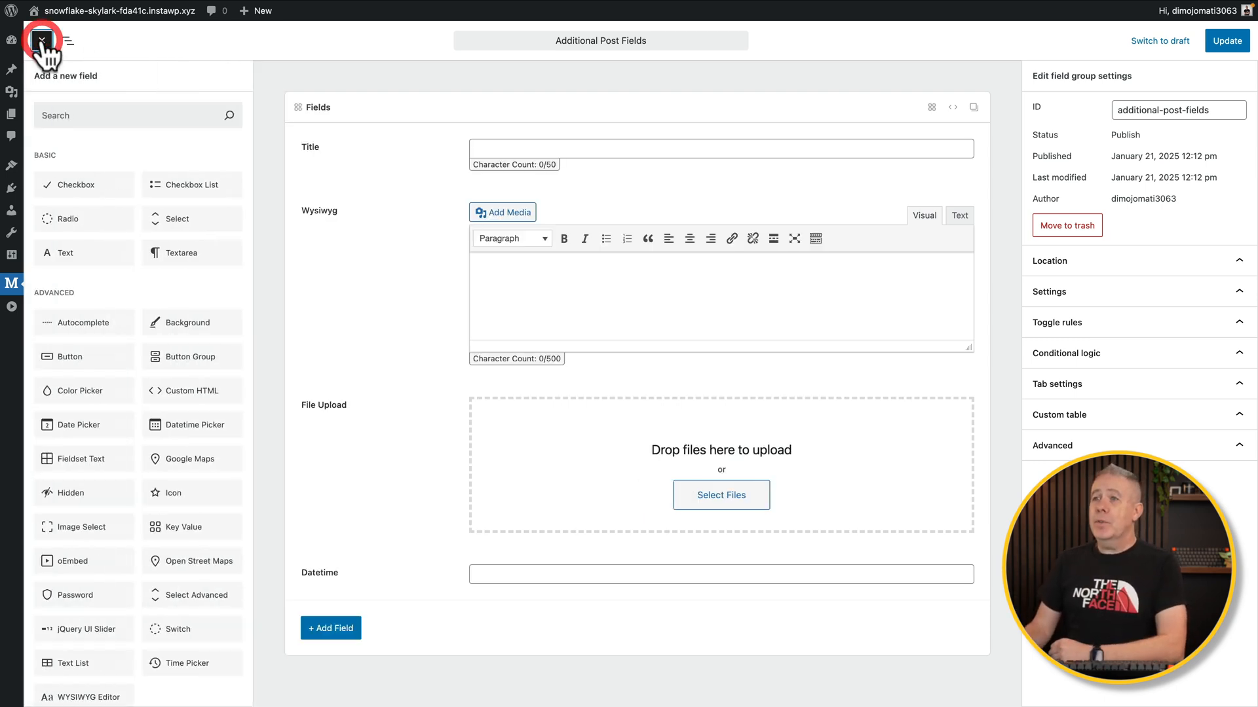
pyautogui.write('grou')
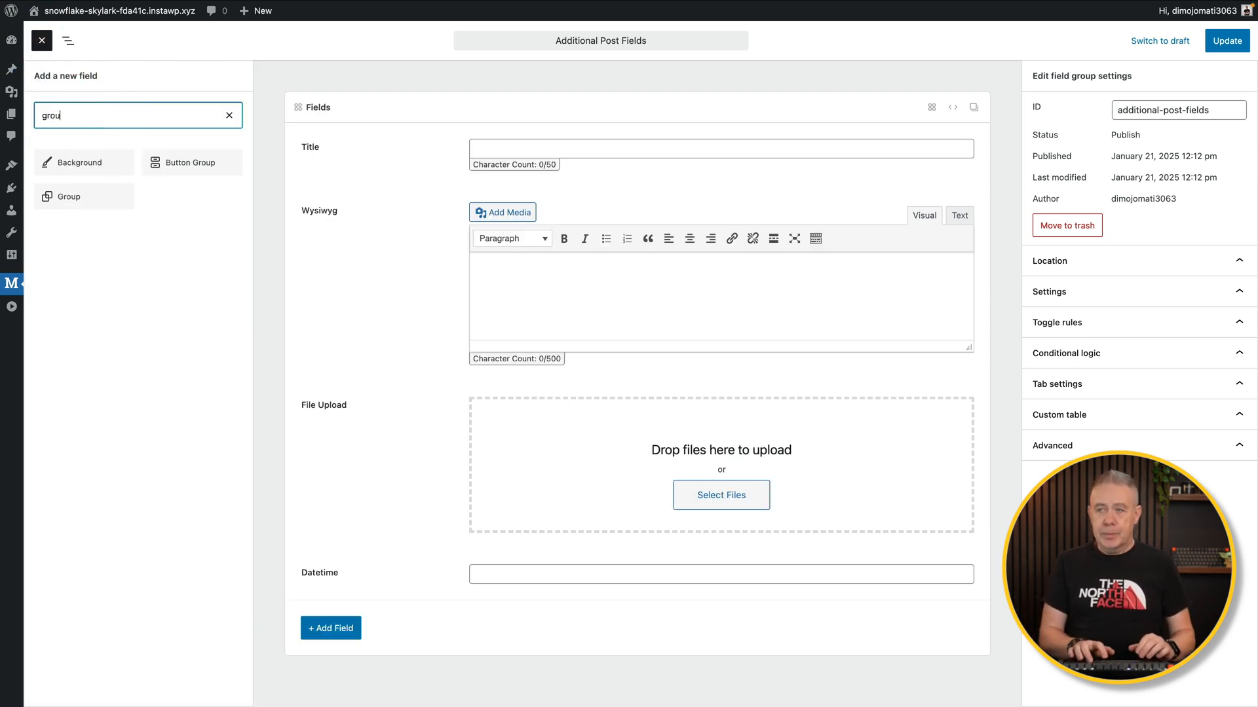
pyautogui.moveTo(68, 196)
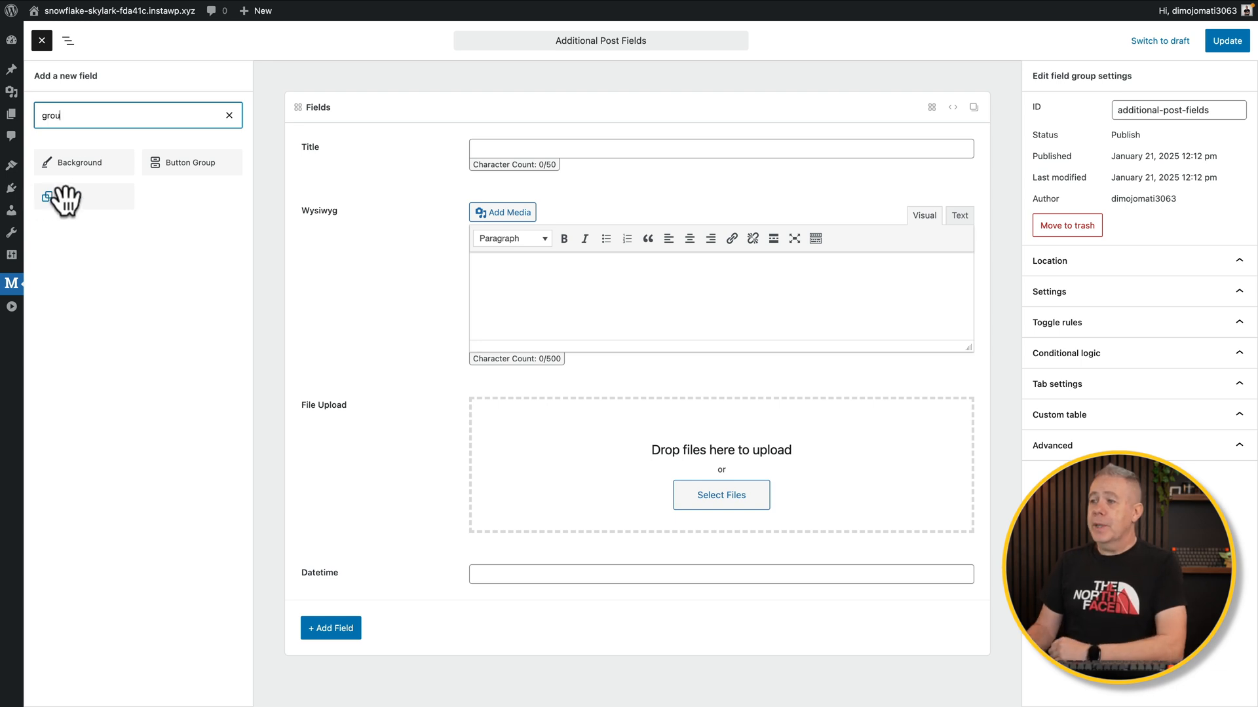
pyautogui.click(68, 197)
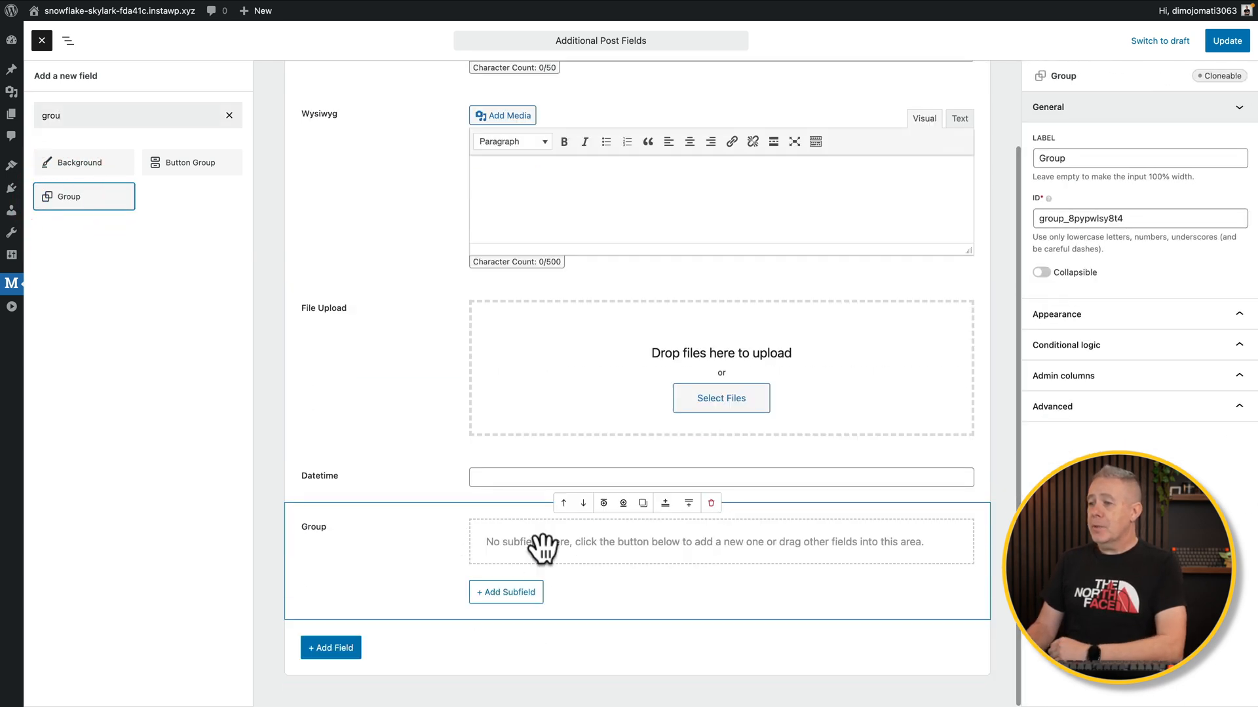
pyautogui.click(505, 592)
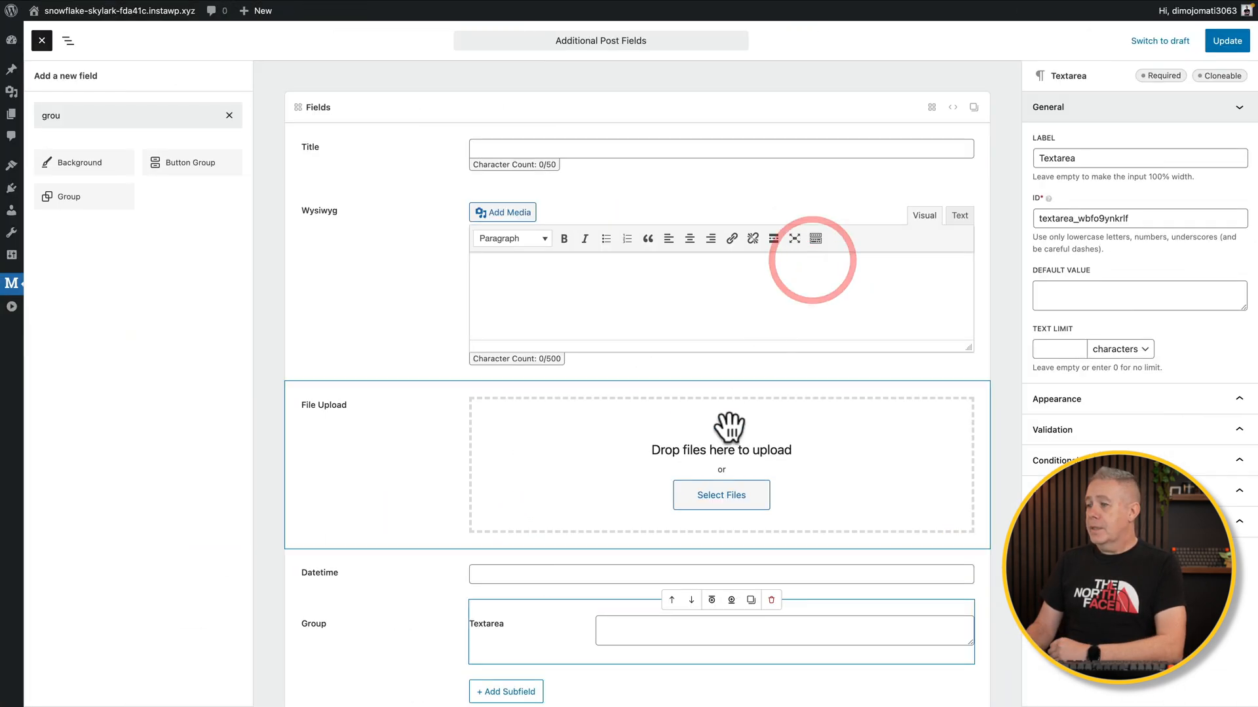
pyautogui.click(506, 690)
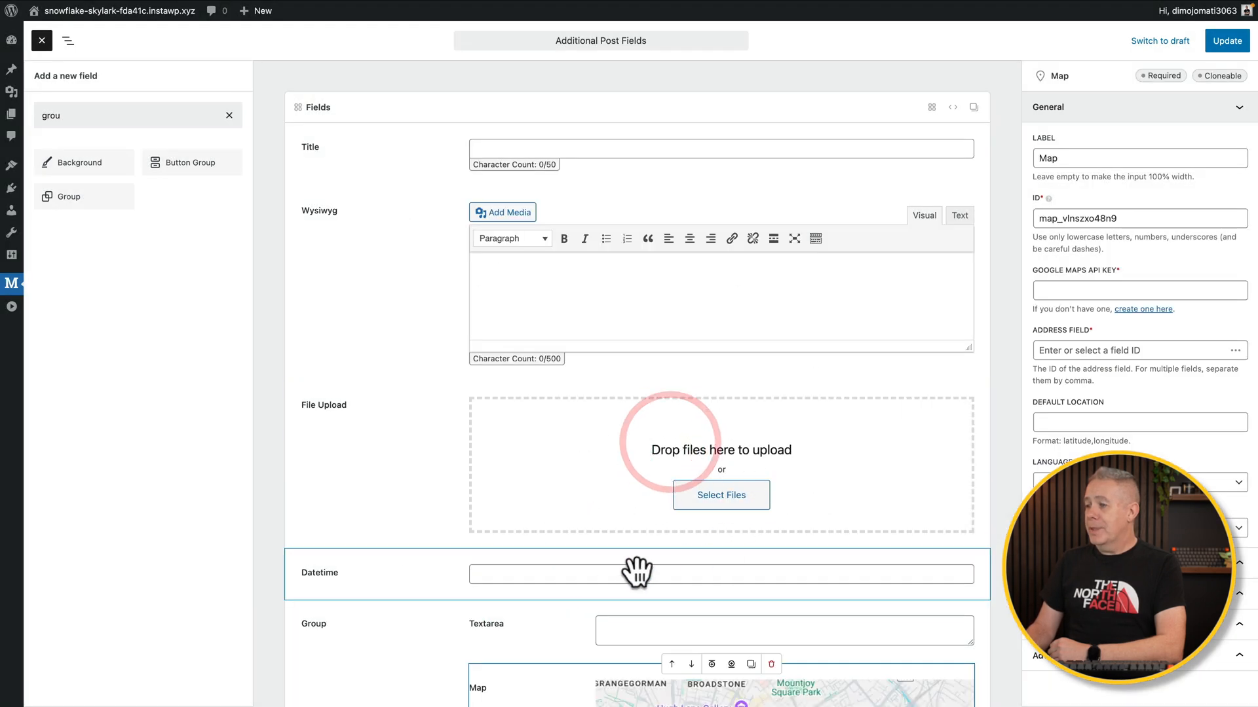
pyautogui.scroll(-3)
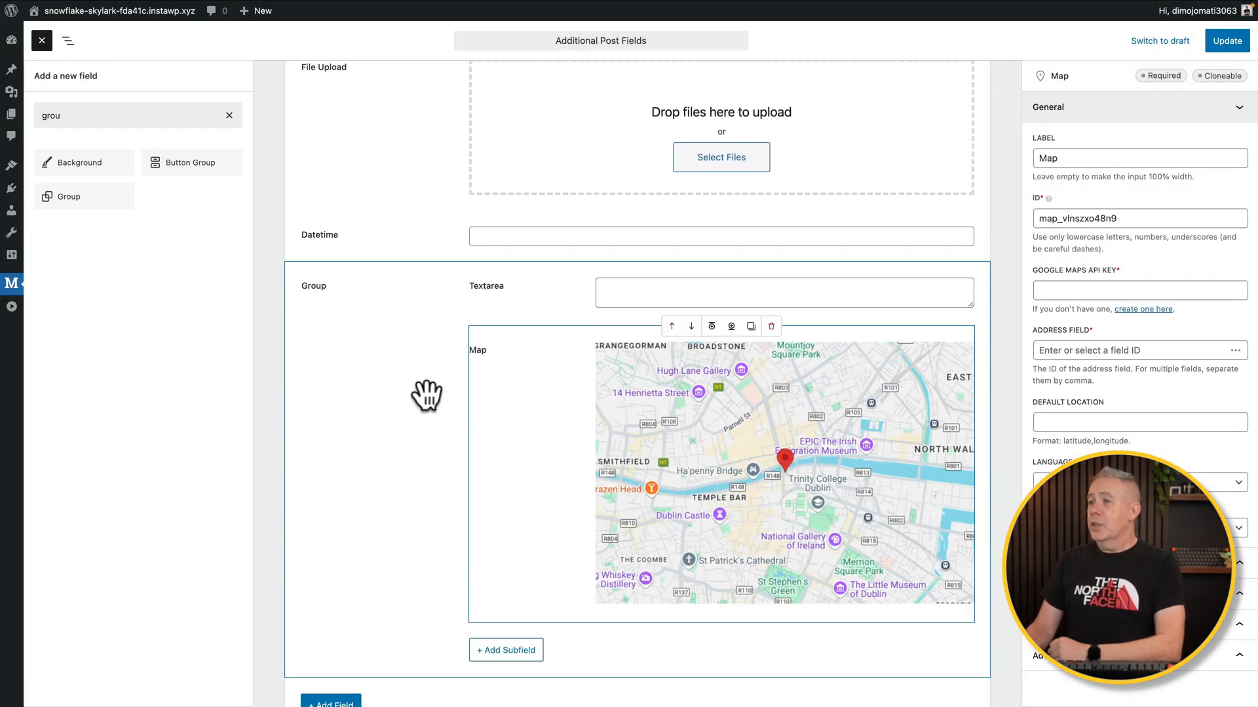
pyautogui.moveTo(204, 110)
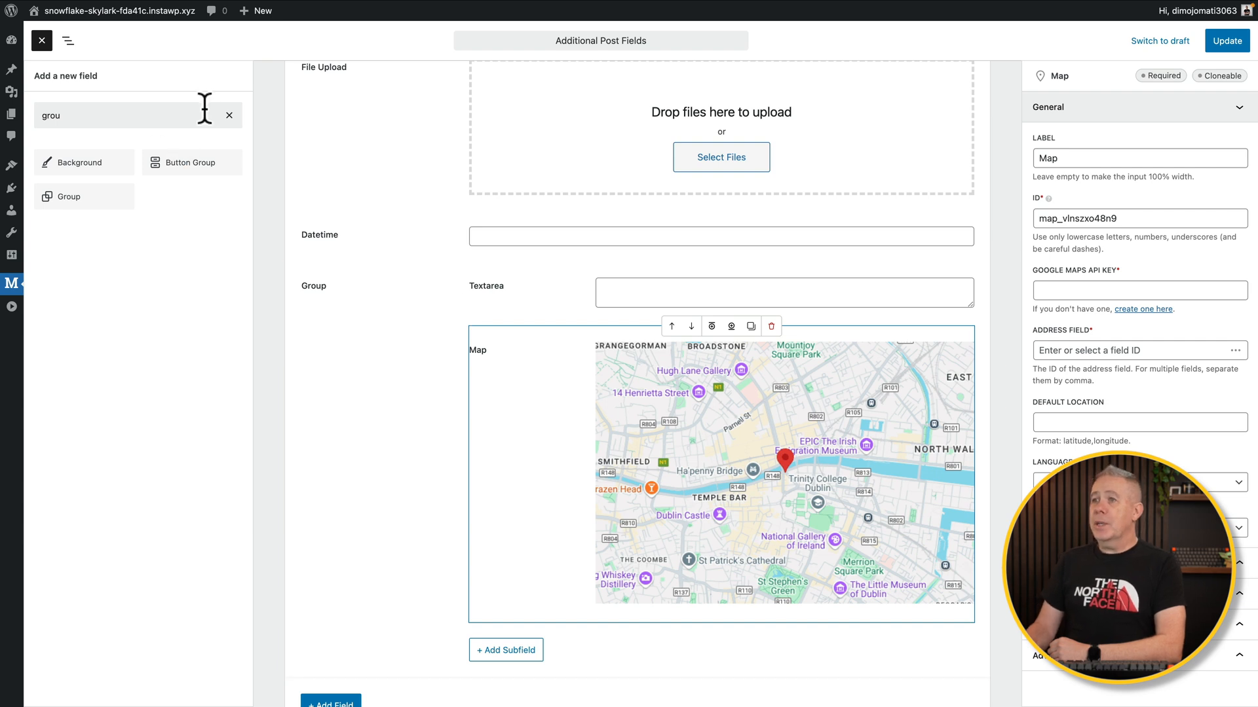
# Reopen the Structure outline and select the Group field in it
pyautogui.click(68, 40)
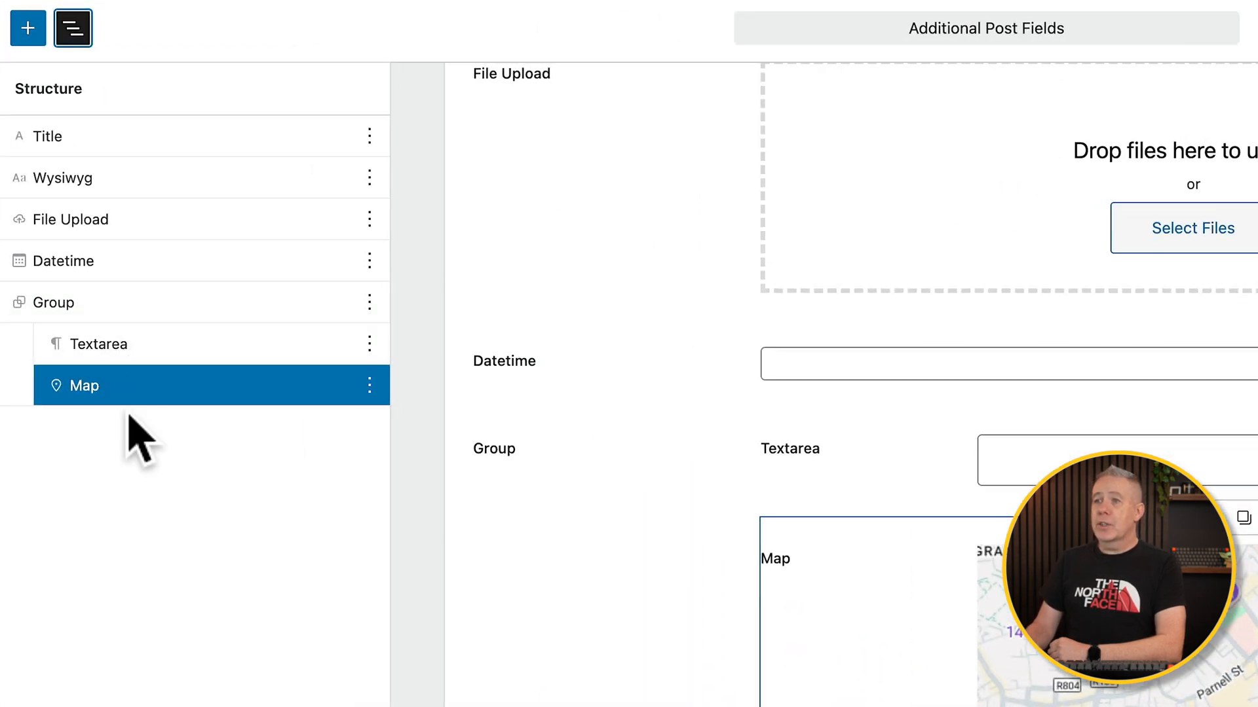
pyautogui.moveTo(132, 333)
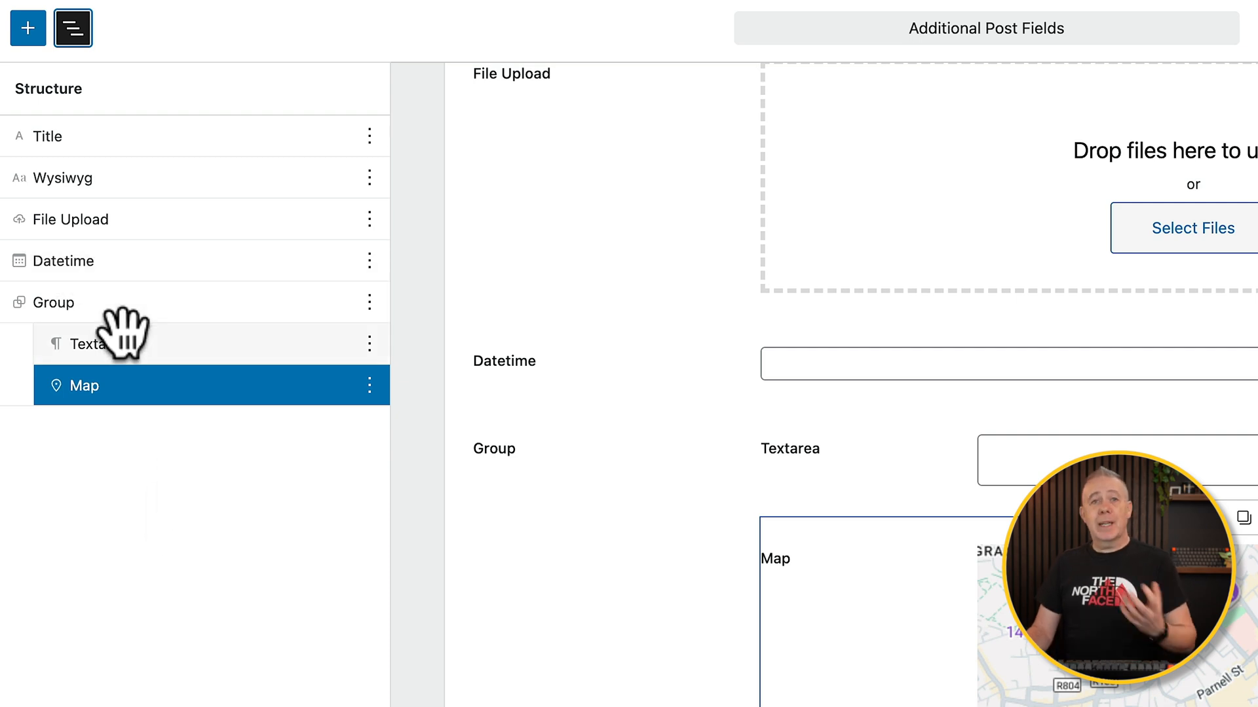
pyautogui.click(54, 303)
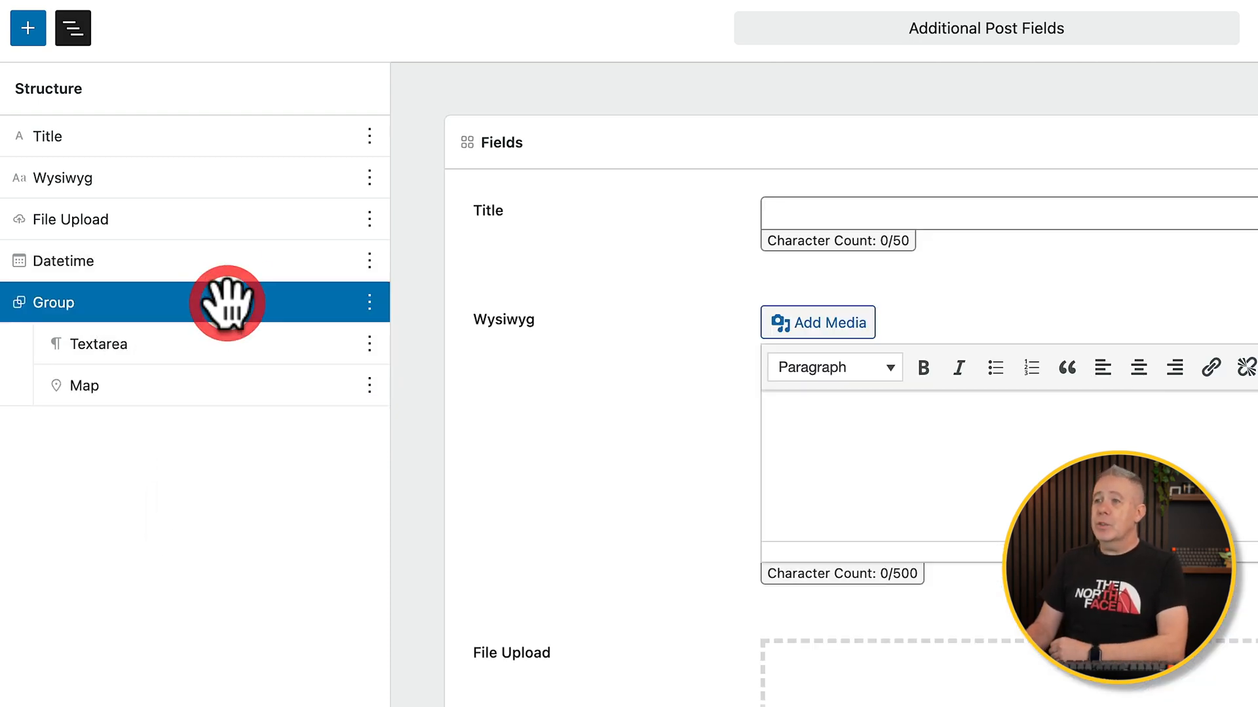
# Duplicate the Group field into 'Group (Copy)' with its Textarea and Map
pyautogui.click(369, 302)
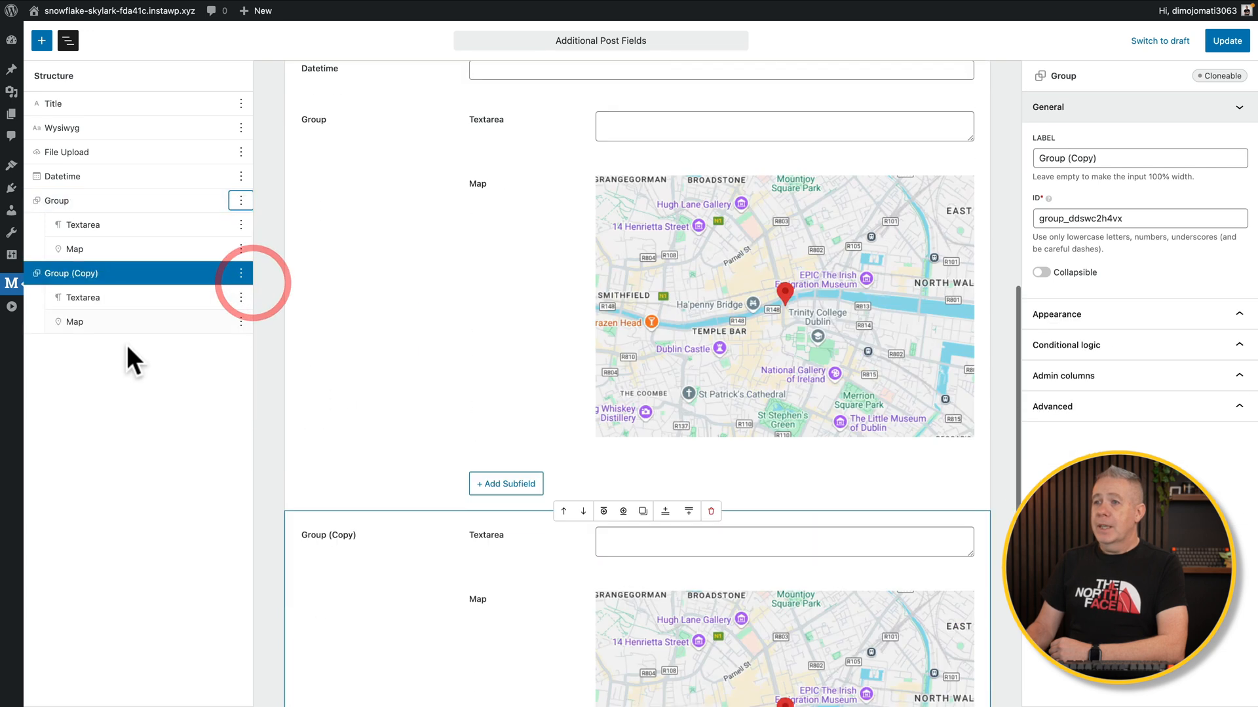
pyautogui.scroll(-3)
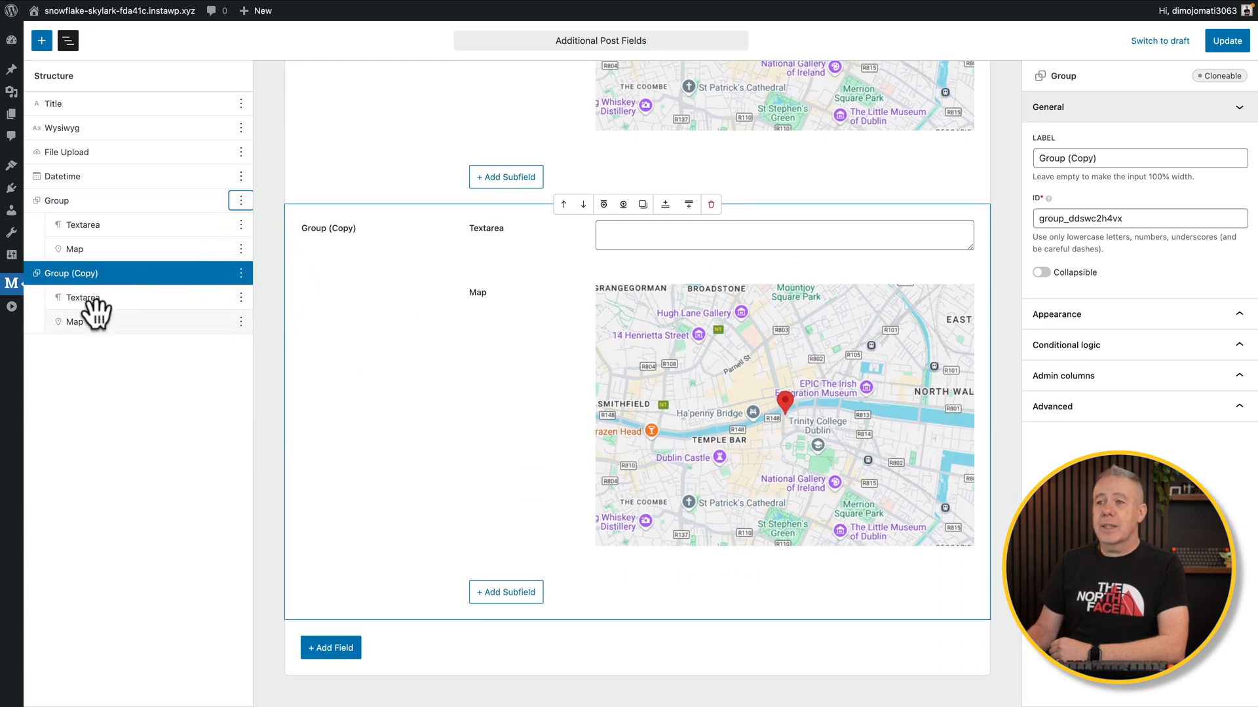